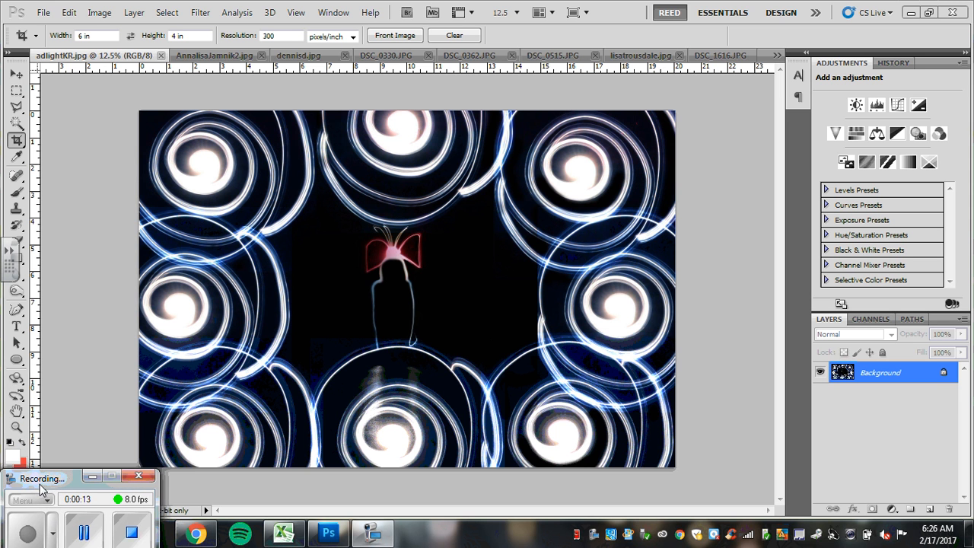
{"action": "mouse_move", "coordinate": [239, 284]}
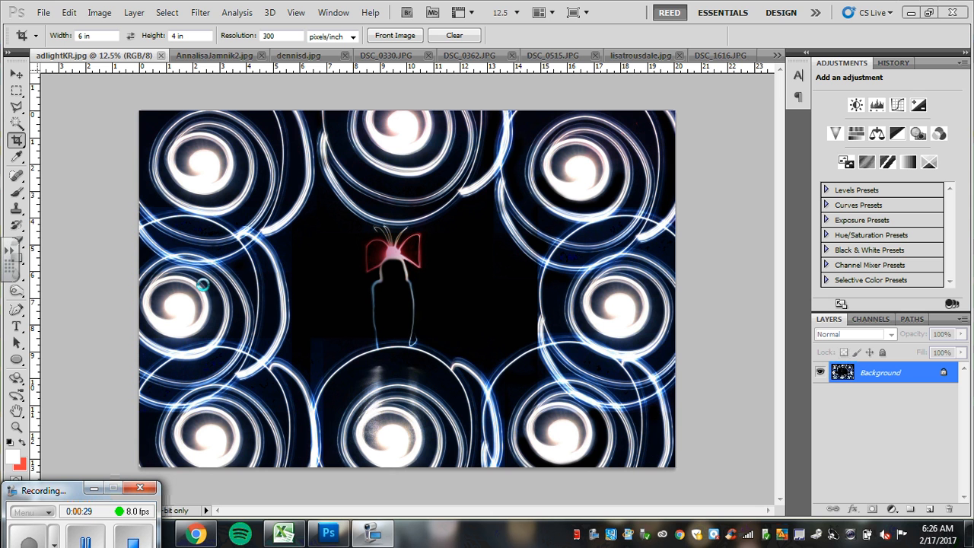
{"action": "mouse_move", "coordinate": [437, 454]}
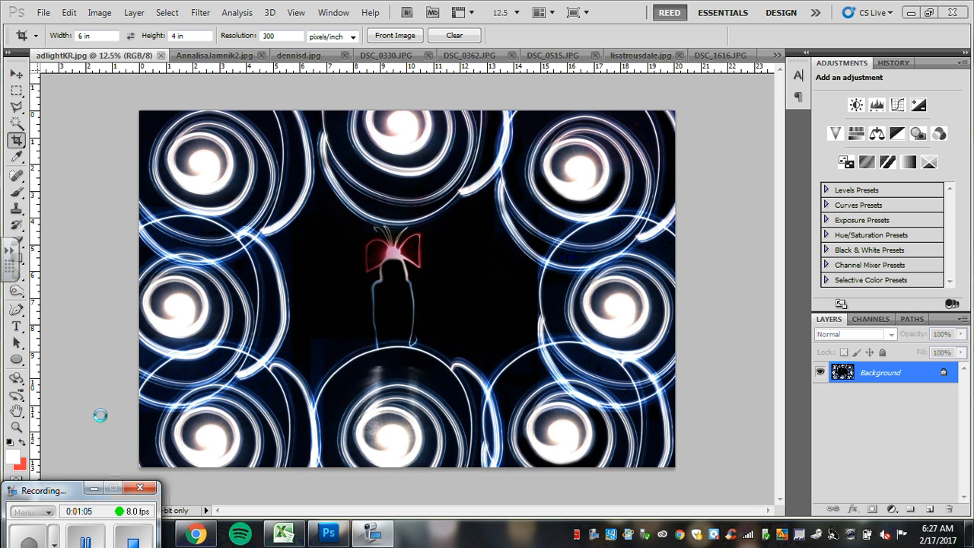
{"action": "mouse_move", "coordinate": [327, 154]}
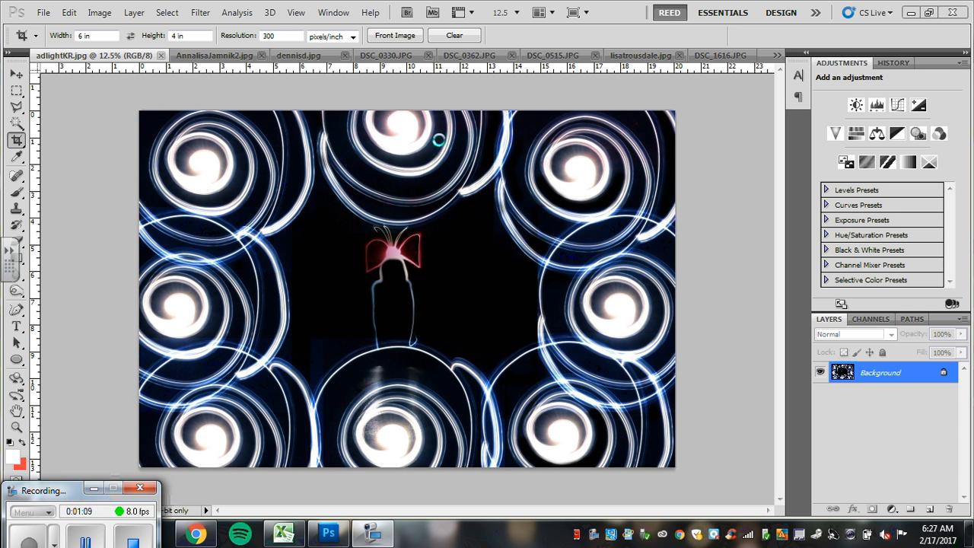
{"action": "mouse_move", "coordinate": [352, 245]}
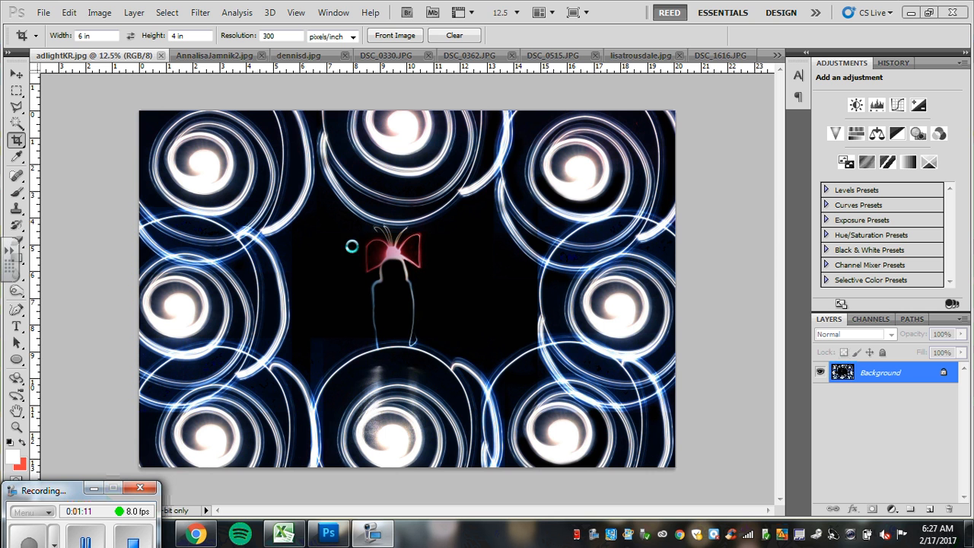
{"action": "mouse_move", "coordinate": [456, 234]}
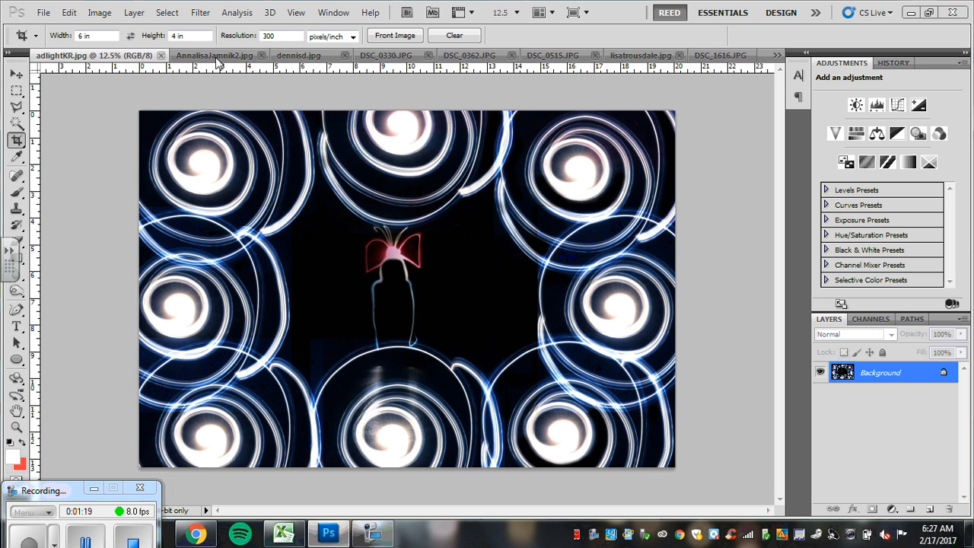
Browse the DREAM, S-shield, angel-wings DSC_0330 and orange DSC_0515 light-painting photos
{"action": "left_click", "coordinate": [214, 54]}
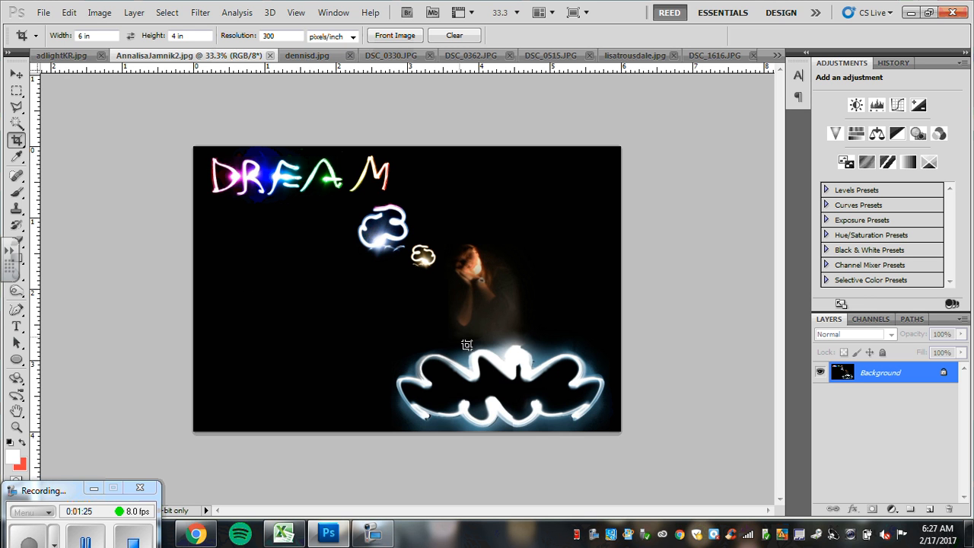
{"action": "mouse_move", "coordinate": [582, 432]}
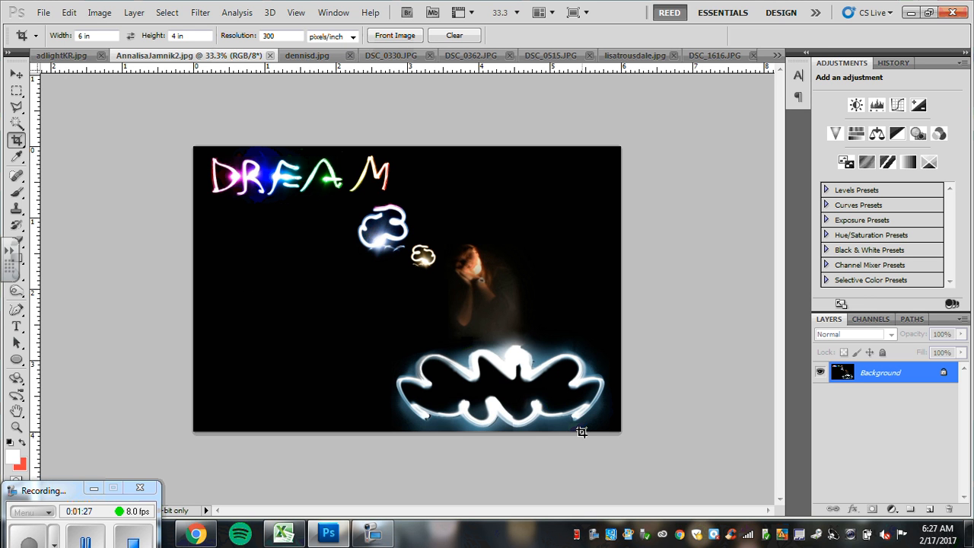
{"action": "mouse_move", "coordinate": [370, 299]}
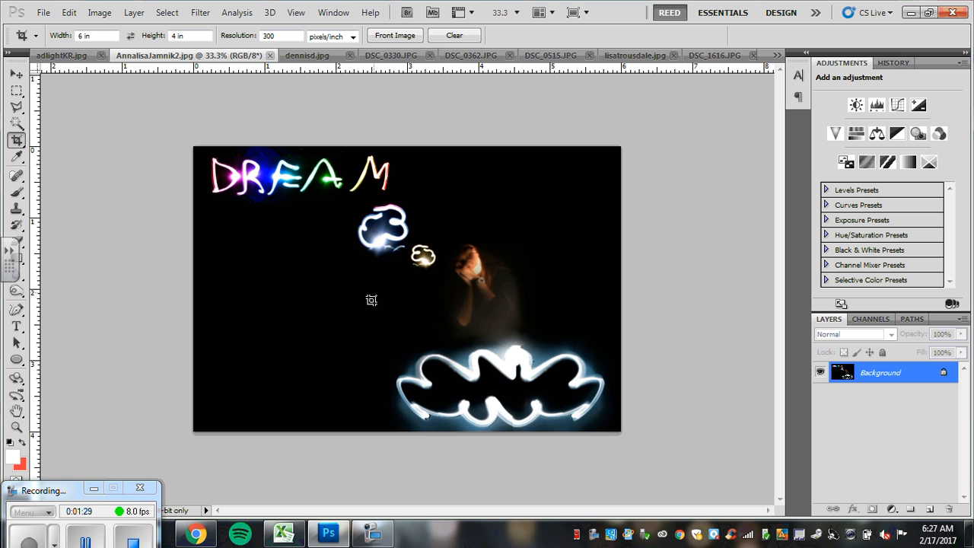
{"action": "mouse_move", "coordinate": [287, 180]}
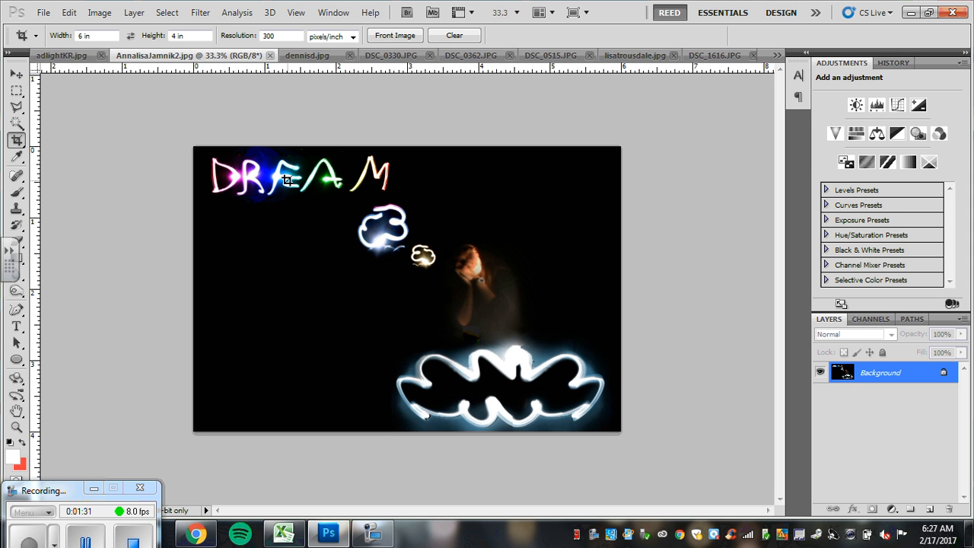
{"action": "left_click", "coordinate": [307, 55]}
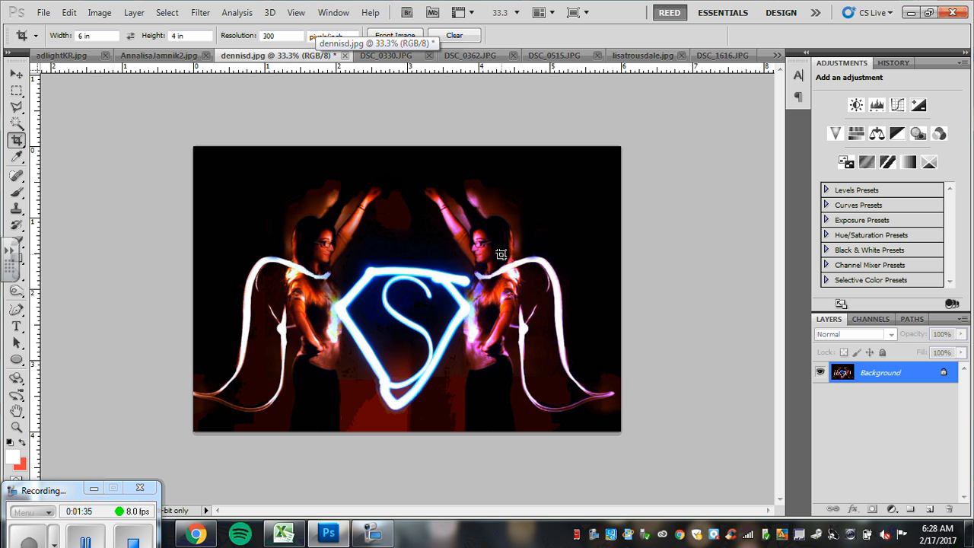
{"action": "mouse_move", "coordinate": [386, 205]}
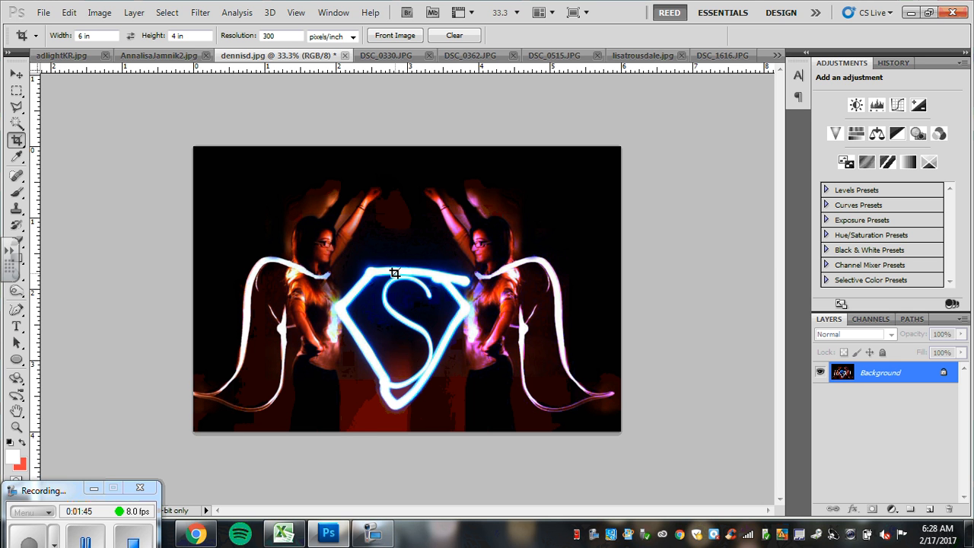
{"action": "left_click", "coordinate": [384, 55]}
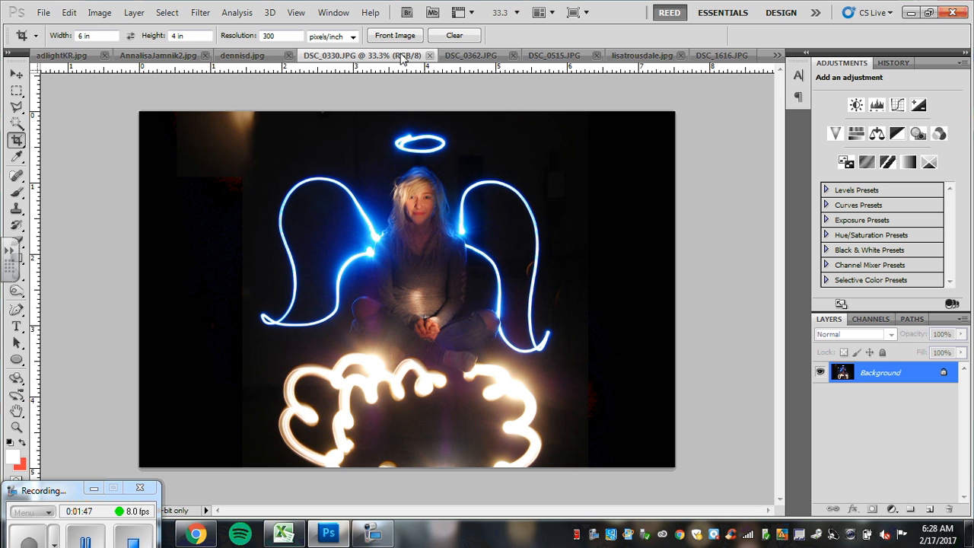
{"action": "mouse_move", "coordinate": [402, 58]}
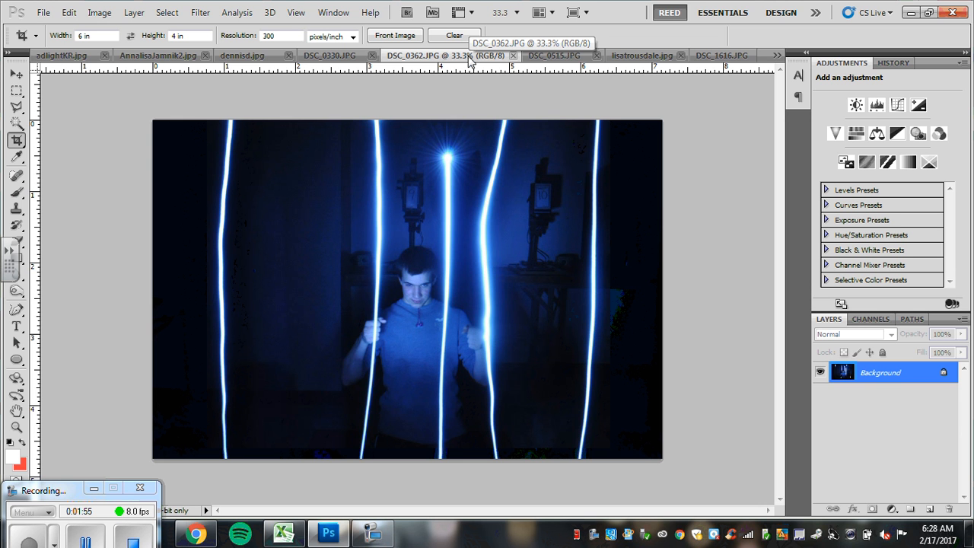
{"action": "mouse_move", "coordinate": [447, 64]}
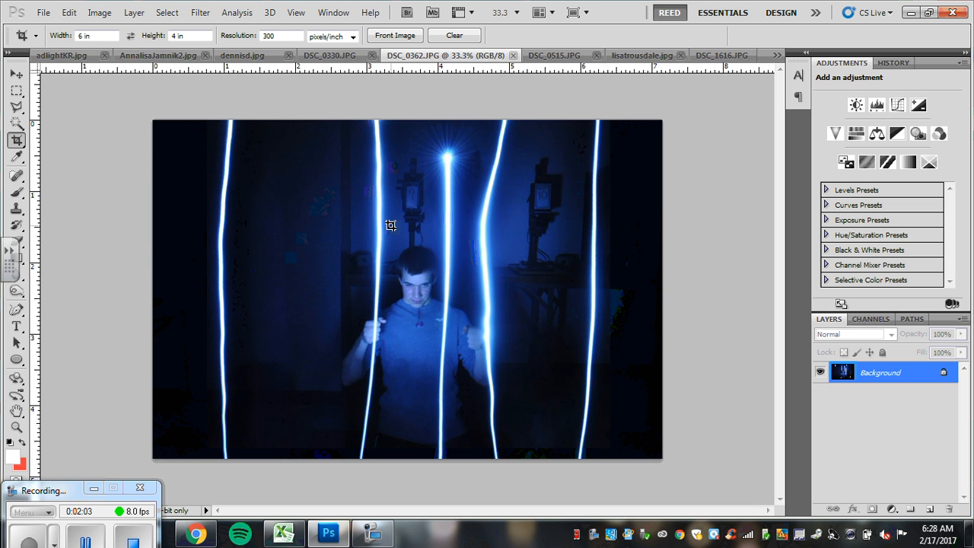
{"action": "mouse_move", "coordinate": [363, 198]}
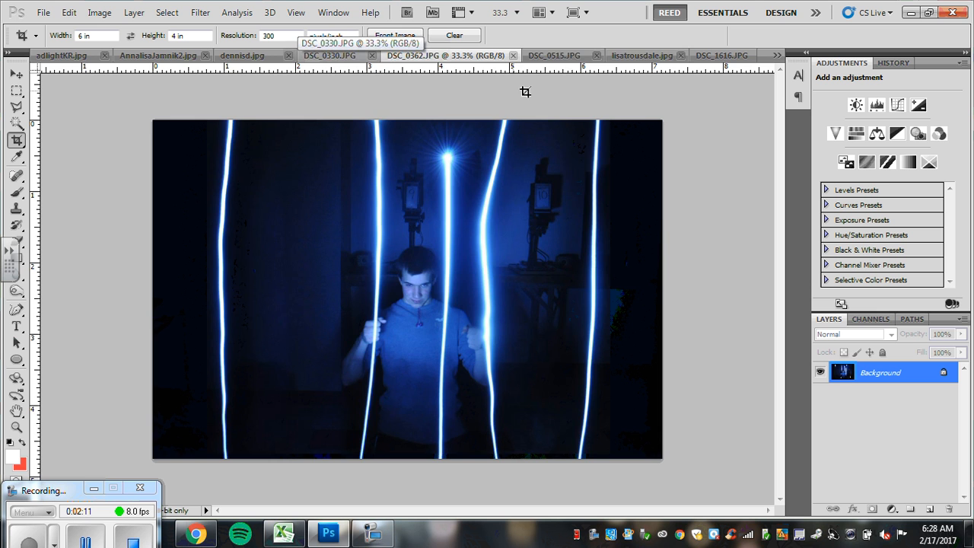
{"action": "left_click", "coordinate": [529, 54]}
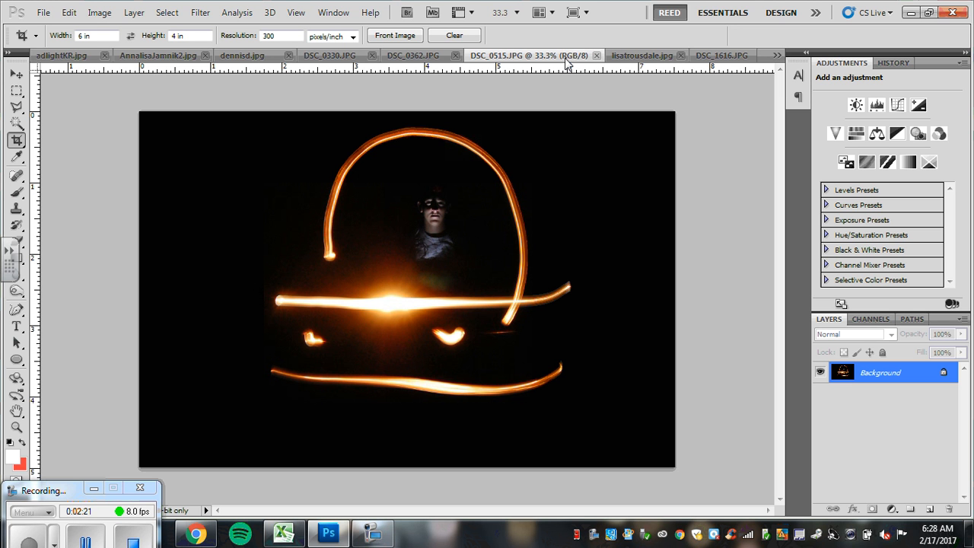
{"action": "mouse_move", "coordinate": [225, 271]}
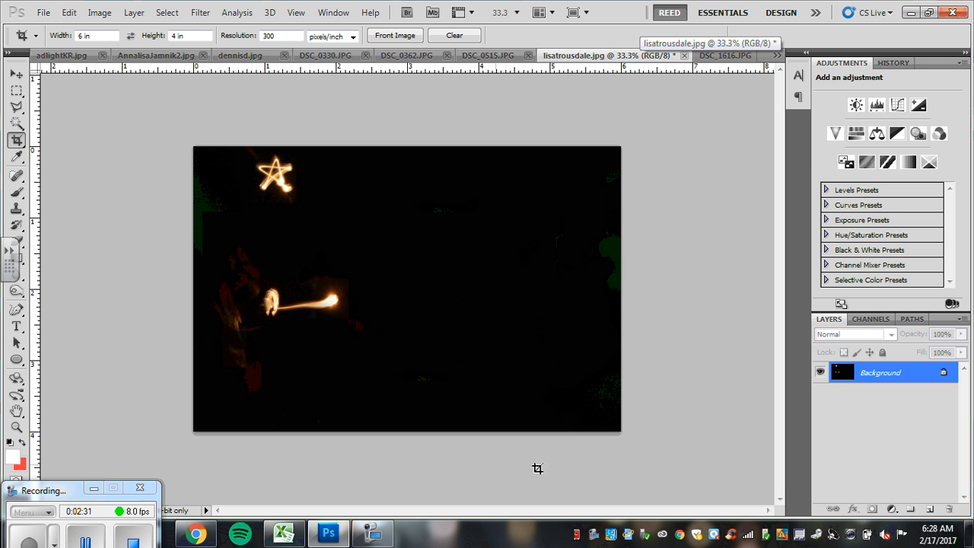
{"action": "mouse_move", "coordinate": [273, 181]}
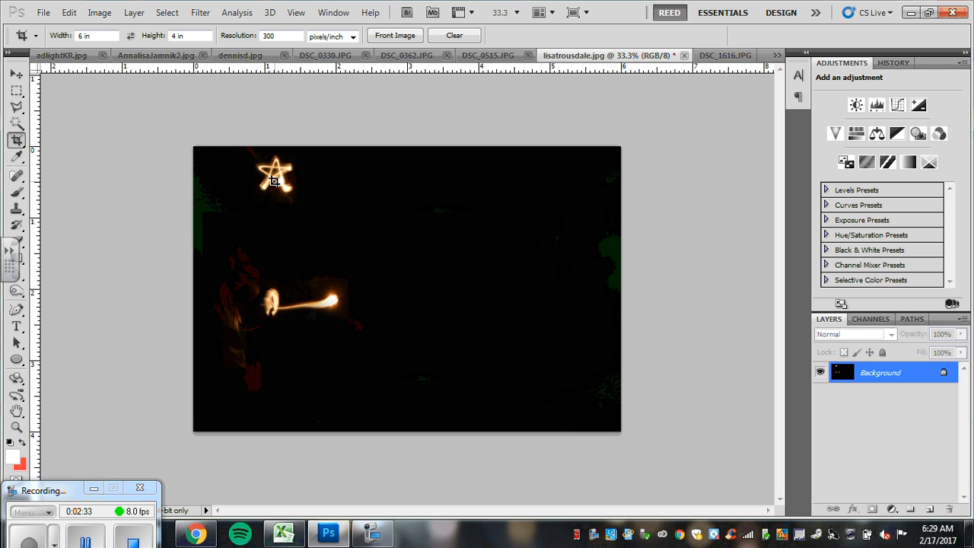
{"action": "mouse_move", "coordinate": [201, 295]}
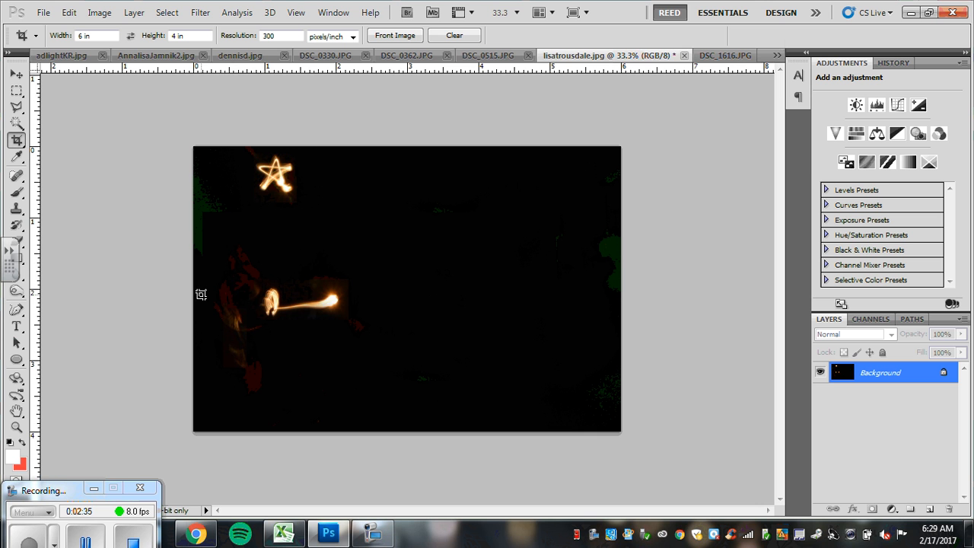
{"action": "mouse_move", "coordinate": [298, 264]}
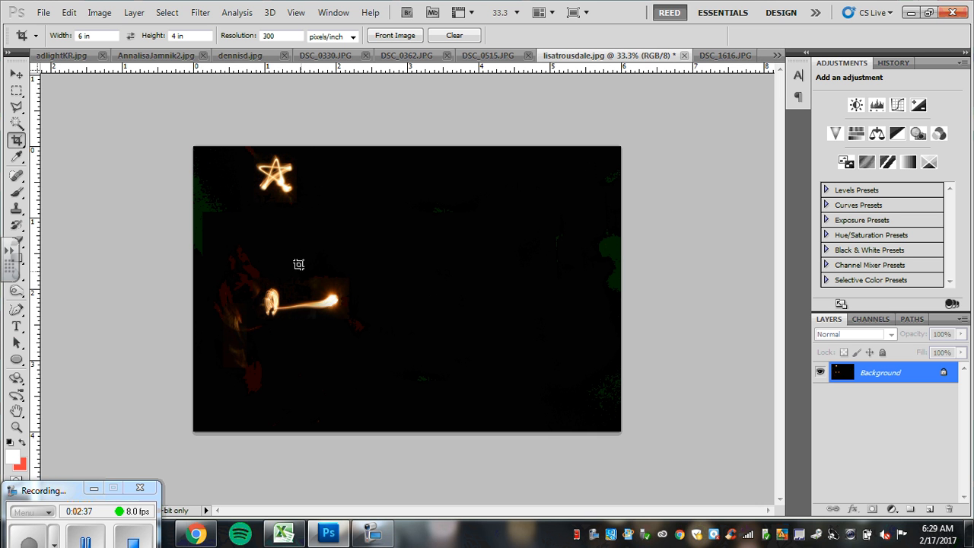
{"action": "mouse_move", "coordinate": [695, 72]}
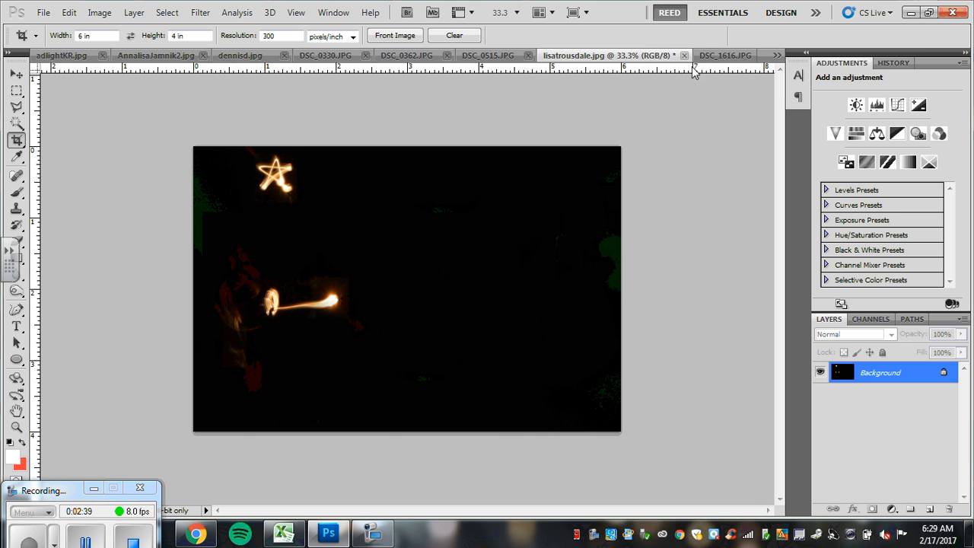
Switch to the layered DSC_1616 document and show the list of open documents
{"action": "left_click", "coordinate": [725, 55]}
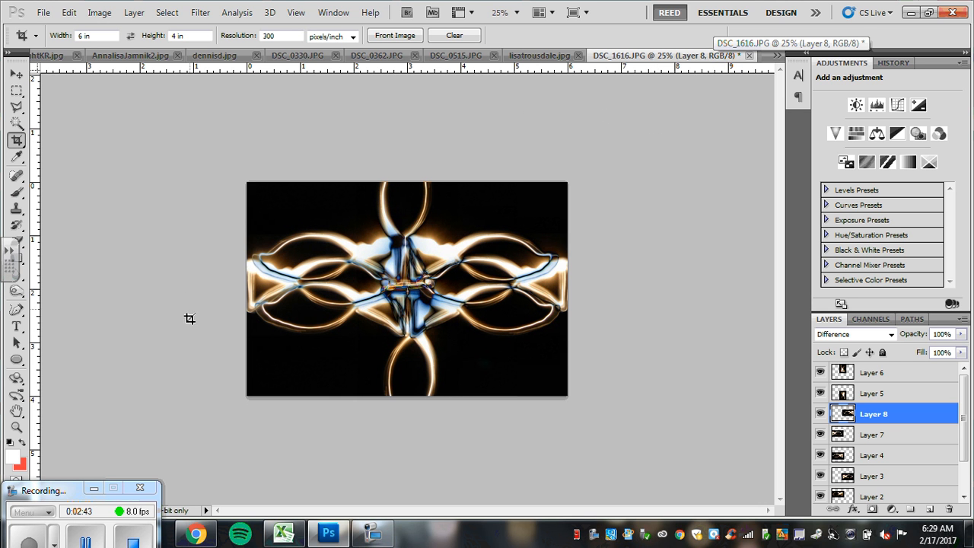
{"action": "mouse_move", "coordinate": [389, 227]}
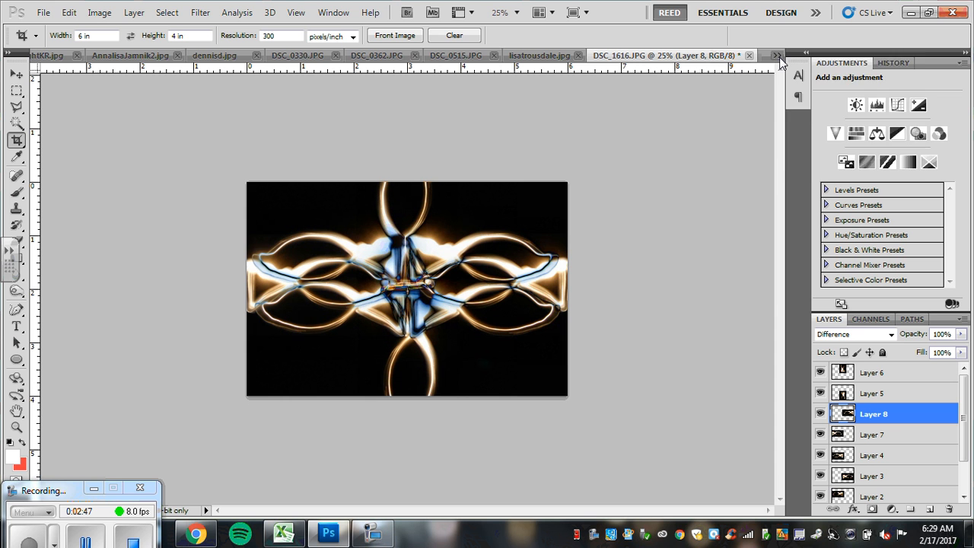
{"action": "left_click", "coordinate": [778, 54]}
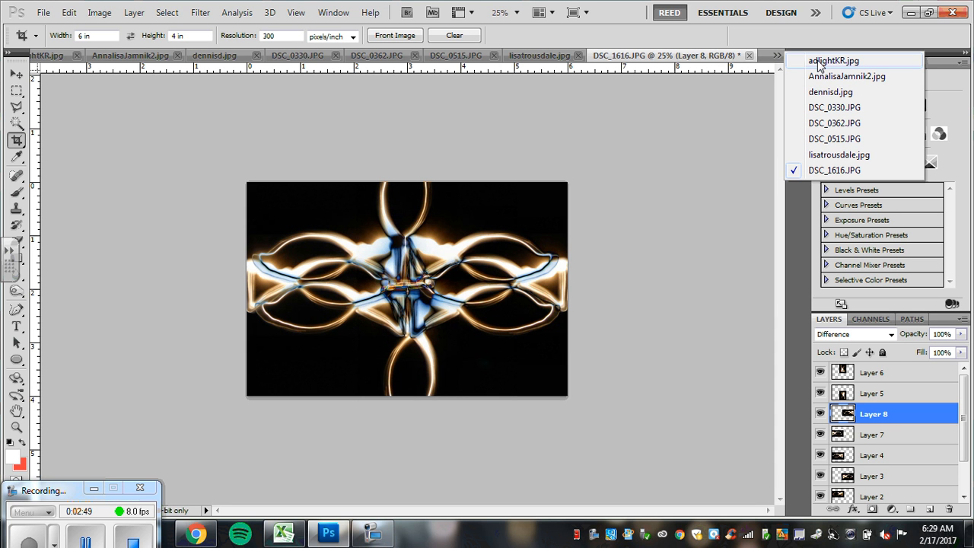
{"action": "mouse_move", "coordinate": [774, 61]}
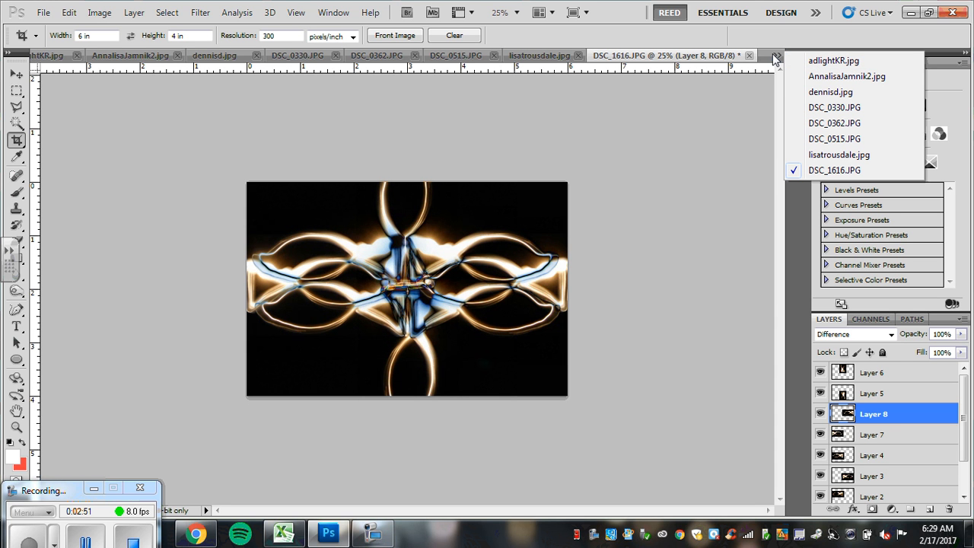
{"action": "mouse_move", "coordinate": [722, 68]}
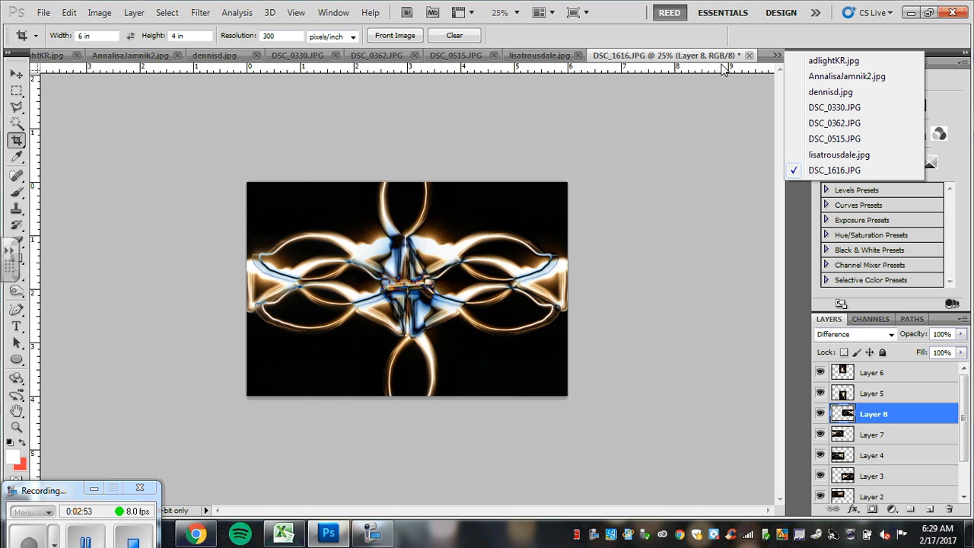
{"action": "mouse_move", "coordinate": [774, 60]}
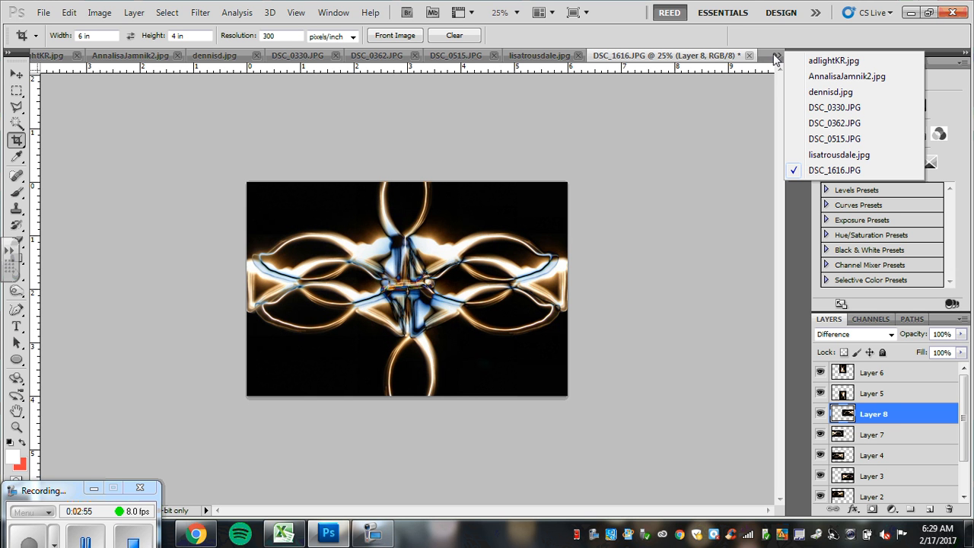
{"action": "mouse_move", "coordinate": [624, 59]}
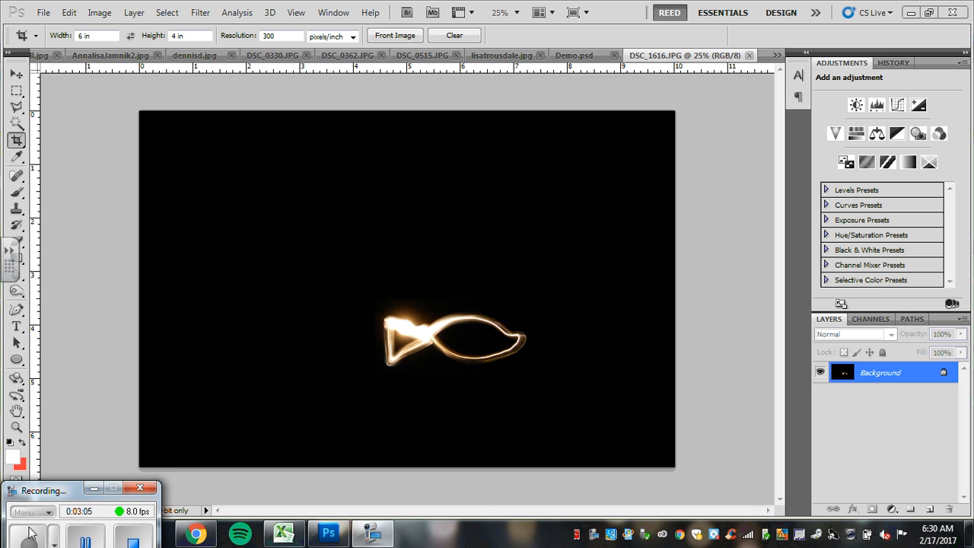
{"action": "mouse_move", "coordinate": [32, 524]}
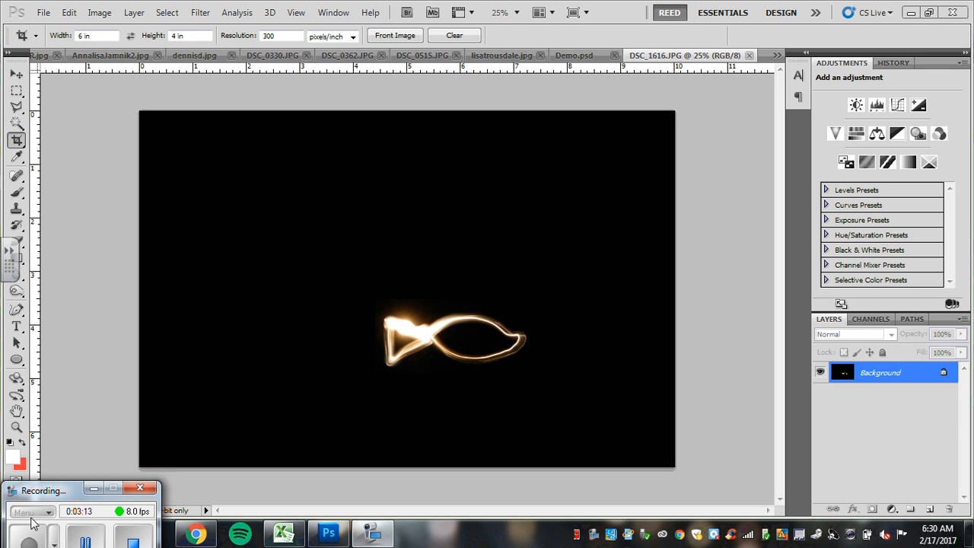
{"action": "mouse_move", "coordinate": [36, 78]}
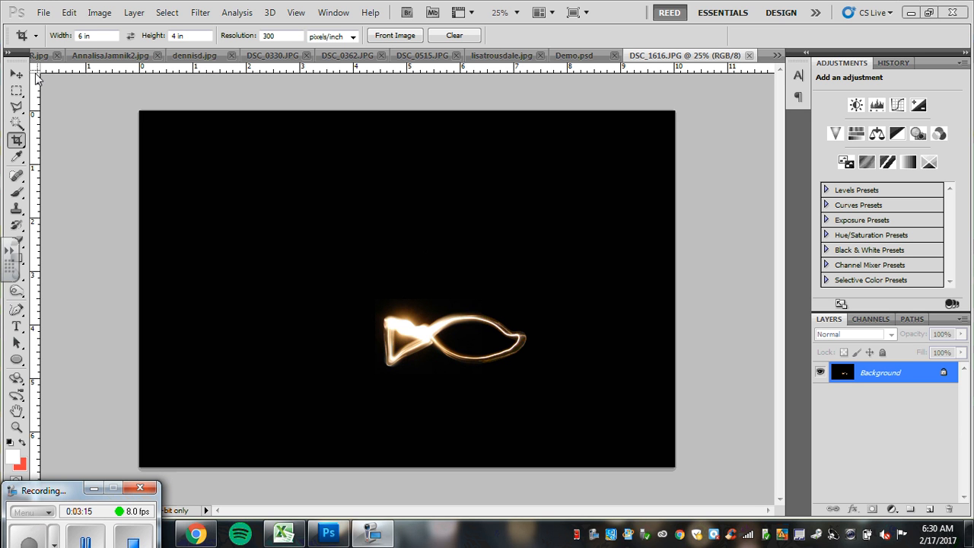
{"action": "mouse_move", "coordinate": [735, 186]}
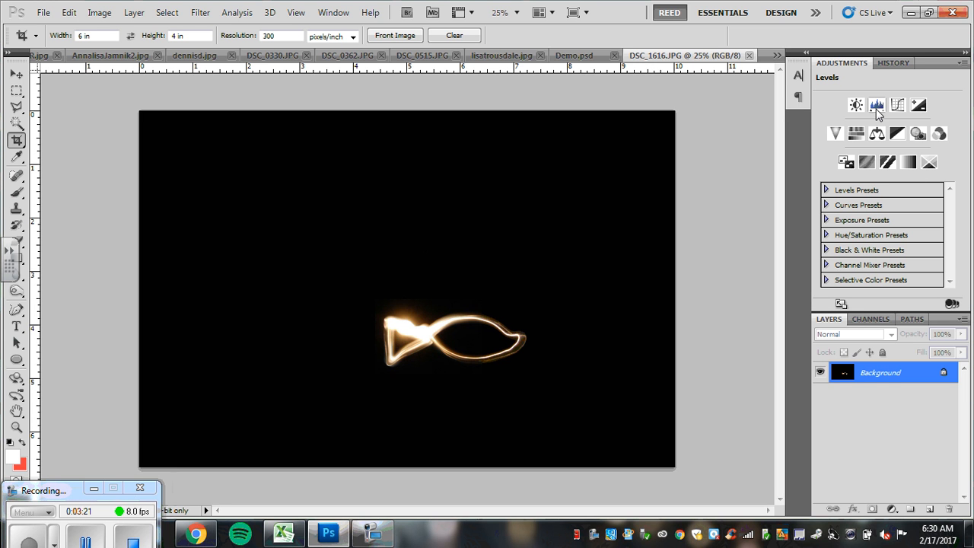
Add a Levels adjustment with midtone input 1.04, then flatten the image
{"action": "left_click", "coordinate": [876, 105]}
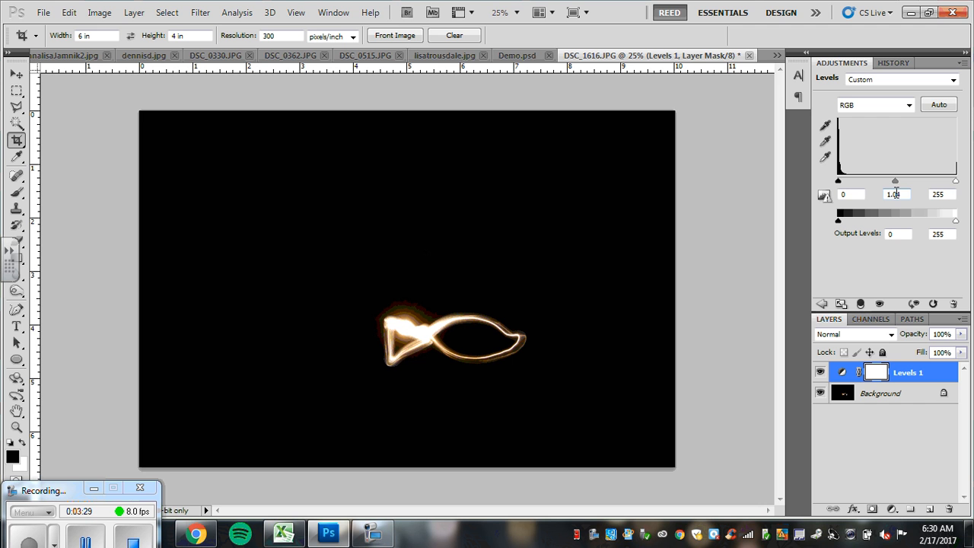
{"action": "type", "text": "1.04"}
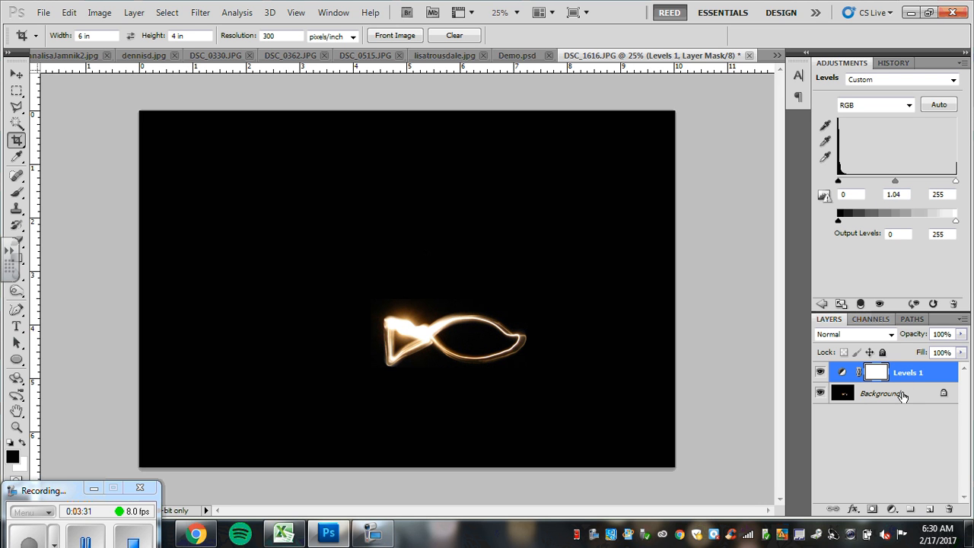
{"action": "mouse_move", "coordinate": [900, 394]}
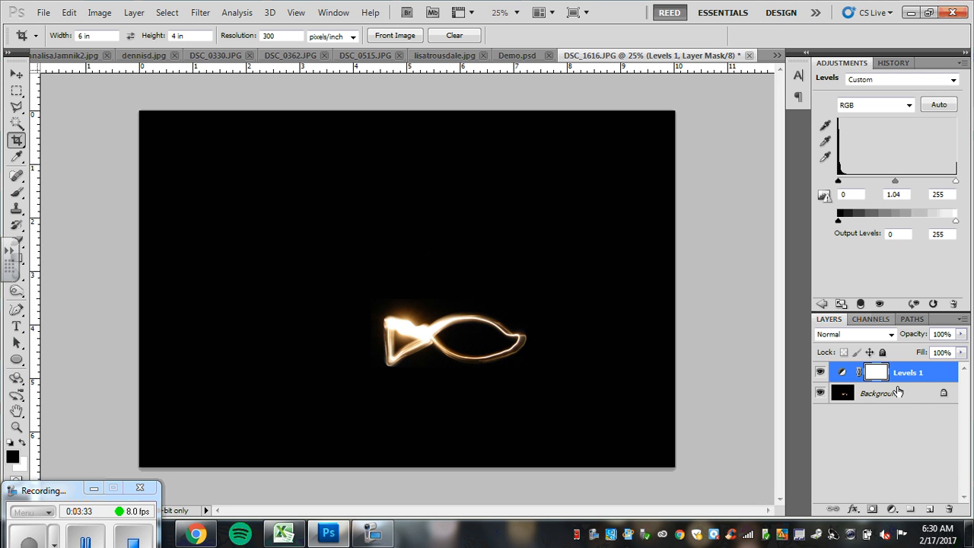
{"action": "right_click", "coordinate": [878, 392]}
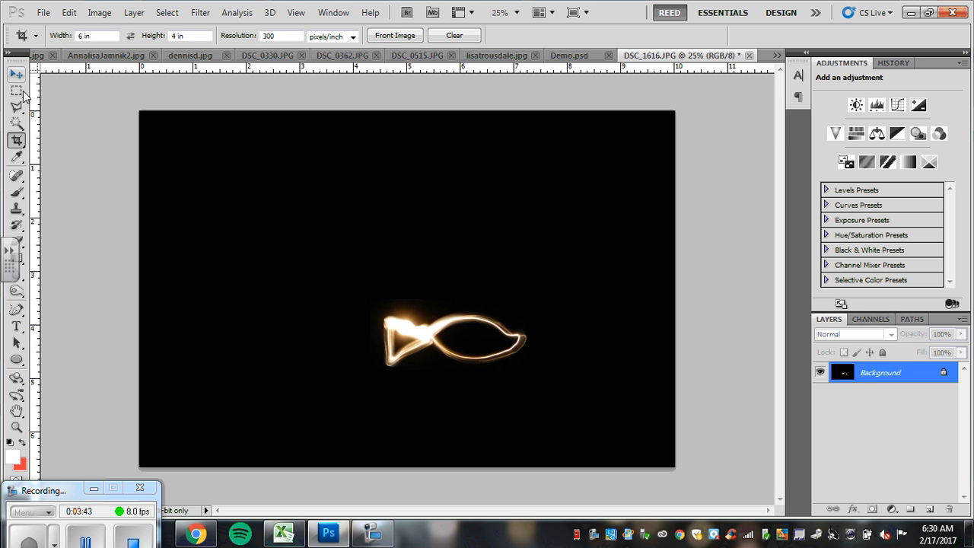
Pick the freehand Lasso selection tool to outline the fish
{"action": "left_click", "coordinate": [17, 91]}
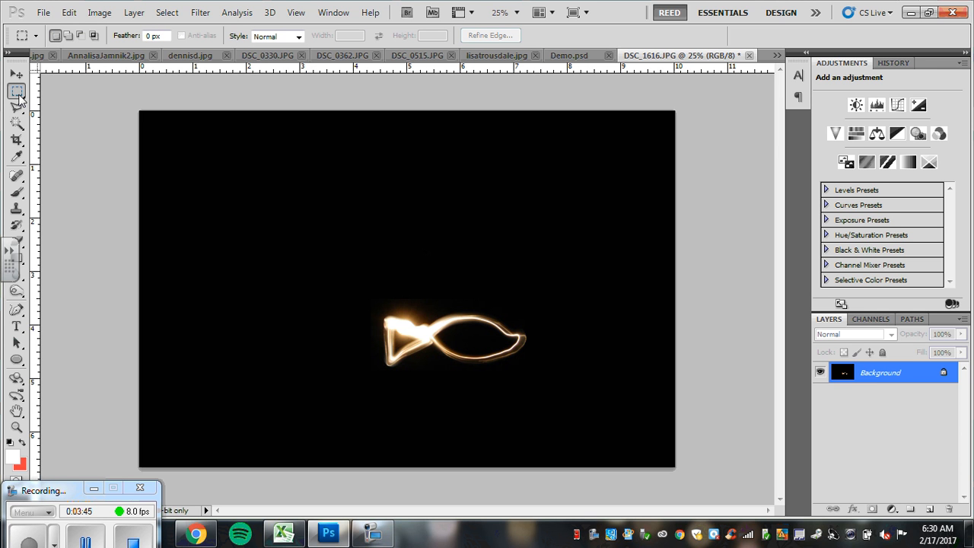
{"action": "left_click", "coordinate": [16, 107]}
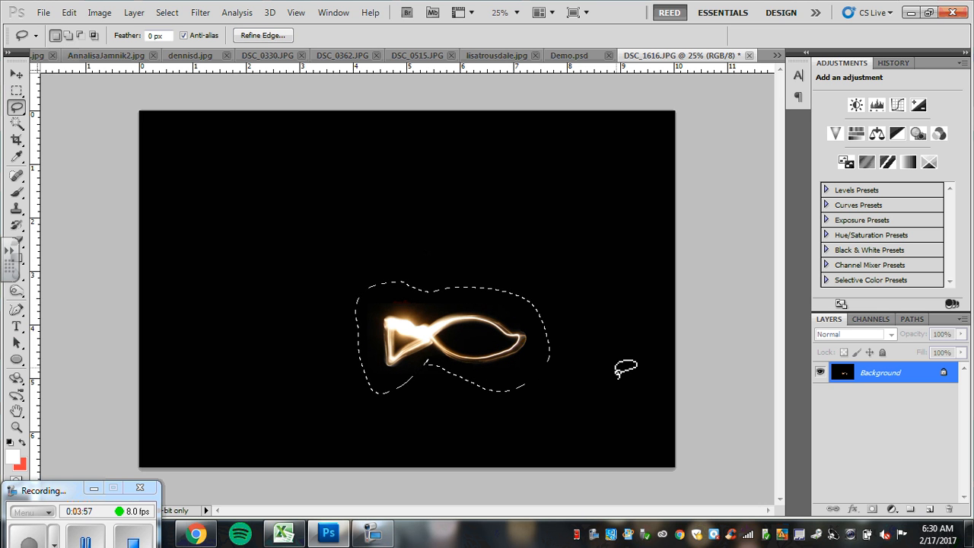
{"action": "mouse_move", "coordinate": [582, 320]}
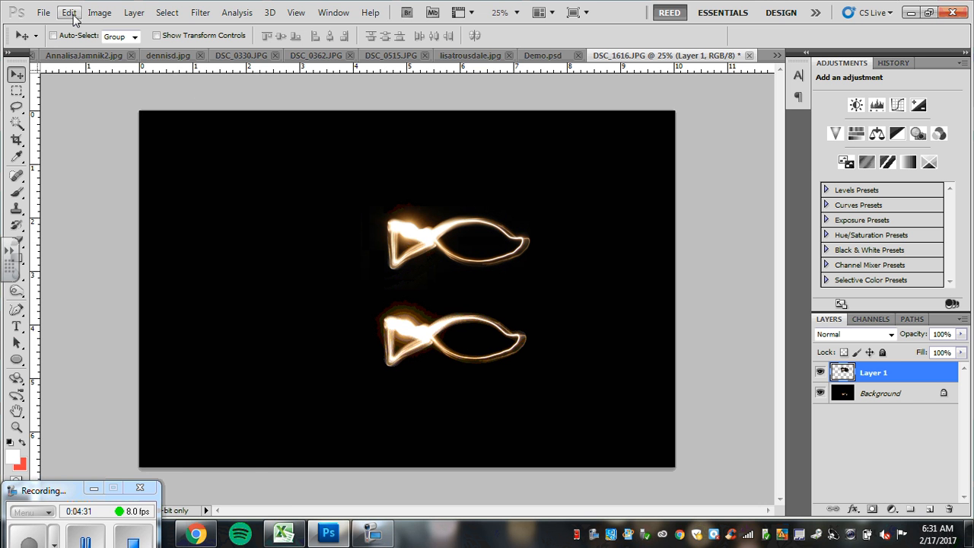
Free Transform the Layer 1 fish copy, enlarging it toward the upper right
{"action": "left_click", "coordinate": [69, 12]}
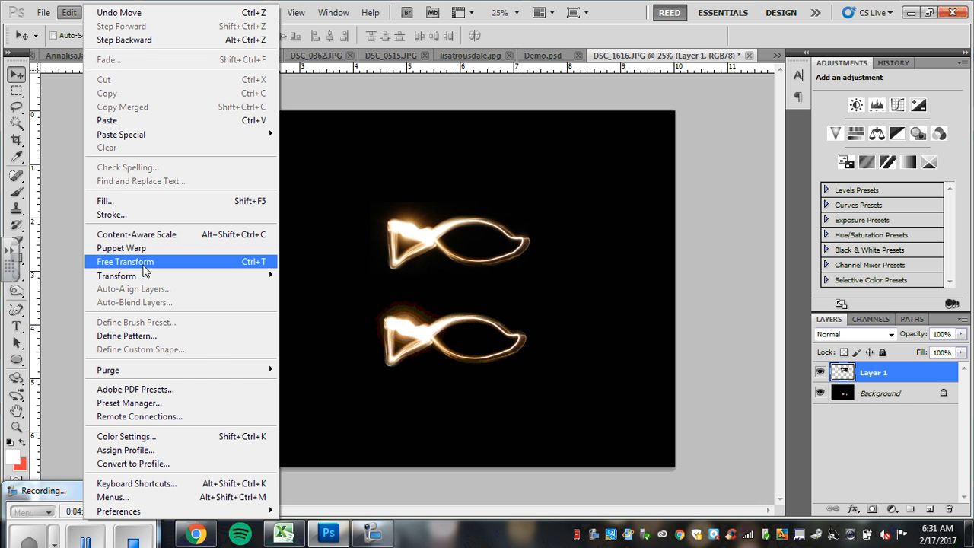
{"action": "mouse_move", "coordinate": [116, 275]}
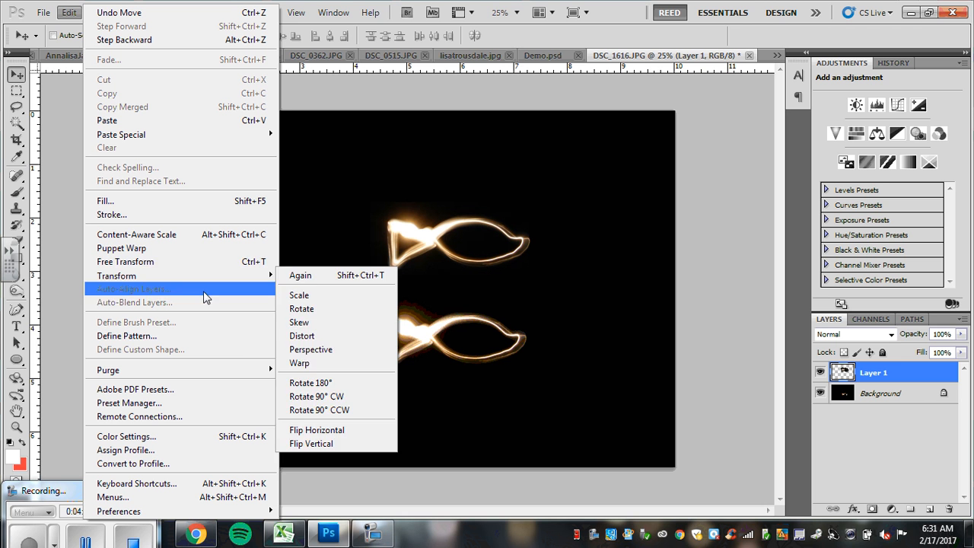
{"action": "mouse_move", "coordinate": [126, 261]}
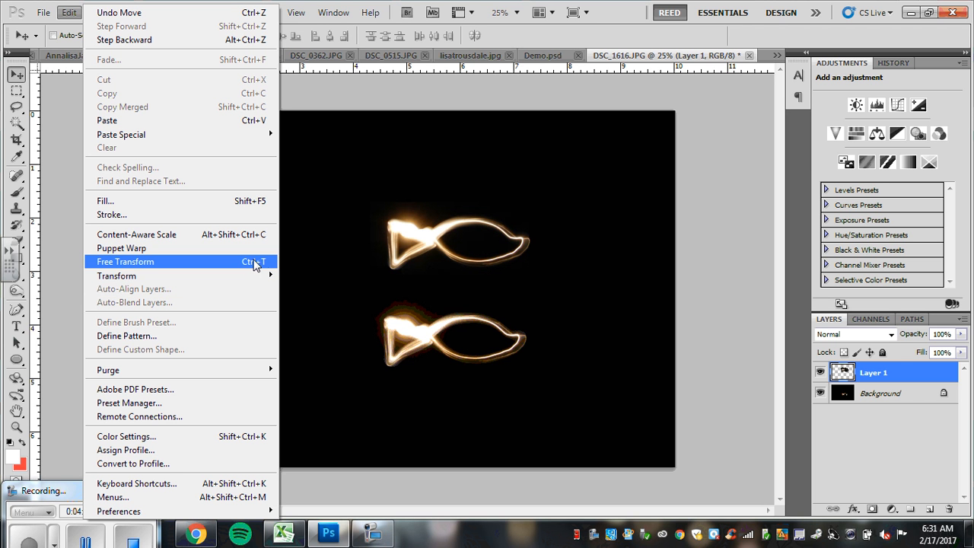
{"action": "mouse_move", "coordinate": [259, 274]}
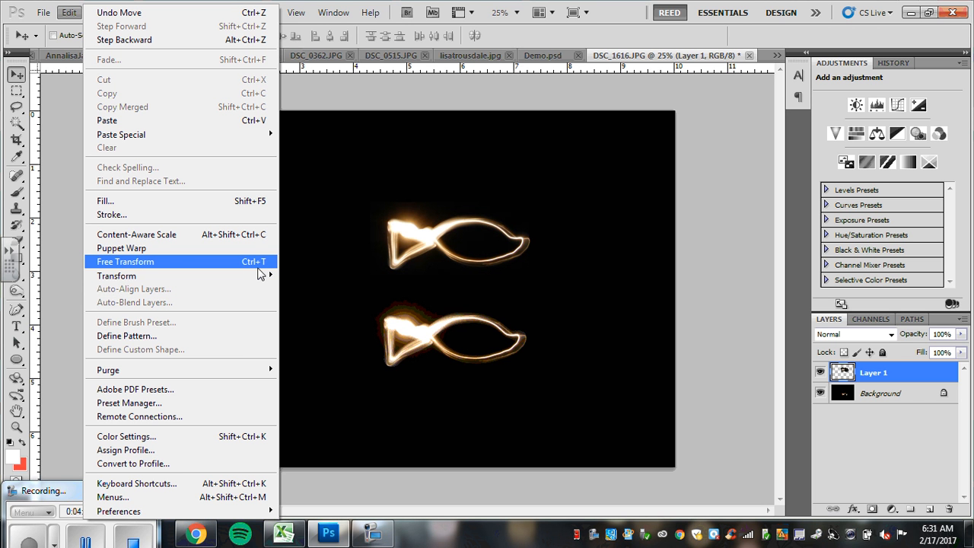
{"action": "mouse_move", "coordinate": [116, 275]}
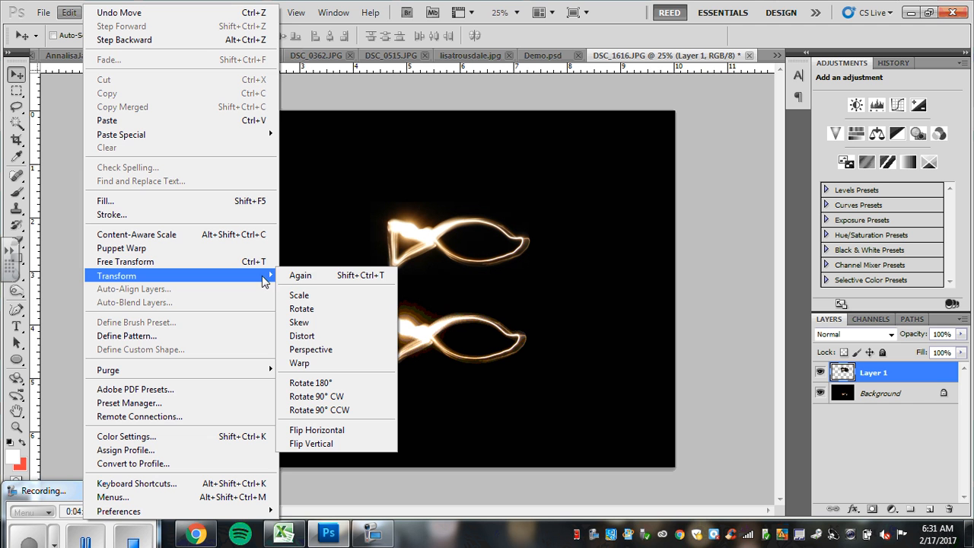
{"action": "left_click", "coordinate": [299, 295]}
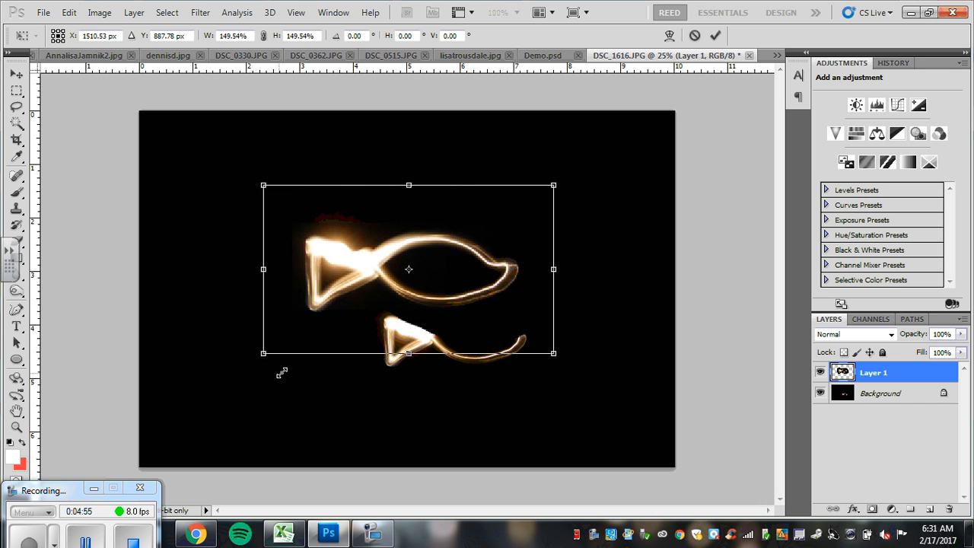
{"action": "left_click_drag", "start_coordinate": [264, 352], "coordinate": [276, 345]}
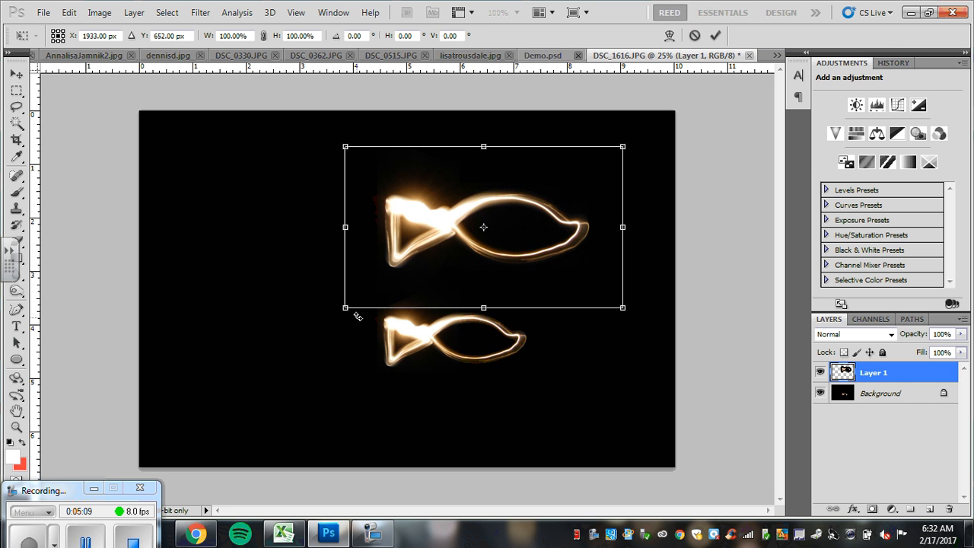
{"action": "left_click_drag", "start_coordinate": [345, 308], "coordinate": [320, 321]}
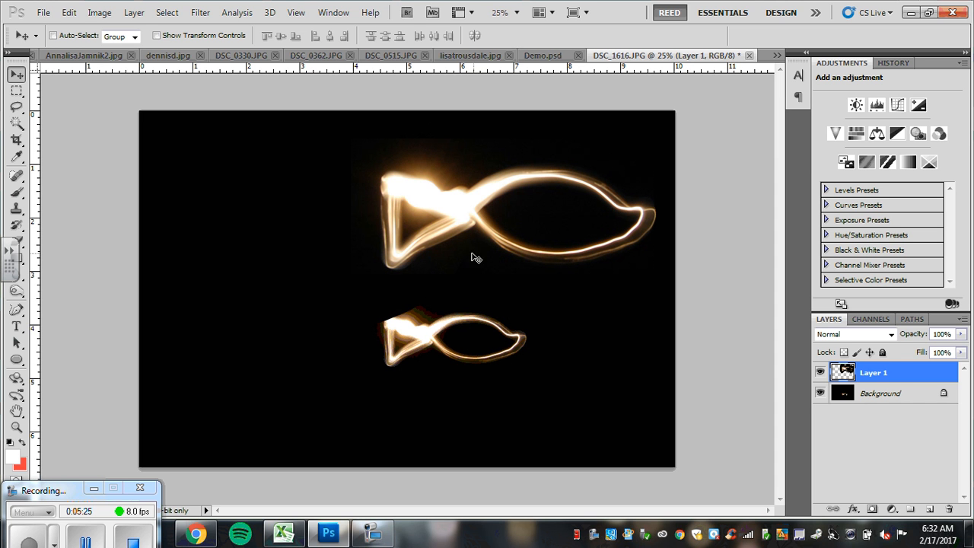
{"action": "mouse_move", "coordinate": [368, 192]}
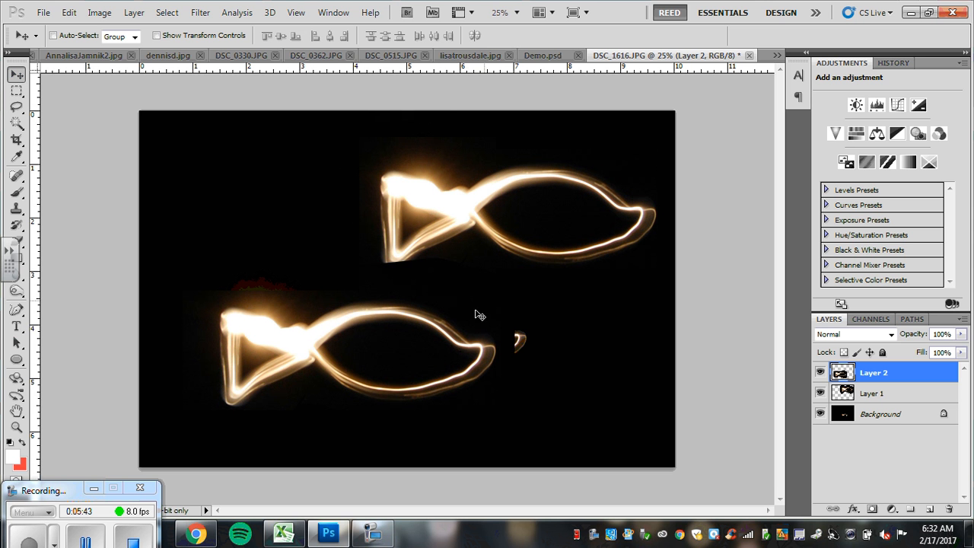
{"action": "mouse_move", "coordinate": [327, 289]}
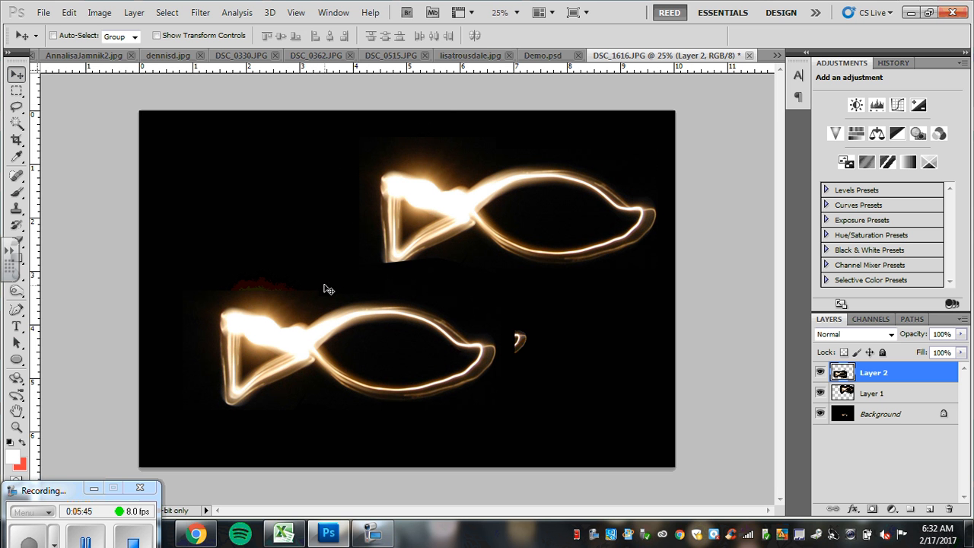
Flip the second fish copy horizontally with Edit > Transform > Flip Horizontal
{"action": "left_click", "coordinate": [68, 13]}
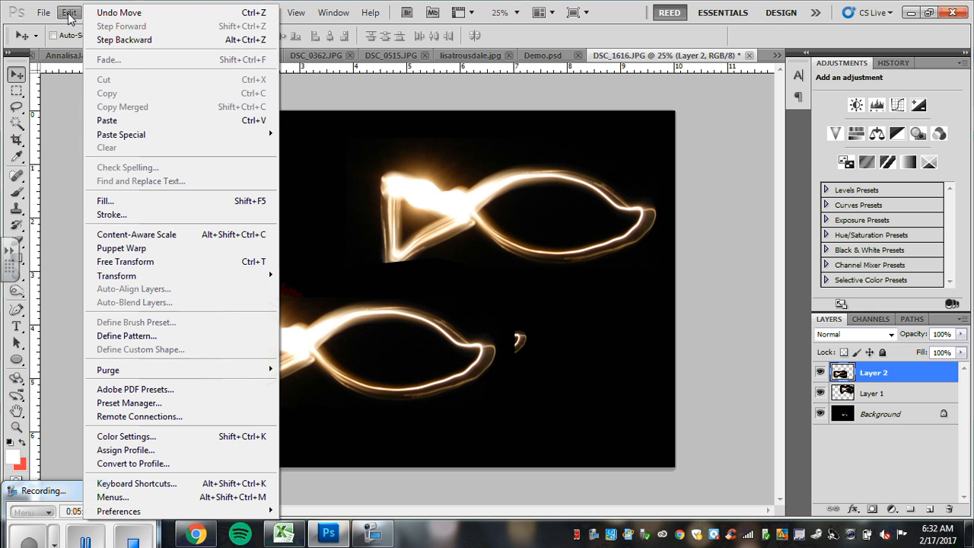
{"action": "mouse_move", "coordinate": [116, 275]}
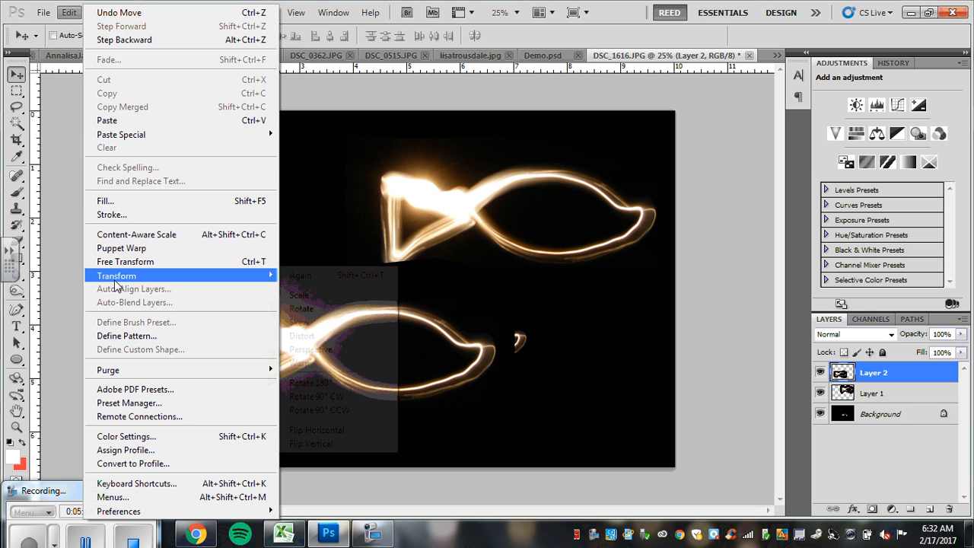
{"action": "mouse_move", "coordinate": [316, 430]}
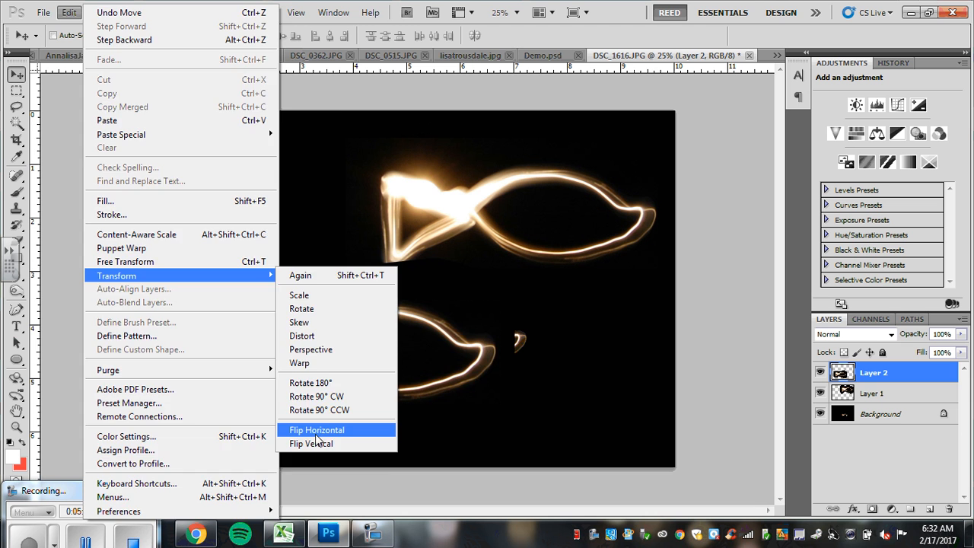
{"action": "left_click", "coordinate": [310, 443]}
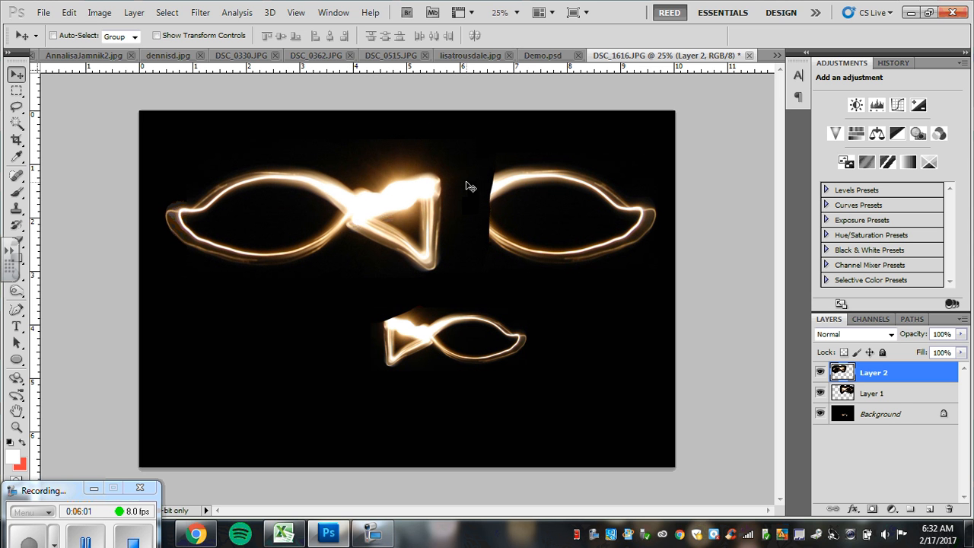
{"action": "mouse_move", "coordinate": [549, 197]}
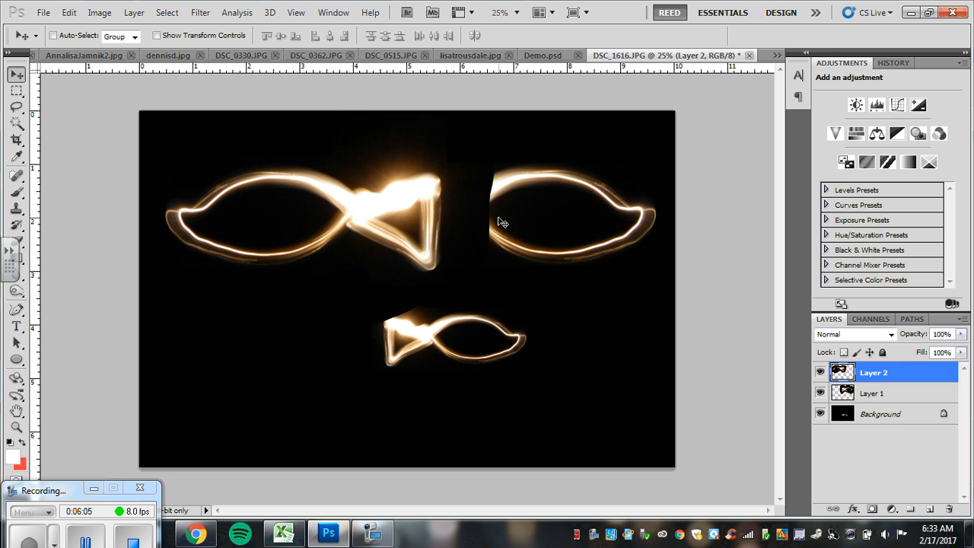
{"action": "mouse_move", "coordinate": [531, 224]}
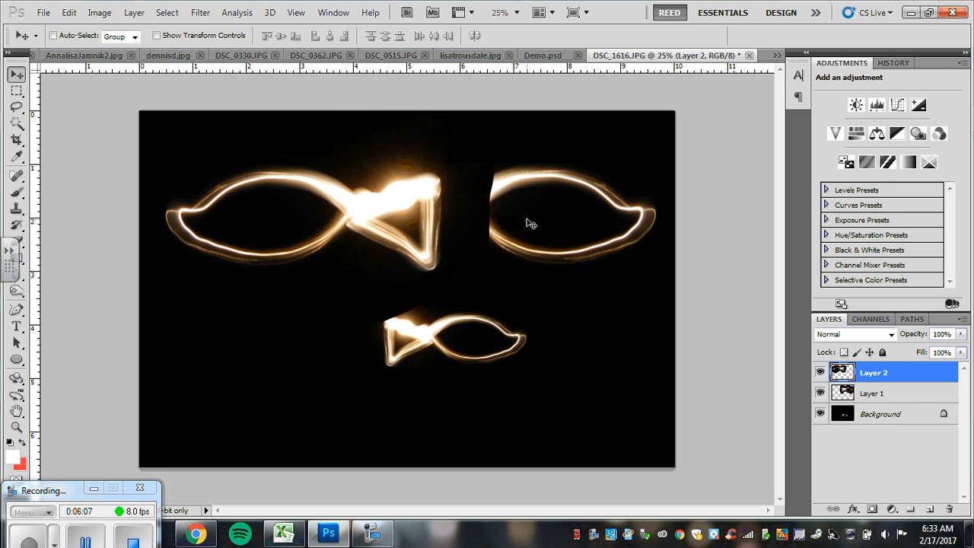
{"action": "mouse_move", "coordinate": [729, 326]}
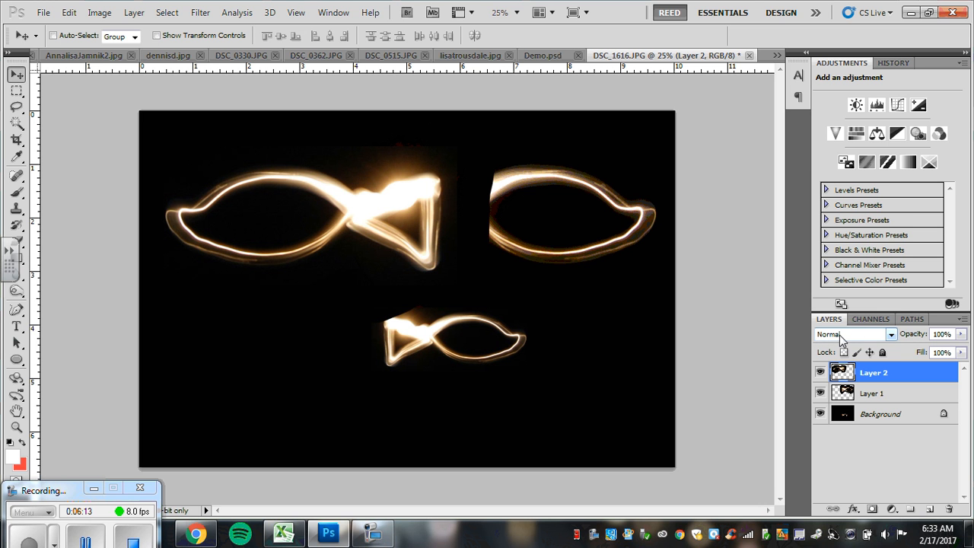
Try burn, light and other blend modes on Layer 2, settling on Difference
{"action": "left_click", "coordinate": [889, 334]}
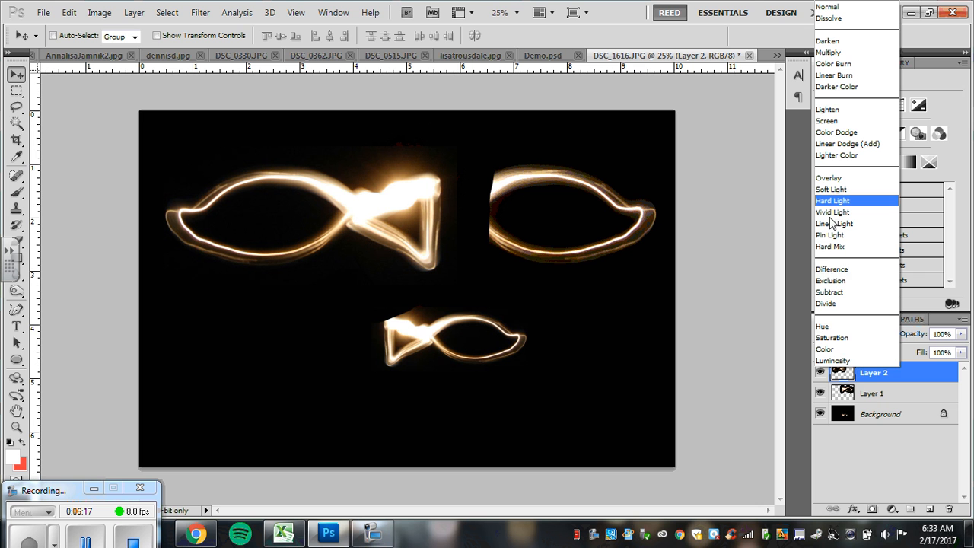
{"action": "mouse_move", "coordinate": [828, 6]}
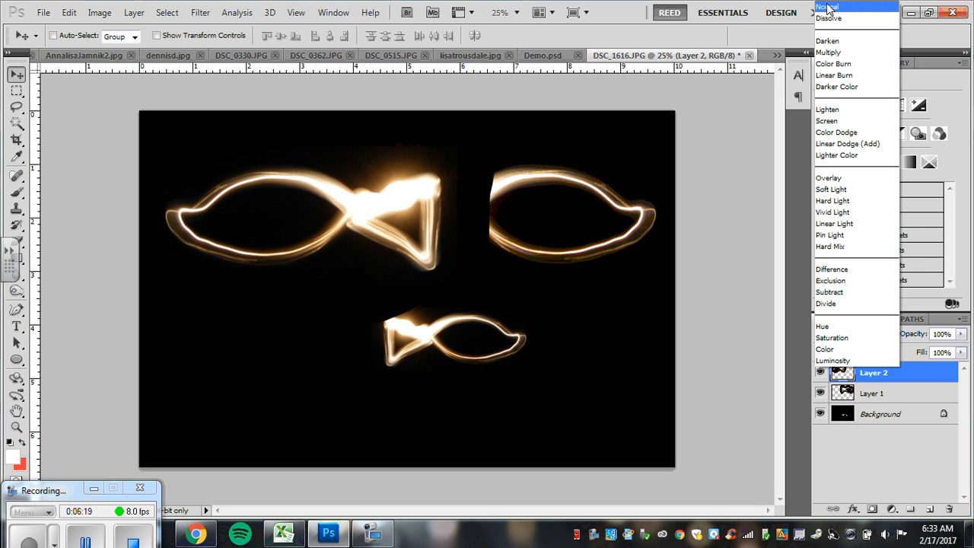
{"action": "mouse_move", "coordinate": [829, 18]}
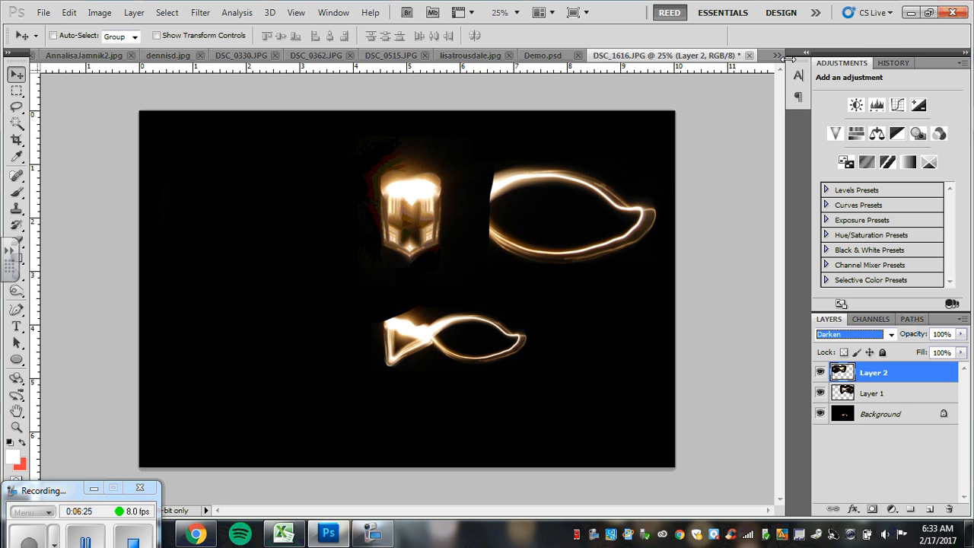
{"action": "left_click", "coordinate": [848, 334]}
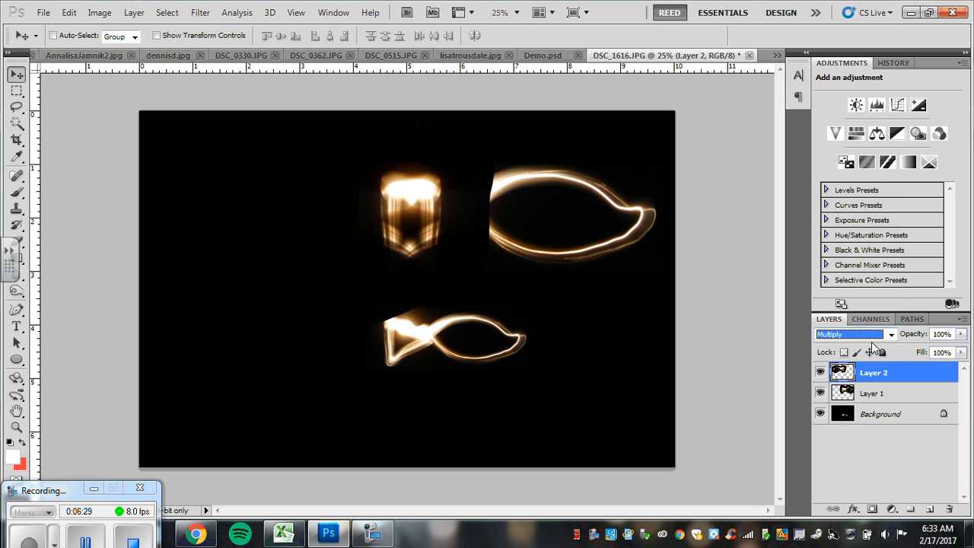
{"action": "left_click", "coordinate": [852, 334]}
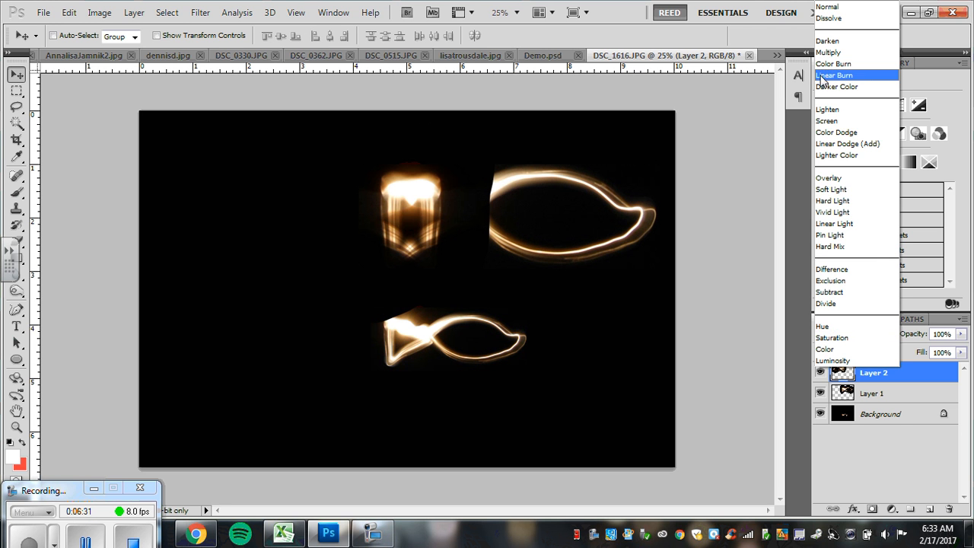
{"action": "left_click", "coordinate": [833, 63]}
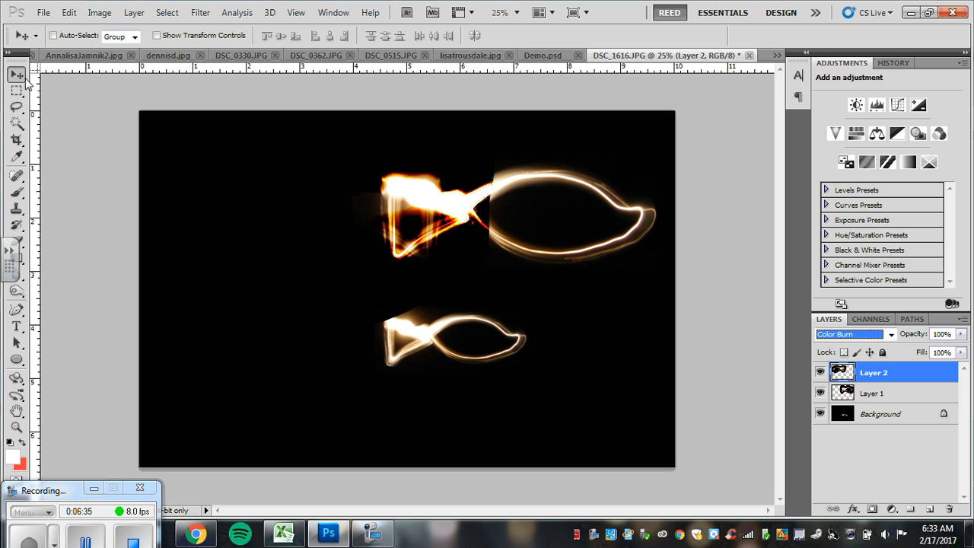
{"action": "mouse_move", "coordinate": [23, 80]}
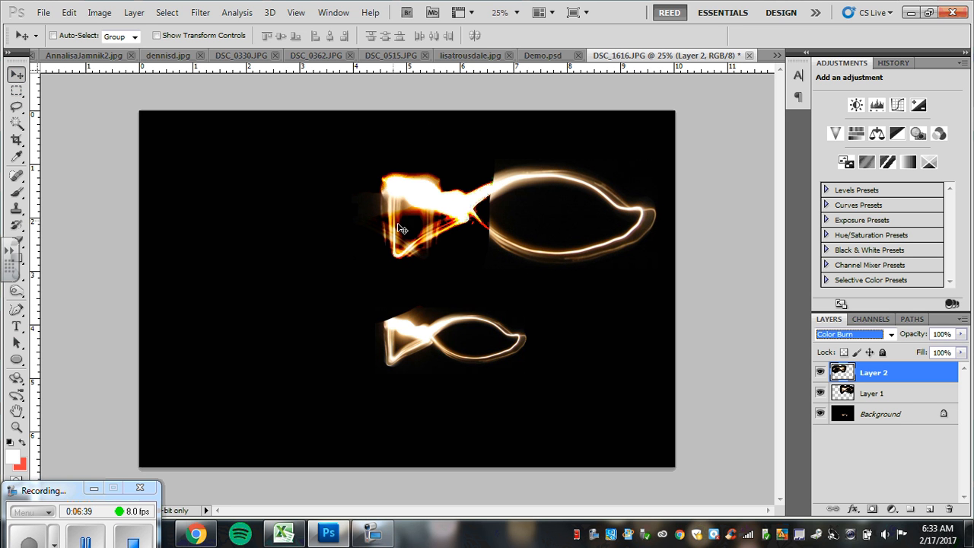
{"action": "mouse_move", "coordinate": [533, 283]}
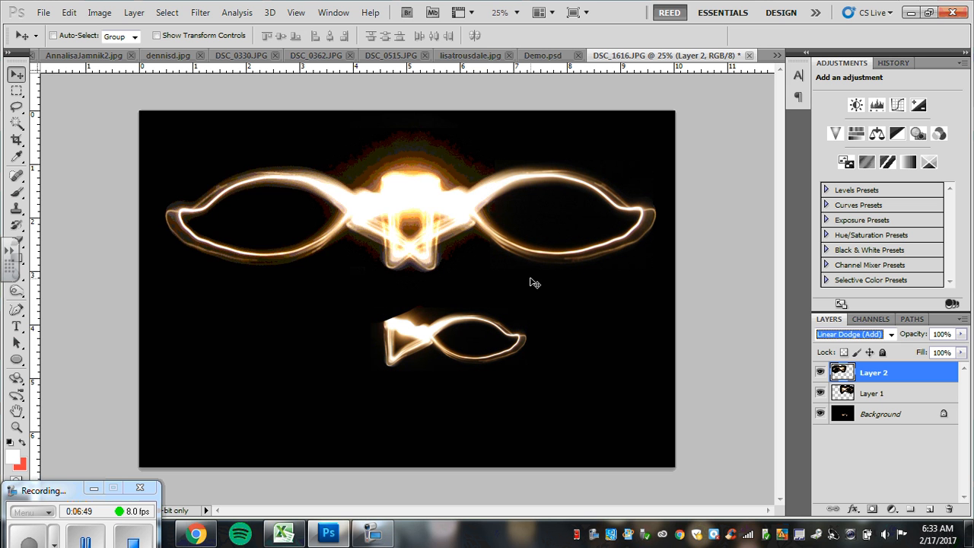
{"action": "left_click", "coordinate": [850, 334]}
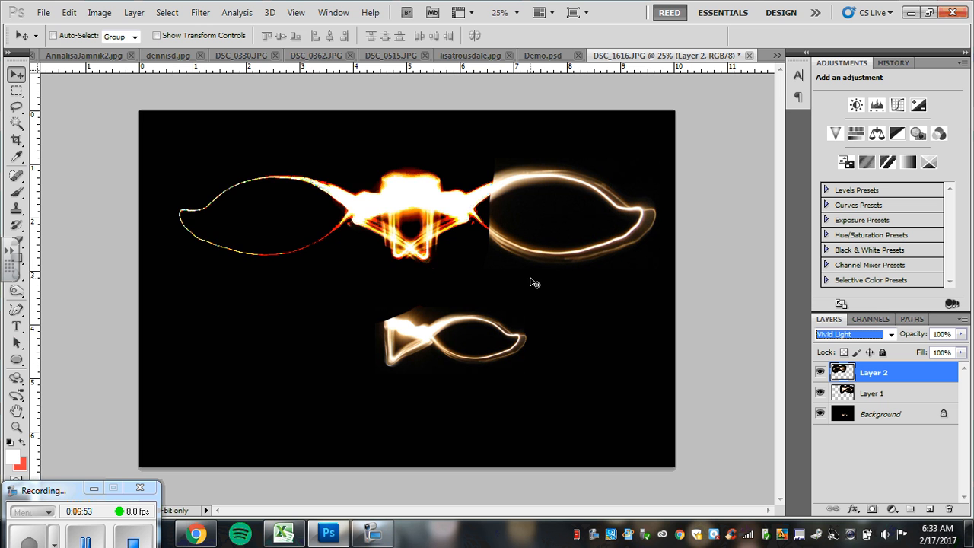
{"action": "left_click", "coordinate": [852, 334]}
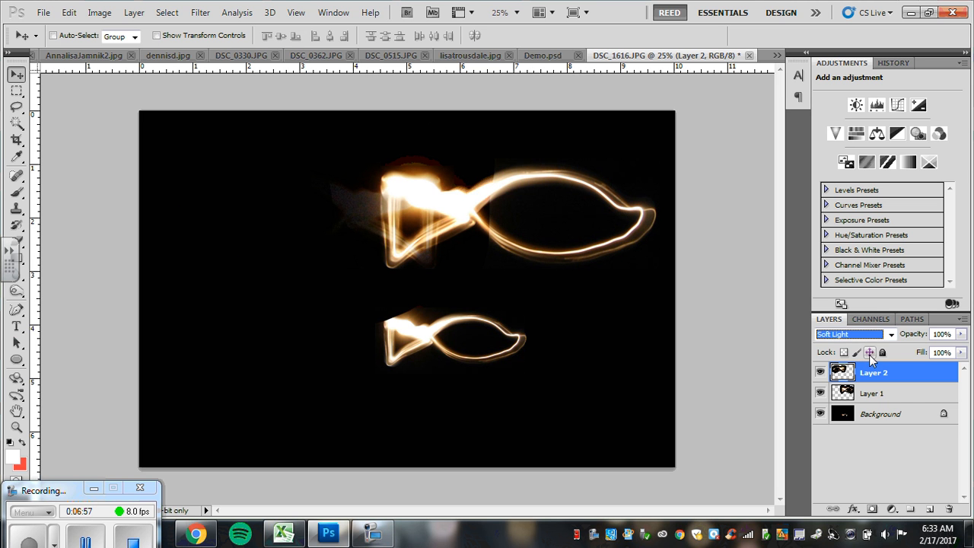
{"action": "left_click", "coordinate": [852, 334]}
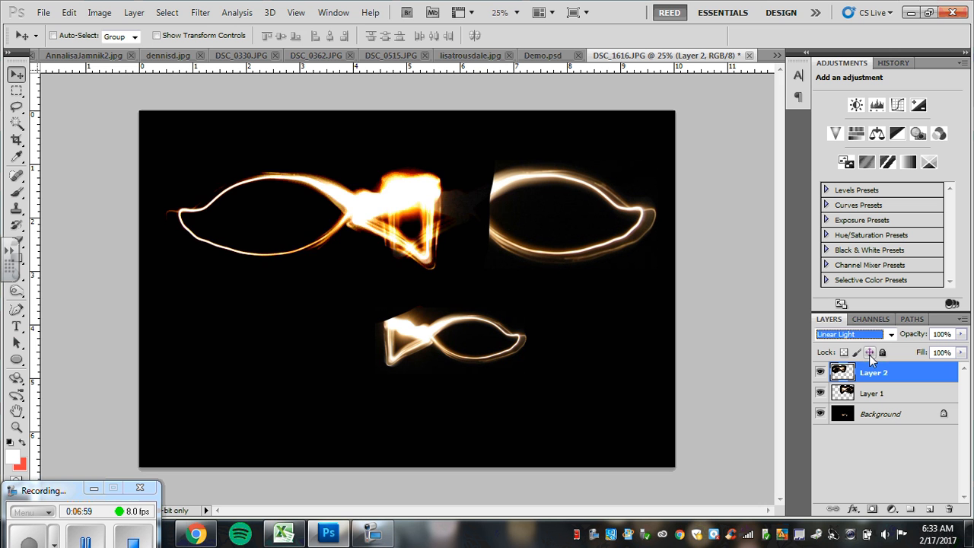
{"action": "left_click", "coordinate": [852, 334]}
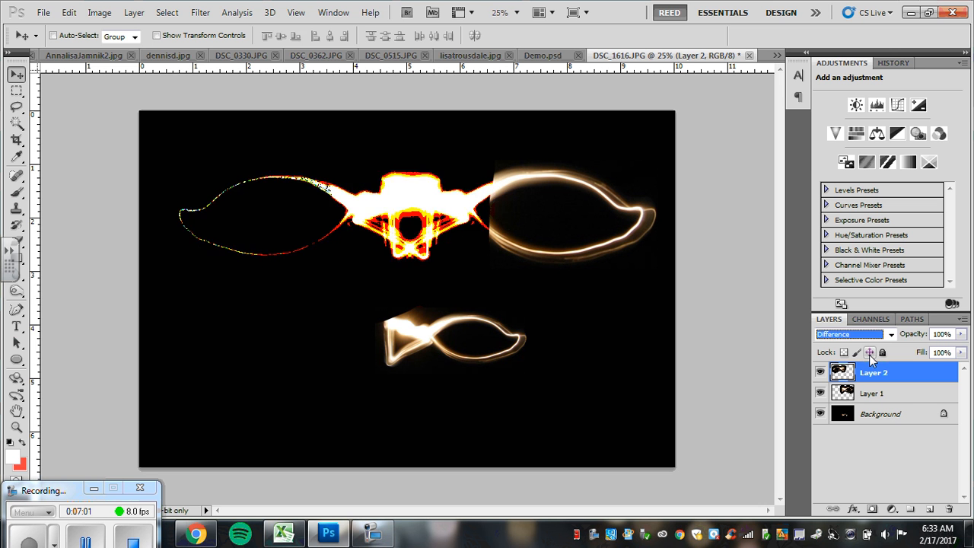
{"action": "left_click", "coordinate": [852, 334]}
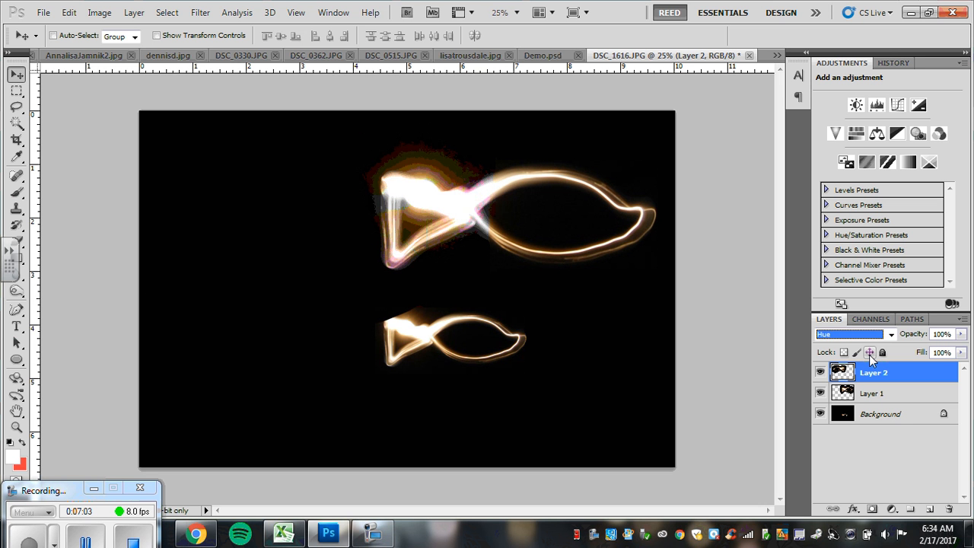
{"action": "left_click", "coordinate": [848, 334]}
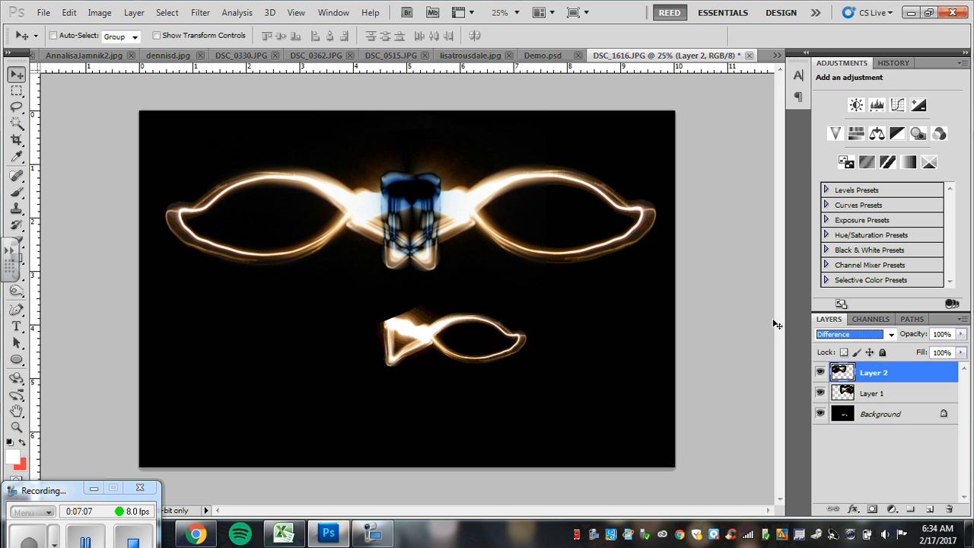
{"action": "mouse_move", "coordinate": [430, 206]}
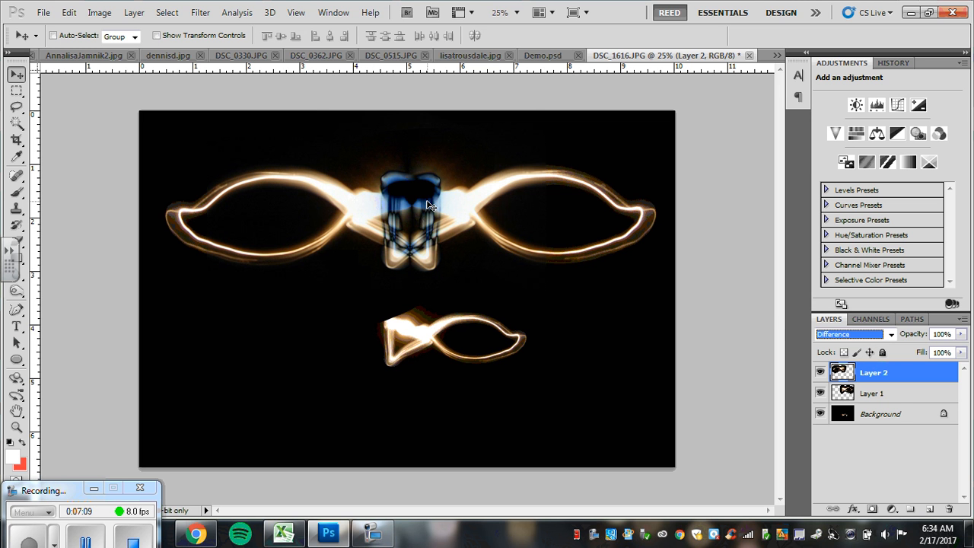
{"action": "left_click", "coordinate": [849, 334]}
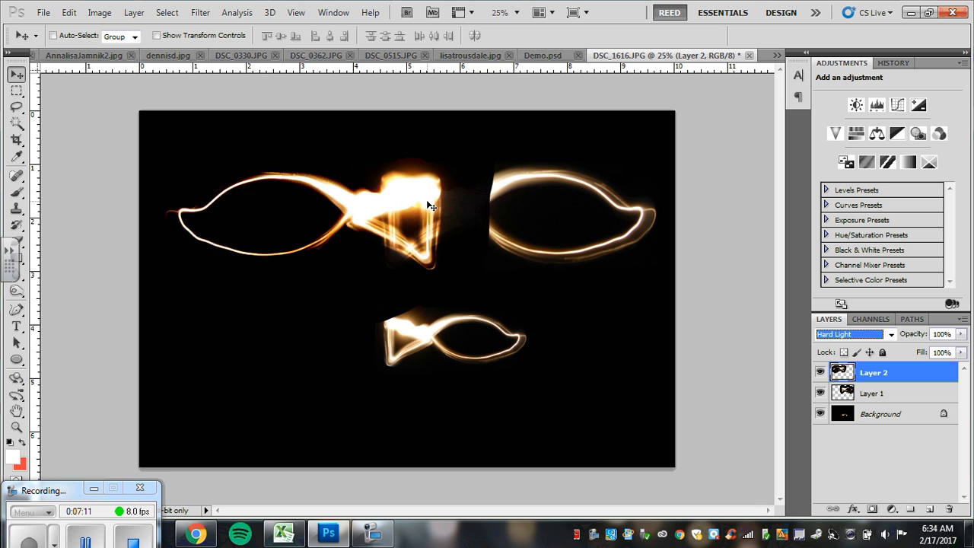
{"action": "left_click", "coordinate": [852, 334]}
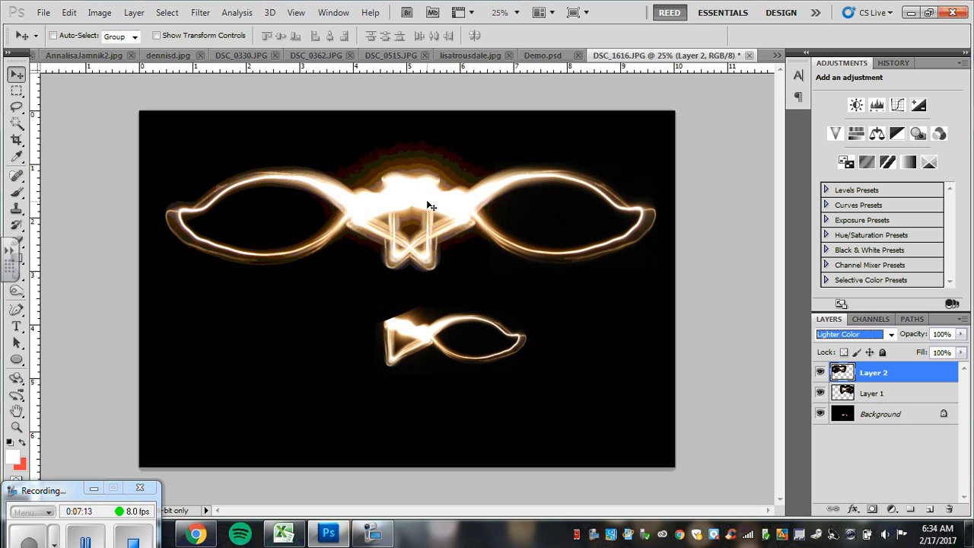
{"action": "mouse_move", "coordinate": [426, 252]}
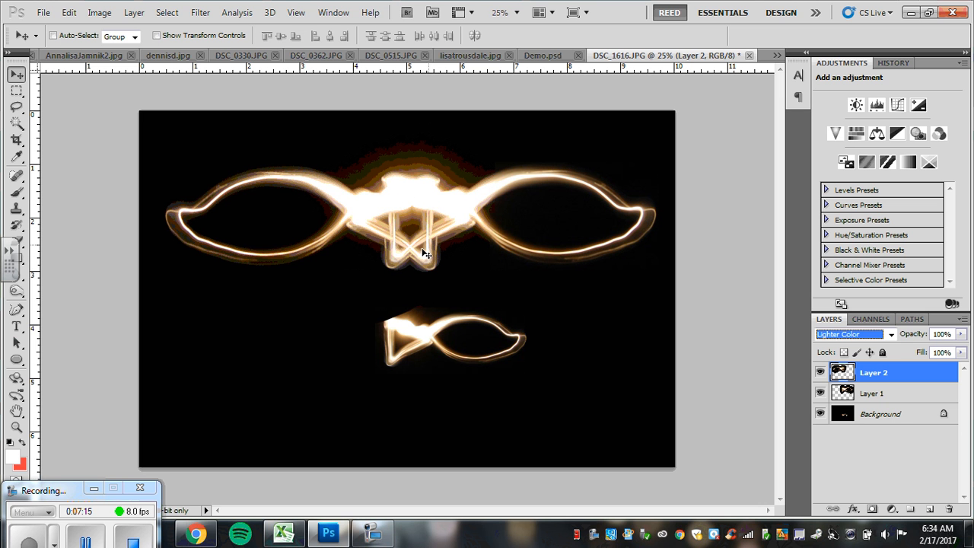
{"action": "left_click", "coordinate": [852, 333]}
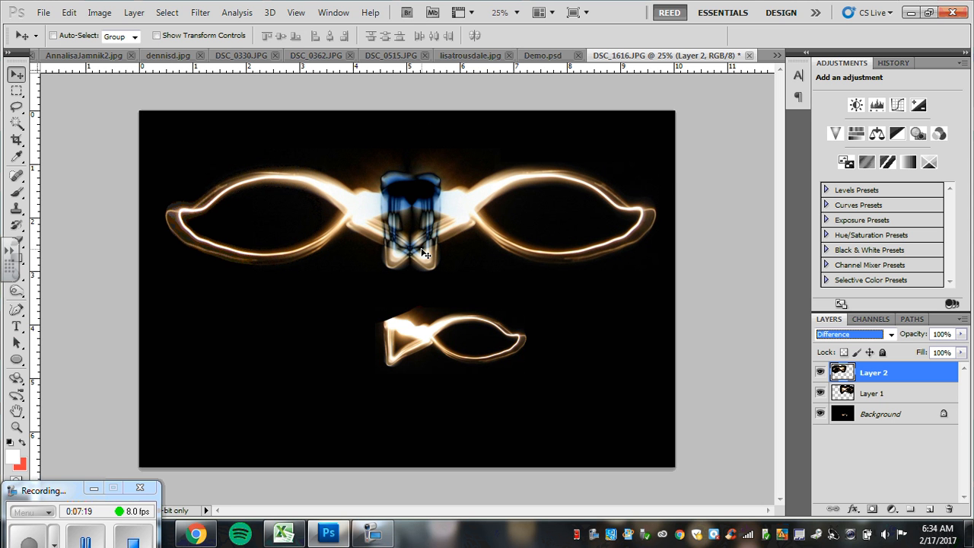
{"action": "mouse_move", "coordinate": [469, 223]}
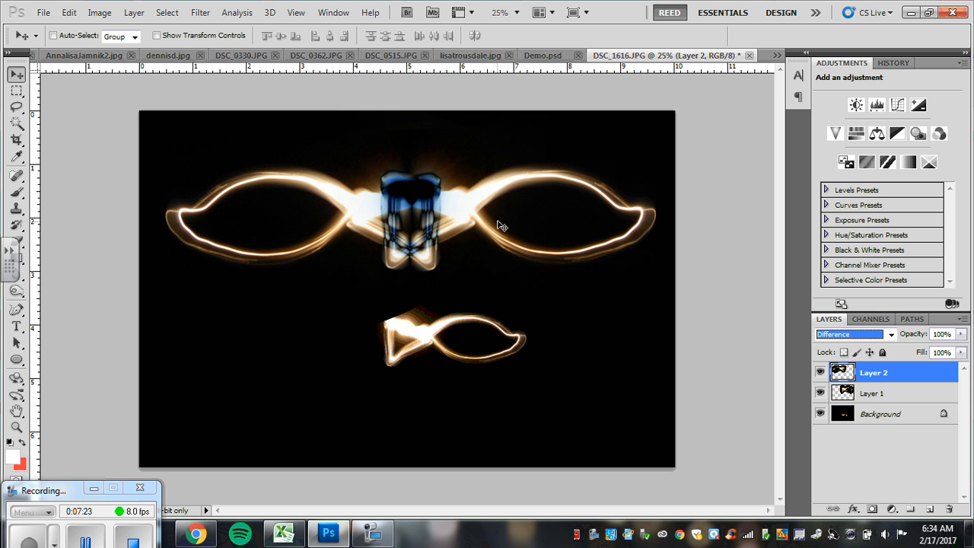
{"action": "mouse_move", "coordinate": [501, 370]}
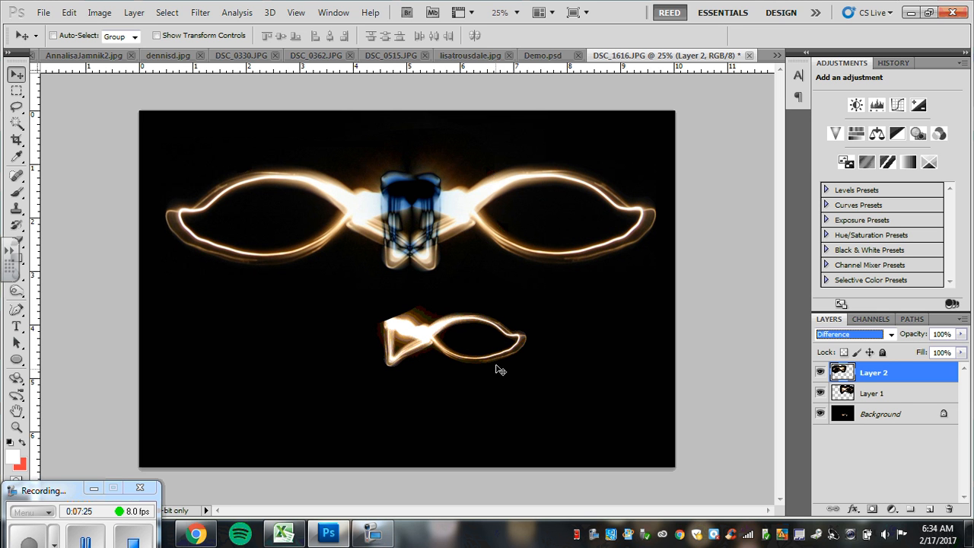
{"action": "mouse_move", "coordinate": [510, 361]}
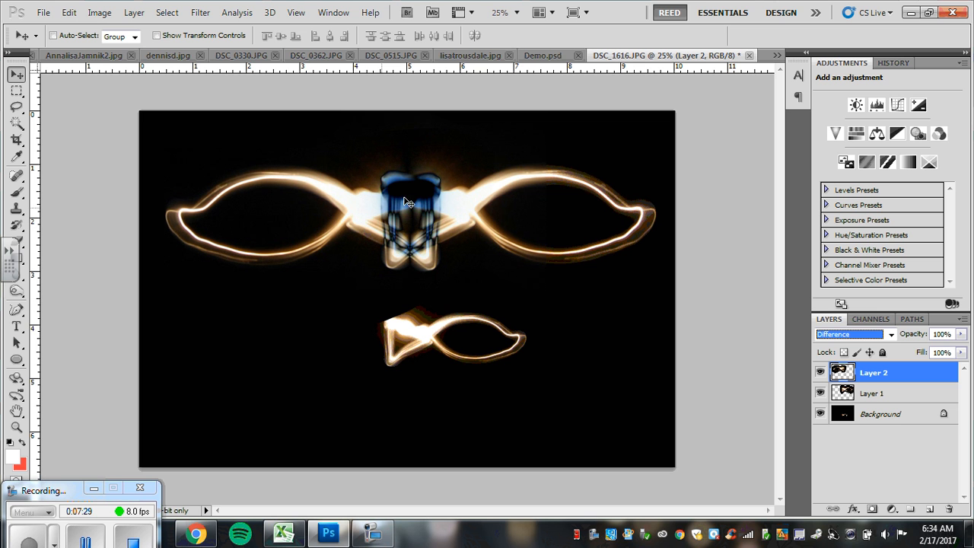
{"action": "mouse_move", "coordinate": [485, 234]}
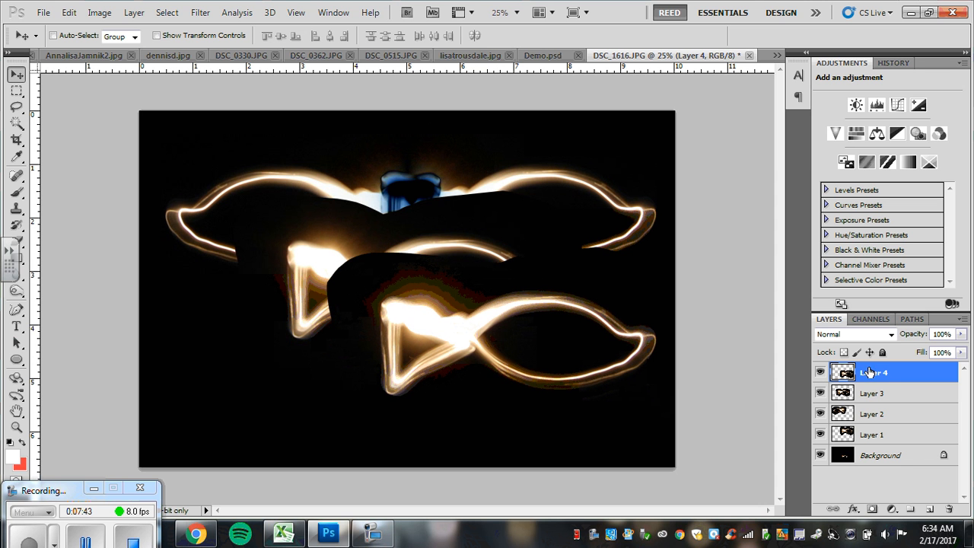
Select the newest fish copy layer and flip it horizontally
{"action": "left_click", "coordinate": [873, 392]}
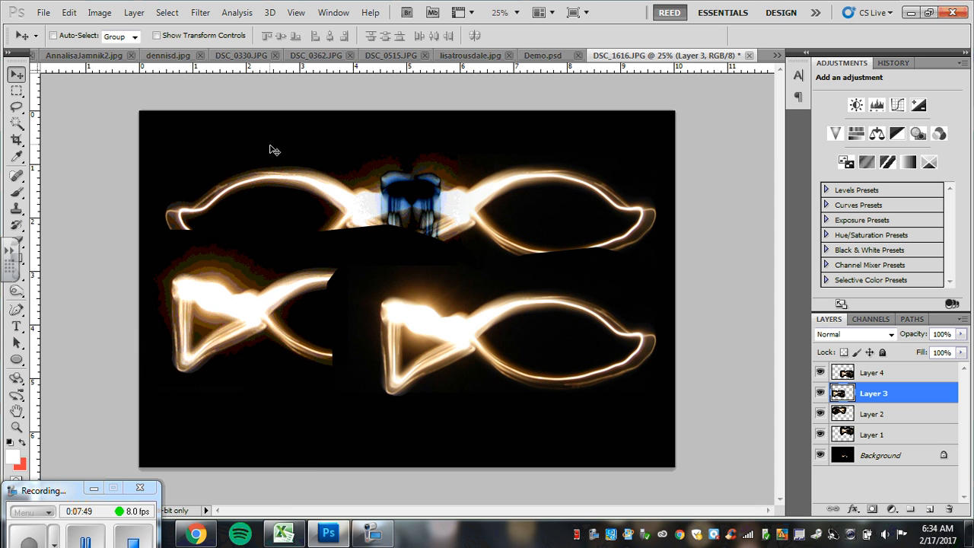
{"action": "left_click", "coordinate": [69, 13]}
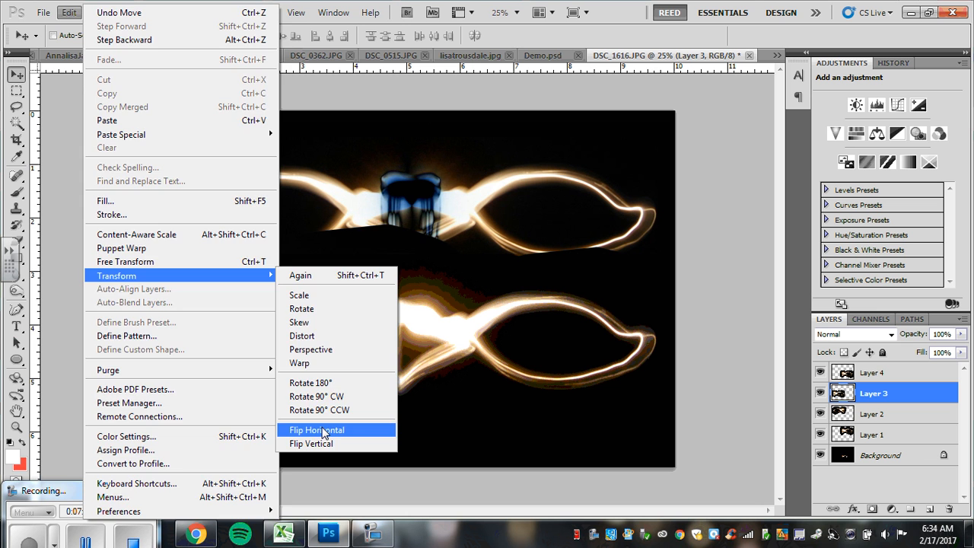
{"action": "left_click", "coordinate": [317, 430]}
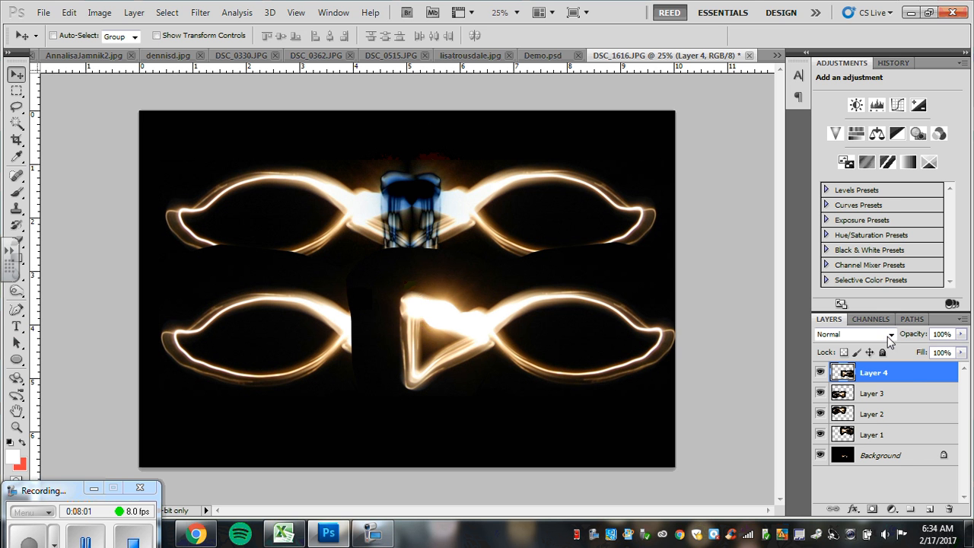
Set Layer 4 to Difference blending and select the fish layers for alignment
{"action": "left_click", "coordinate": [852, 334]}
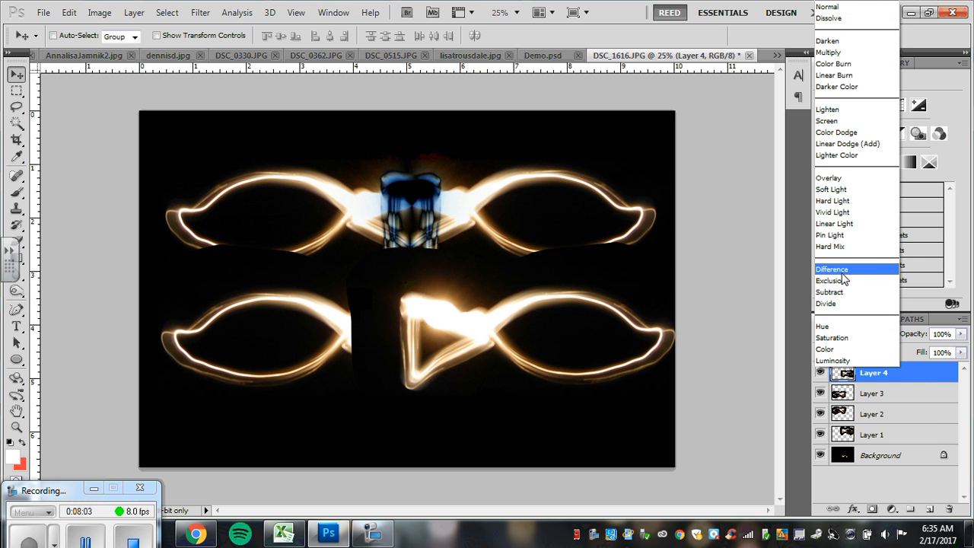
{"action": "left_click", "coordinate": [831, 269]}
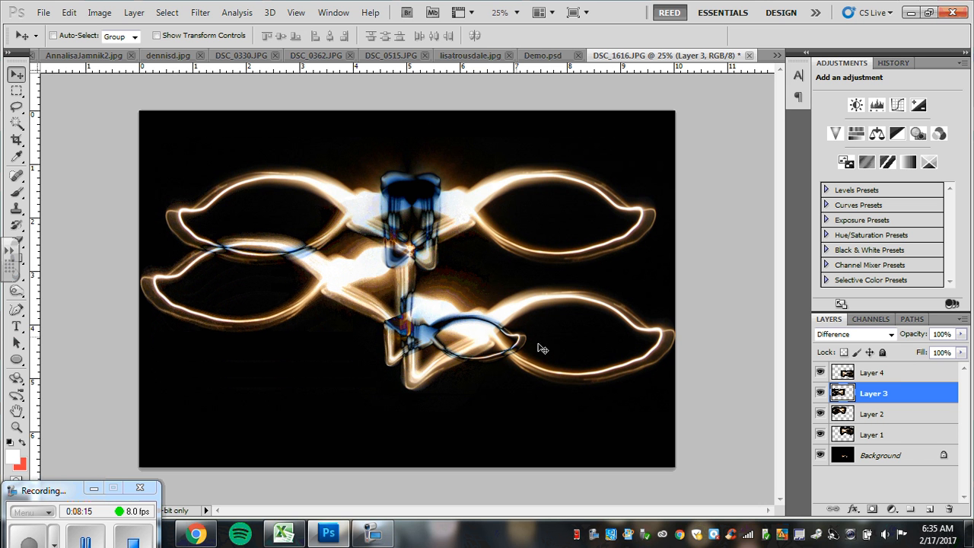
{"action": "left_click", "coordinate": [872, 372]}
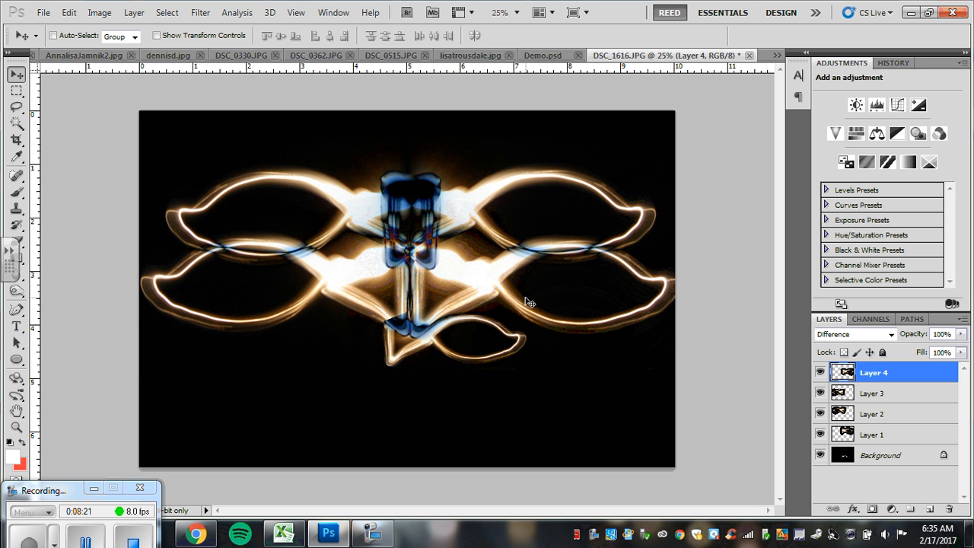
{"action": "mouse_move", "coordinate": [430, 304]}
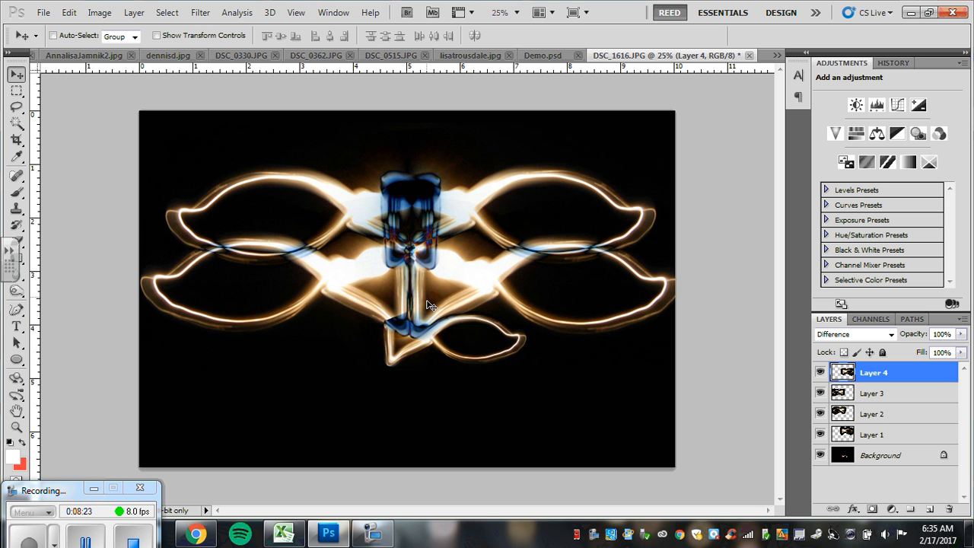
{"action": "mouse_move", "coordinate": [323, 282]}
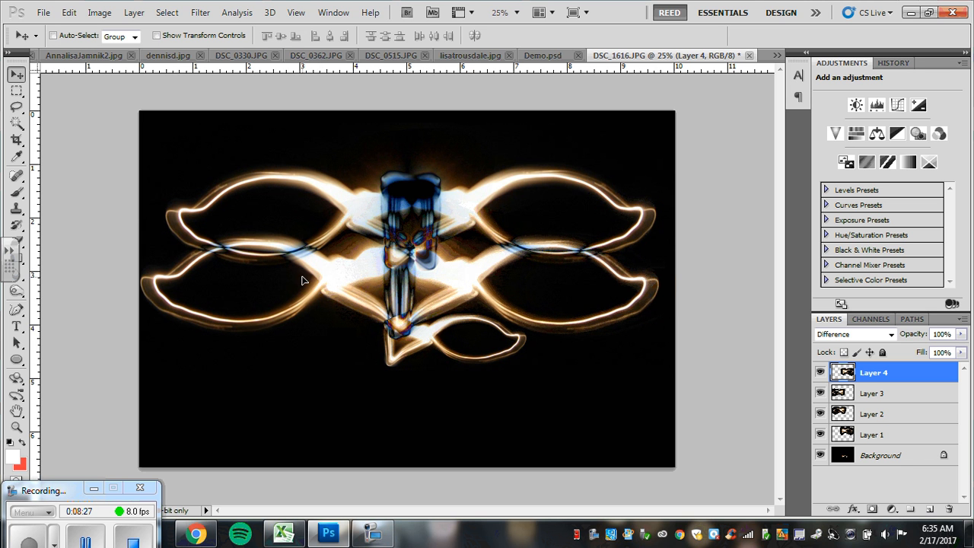
{"action": "left_click", "coordinate": [873, 392]}
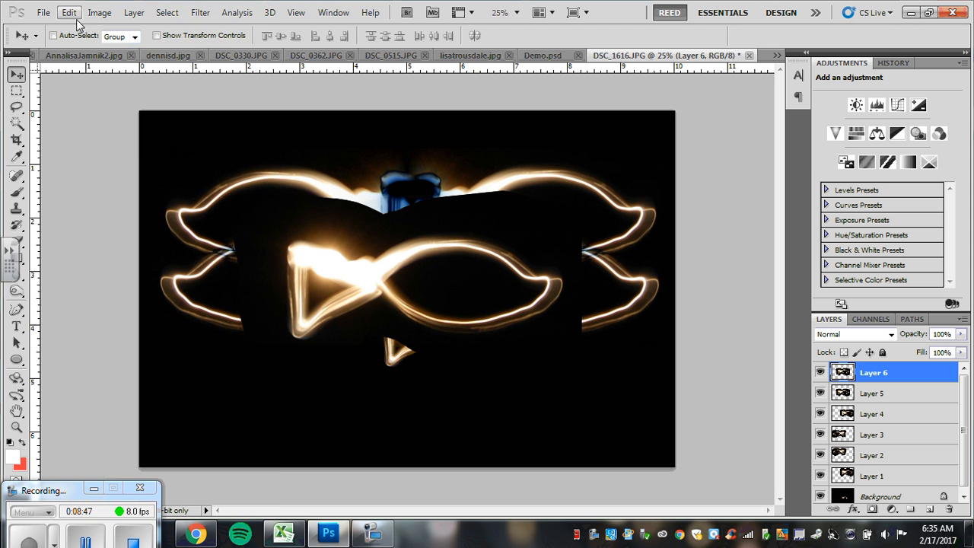
Rotate the pasted fish copy 90° clockwise and set Layer 5 to Difference
{"action": "left_click", "coordinate": [68, 12]}
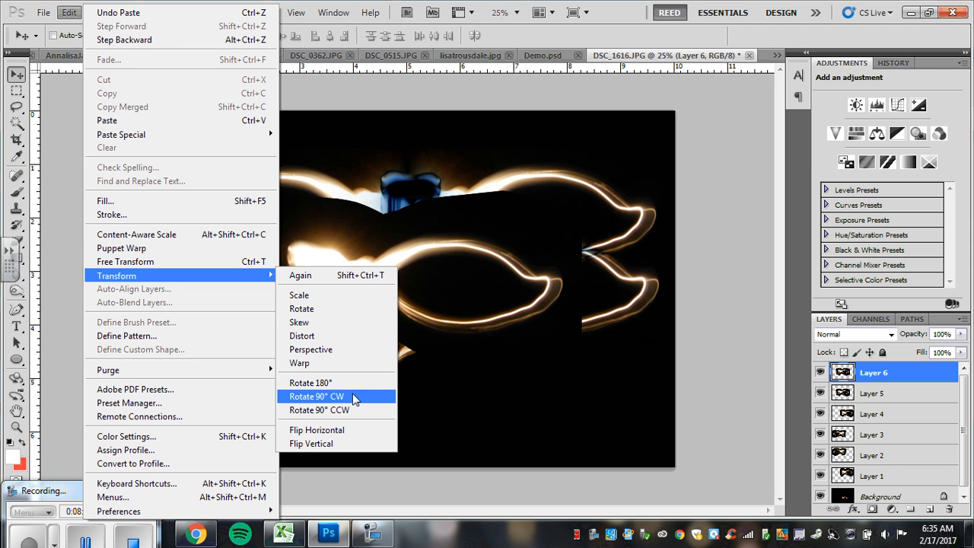
{"action": "left_click", "coordinate": [316, 397]}
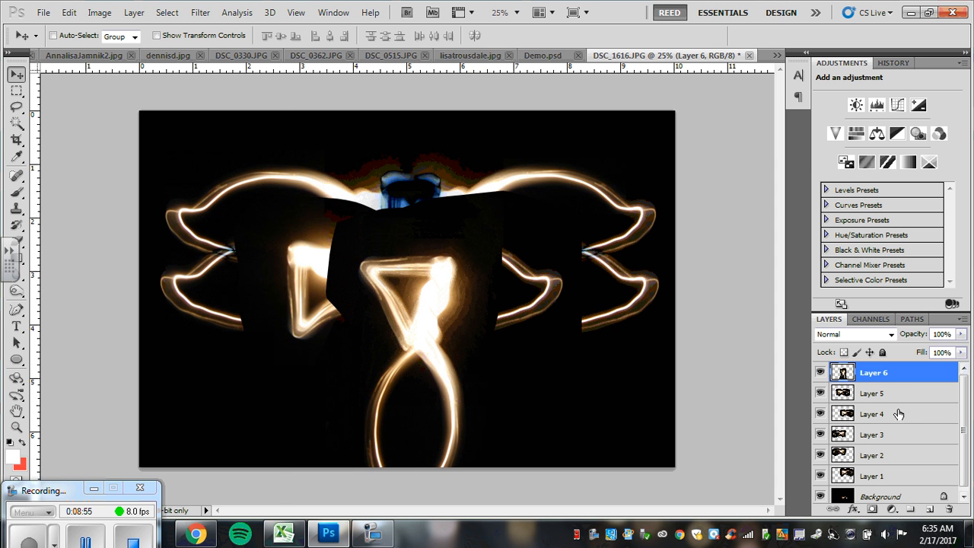
{"action": "left_click", "coordinate": [68, 13]}
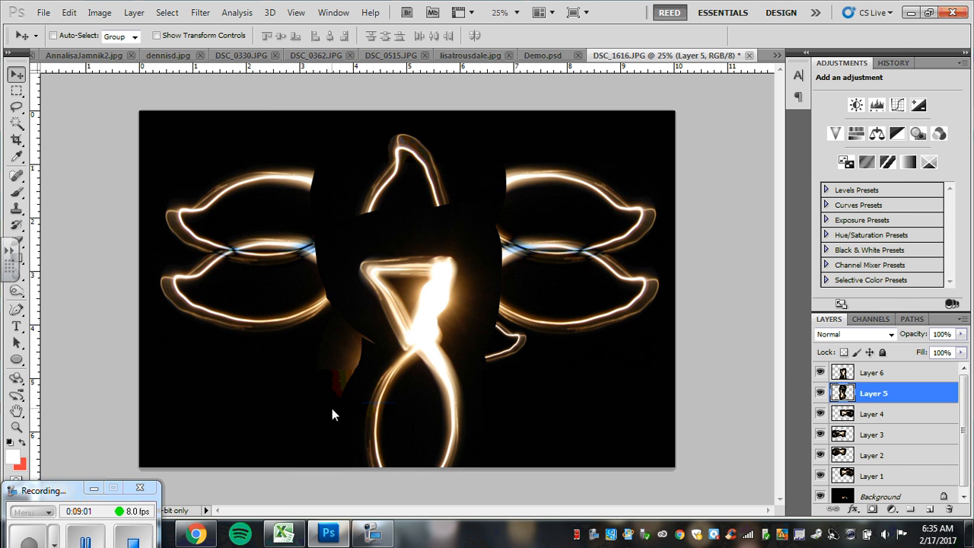
{"action": "left_click", "coordinate": [852, 334]}
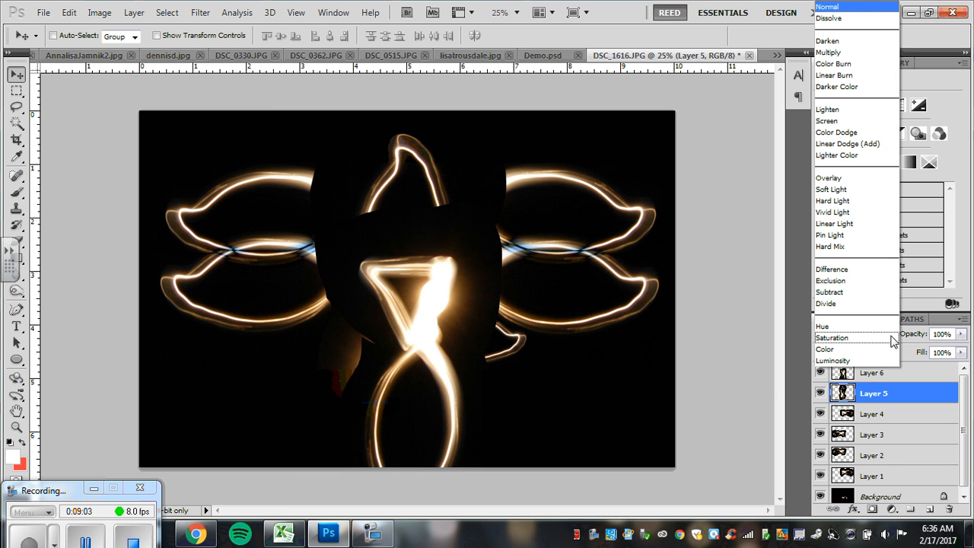
{"action": "left_click", "coordinate": [832, 269]}
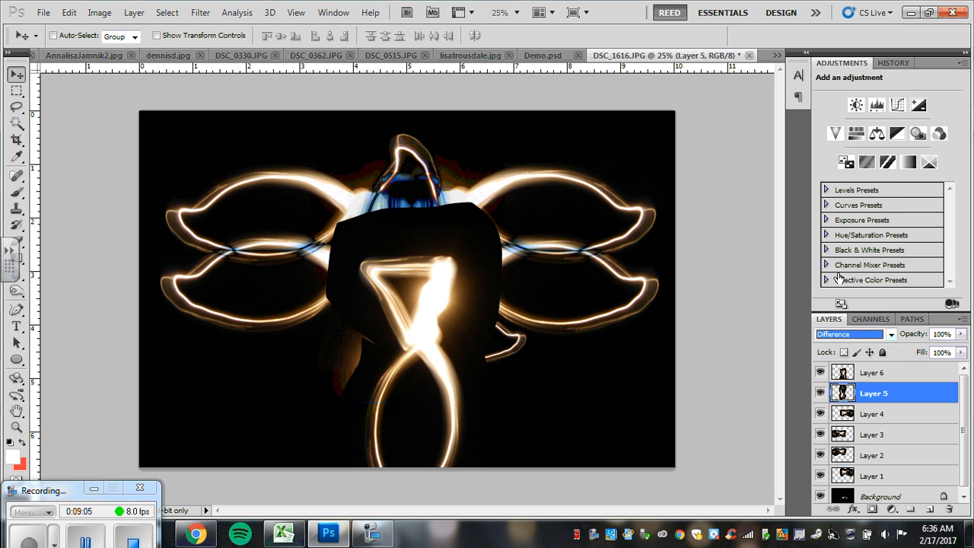
Set Layer 6 to Difference and select Layers 6 and 5 to position them
{"action": "left_click", "coordinate": [844, 334]}
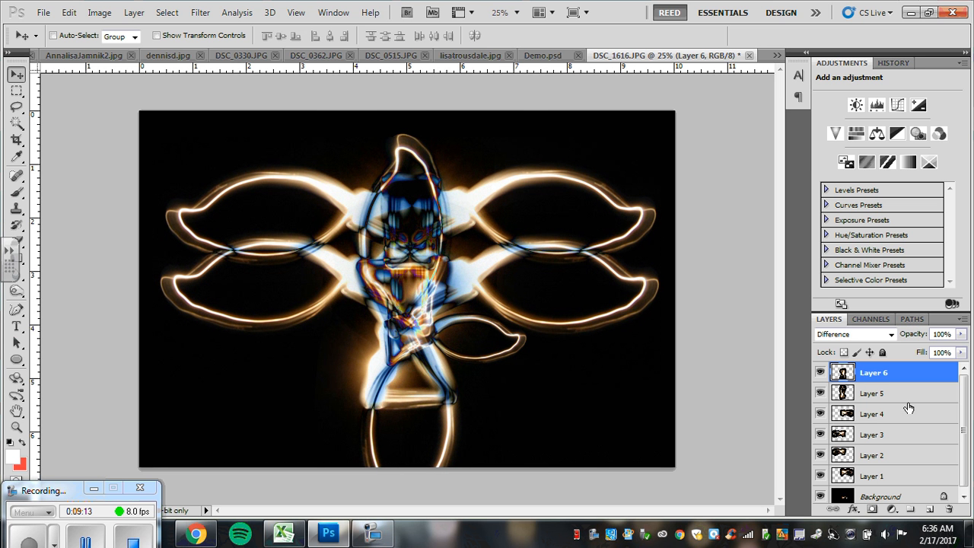
{"action": "left_click", "coordinate": [872, 393]}
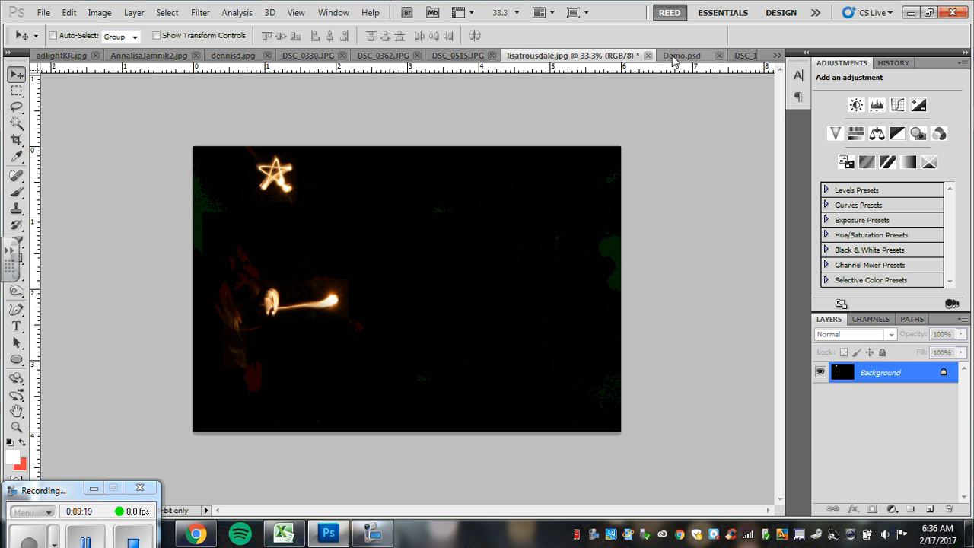
{"action": "left_click", "coordinate": [685, 55]}
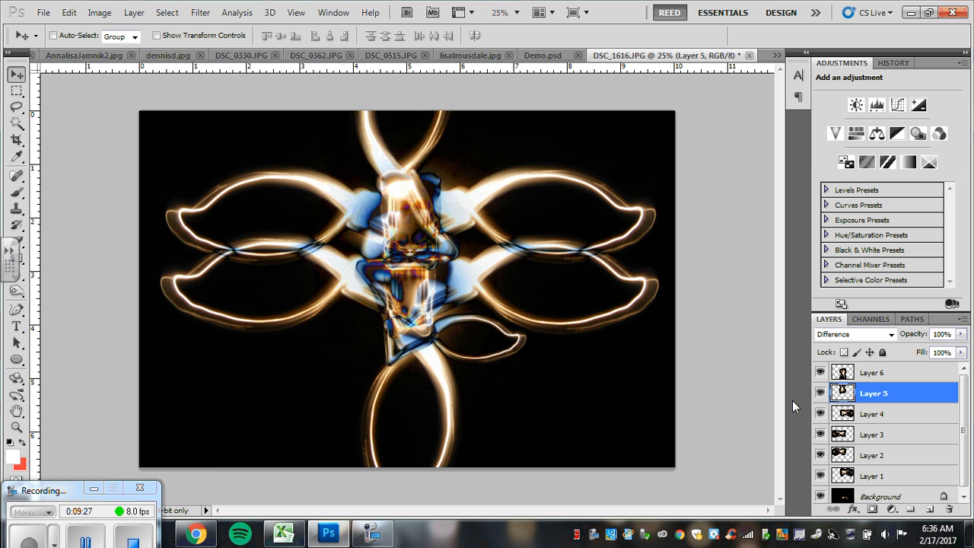
{"action": "left_click", "coordinate": [872, 372]}
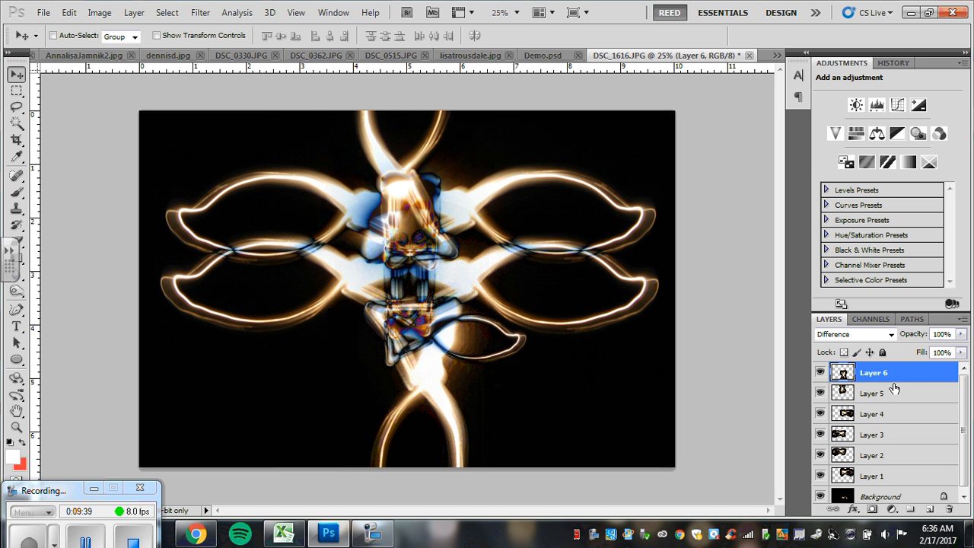
{"action": "left_click", "coordinate": [872, 393]}
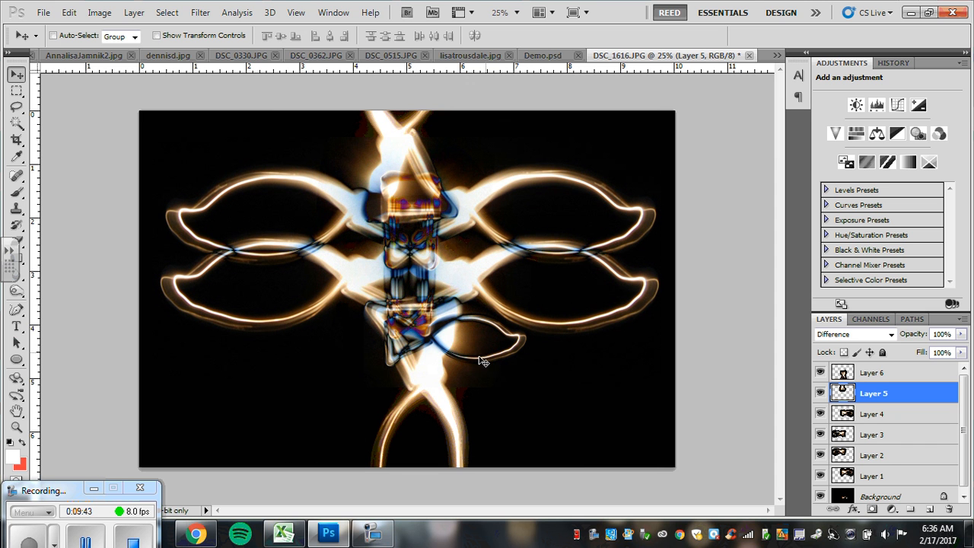
Hide Layers 1–6, leaving only the Background photo's single fish visible
{"action": "left_click", "coordinate": [871, 372]}
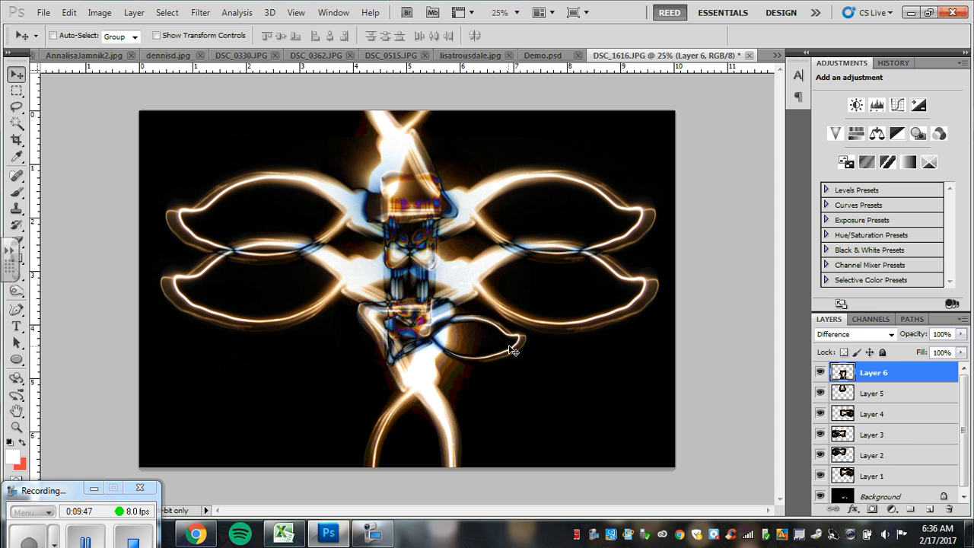
{"action": "mouse_move", "coordinate": [582, 394]}
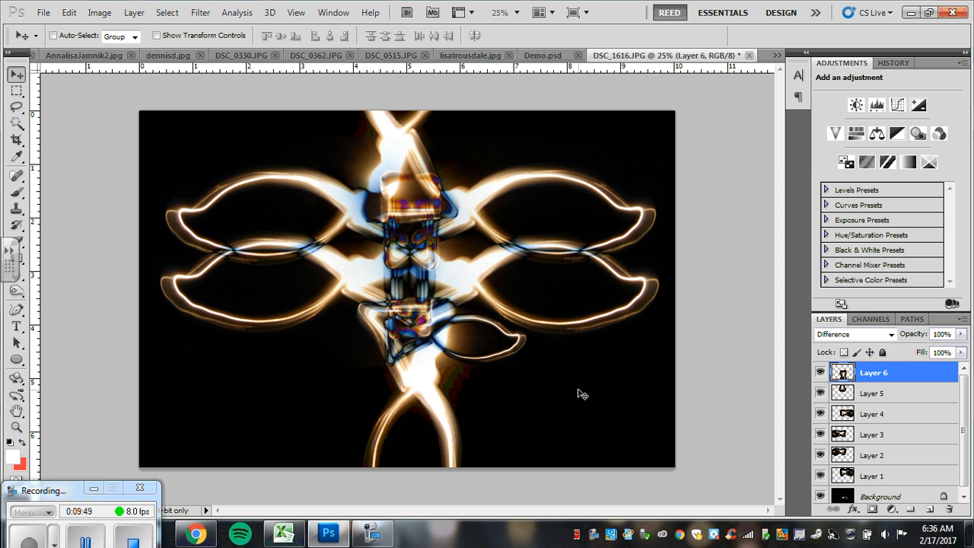
{"action": "mouse_move", "coordinate": [814, 404]}
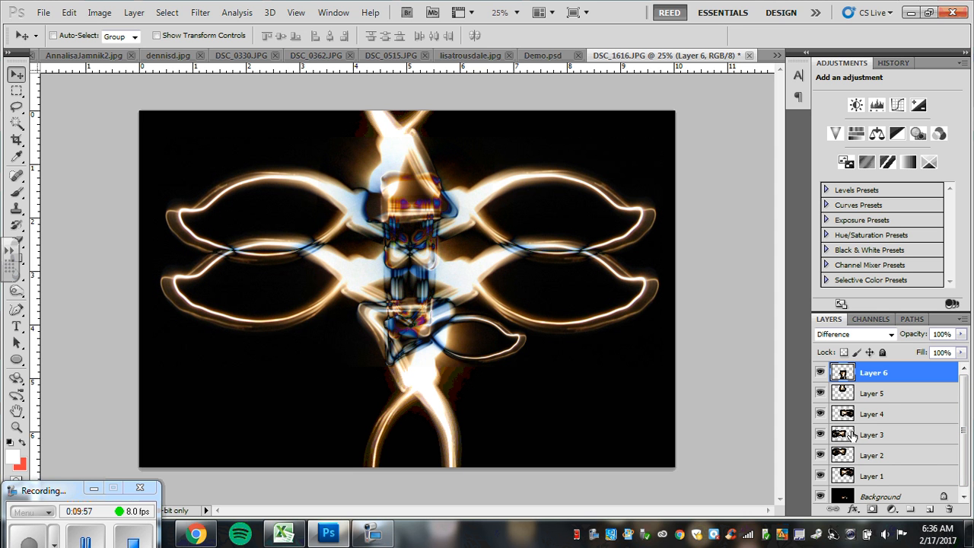
{"action": "mouse_move", "coordinate": [805, 426]}
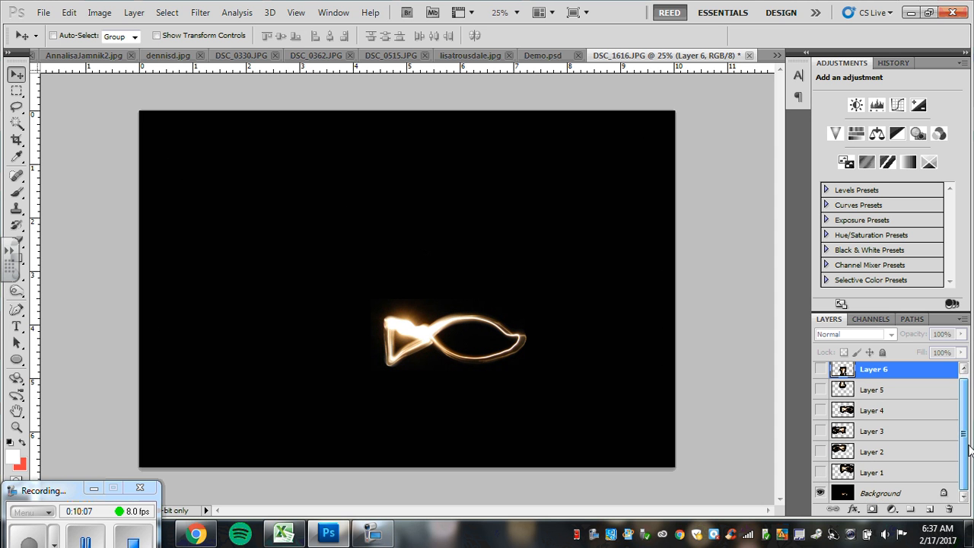
{"action": "left_click", "coordinate": [879, 492]}
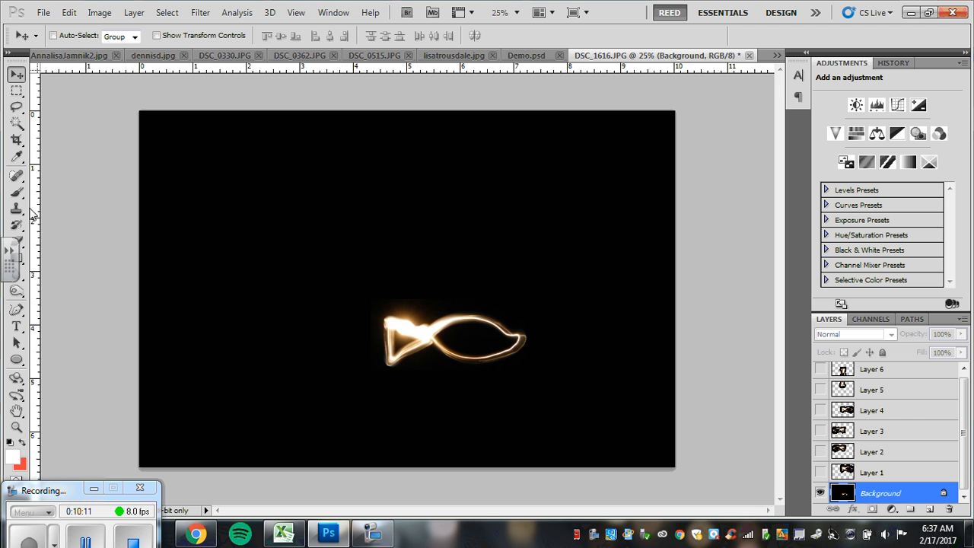
Paint out the stray light across the background fish with the Clone Stamp
{"action": "left_click", "coordinate": [17, 209]}
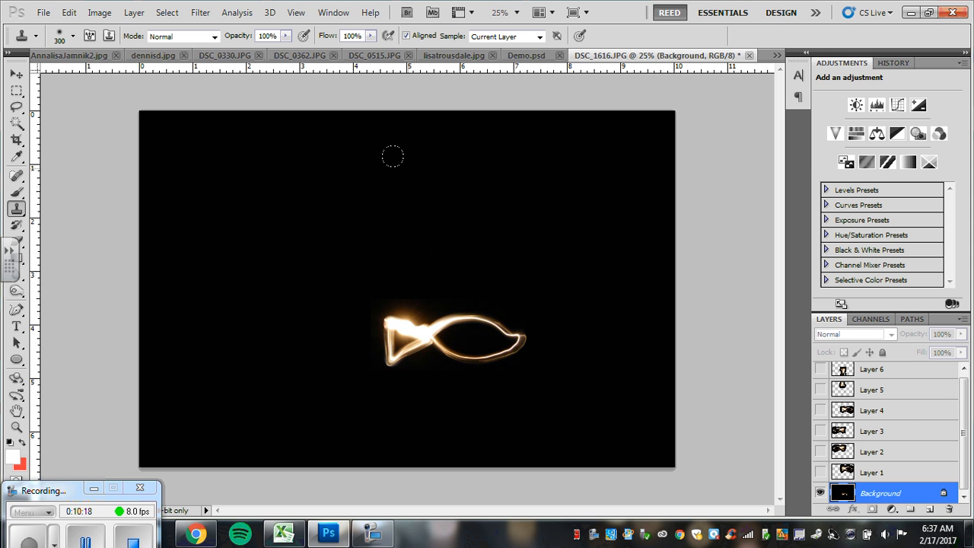
{"action": "mouse_move", "coordinate": [433, 177]}
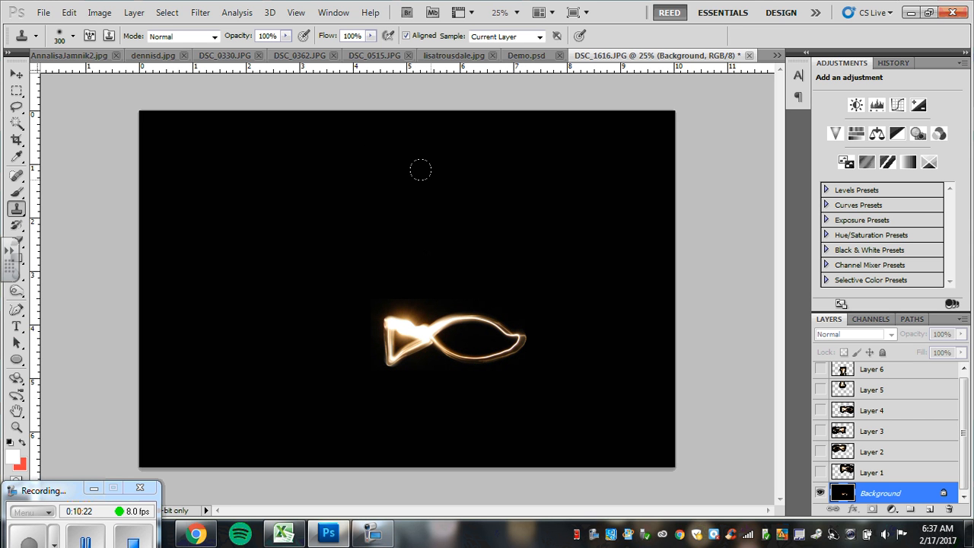
{"action": "mouse_move", "coordinate": [373, 189]}
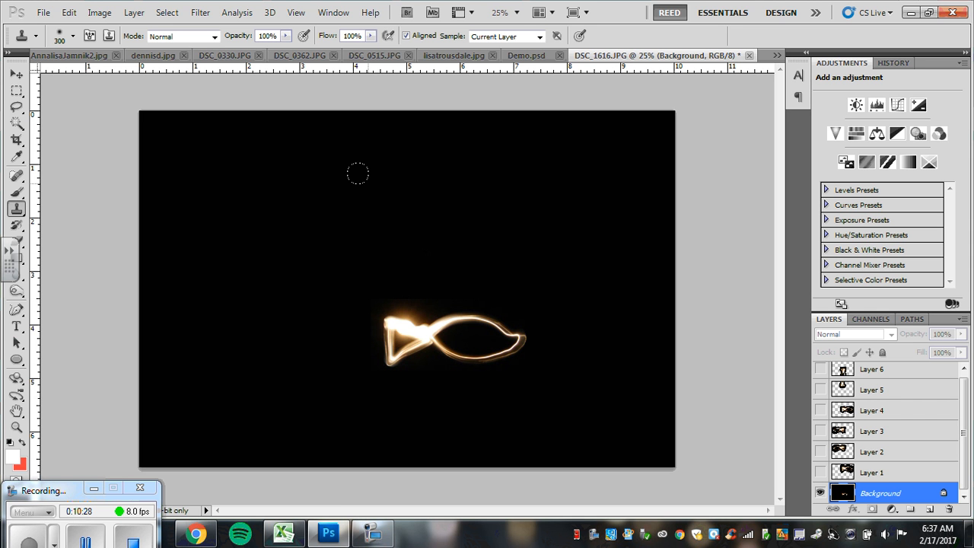
{"action": "mouse_move", "coordinate": [215, 231]}
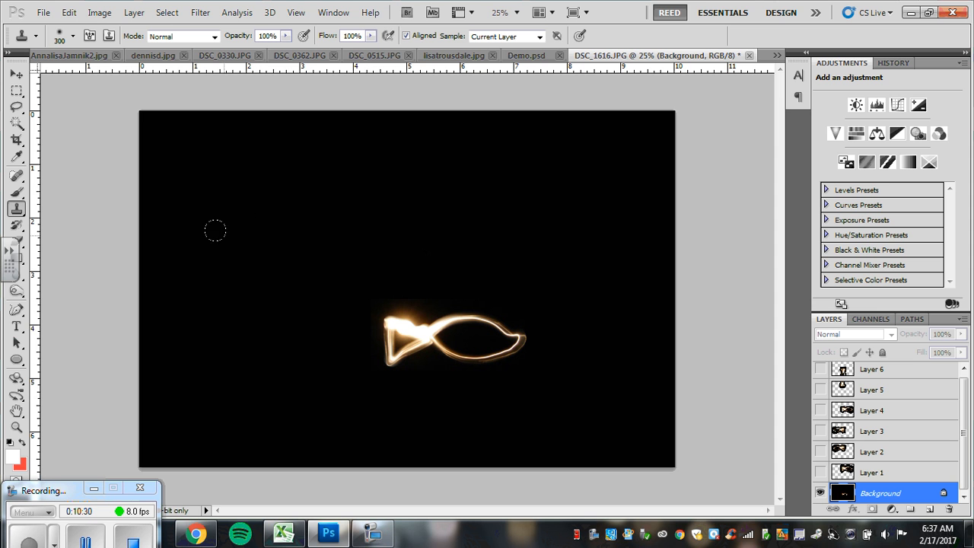
{"action": "mouse_move", "coordinate": [313, 194]}
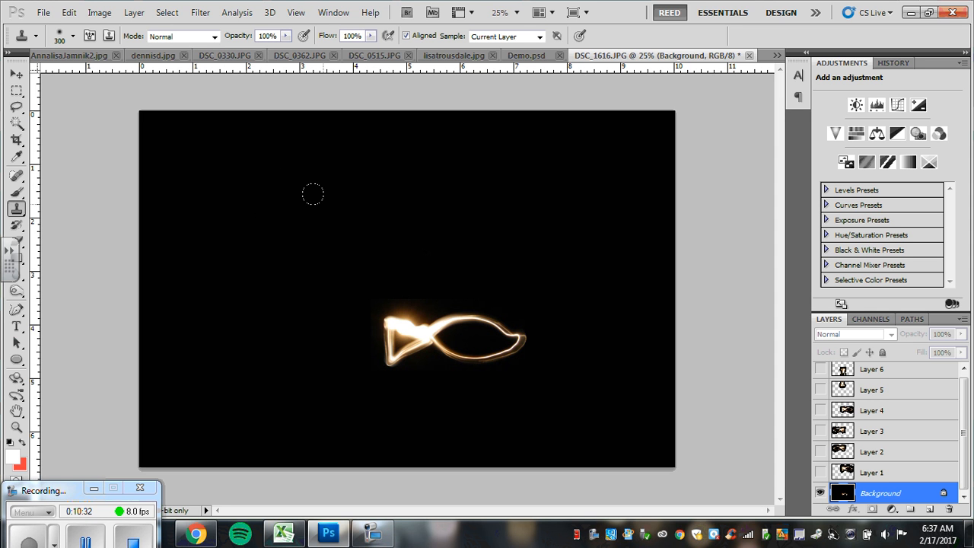
{"action": "mouse_move", "coordinate": [328, 209]}
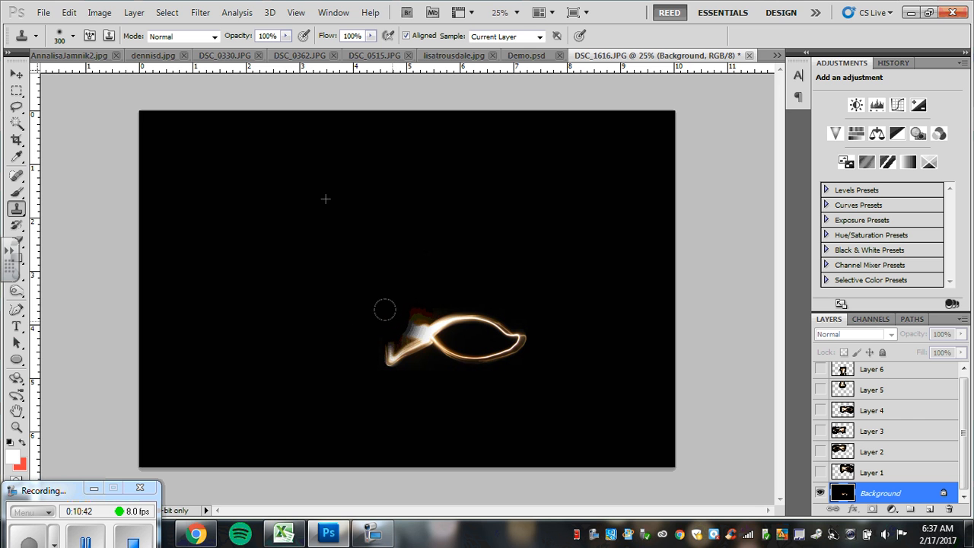
{"action": "left_click_drag", "start_coordinate": [384, 309], "coordinate": [485, 310]}
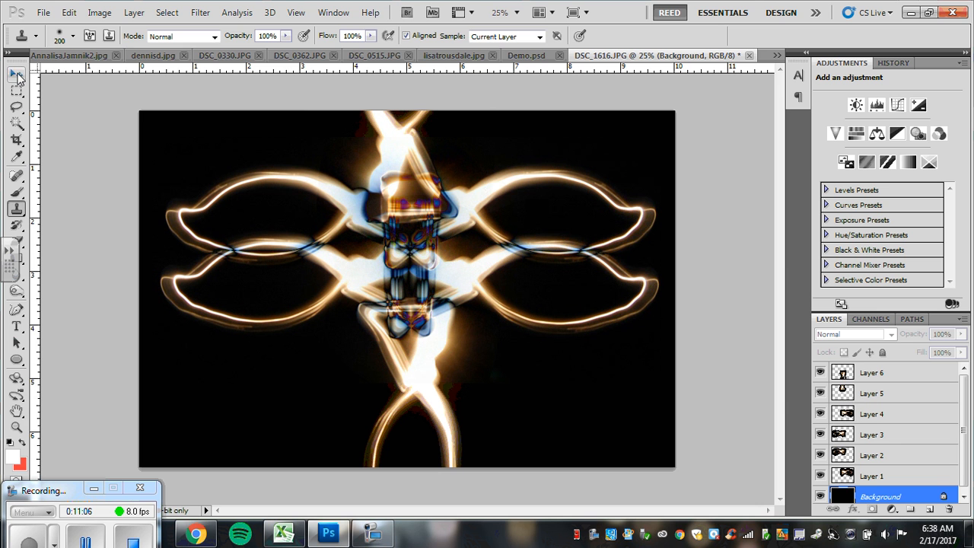
Crop the design to a 6 in by 4 in frame and commit
{"action": "left_click", "coordinate": [16, 73]}
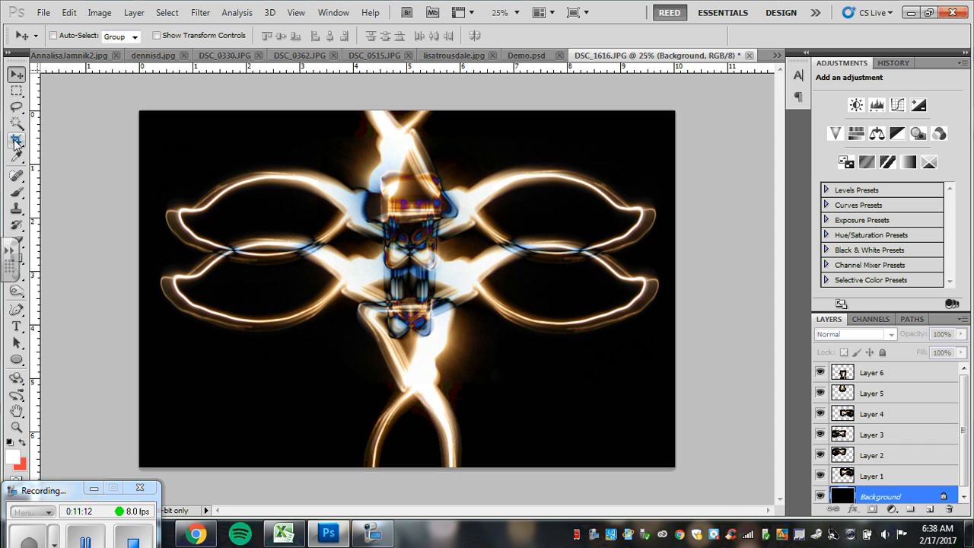
{"action": "left_click", "coordinate": [16, 140]}
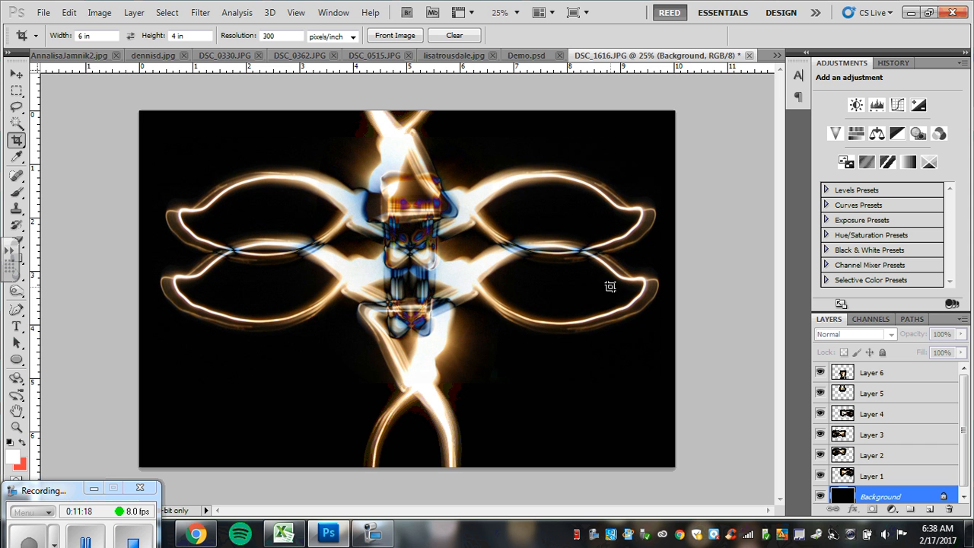
{"action": "mouse_move", "coordinate": [85, 103]}
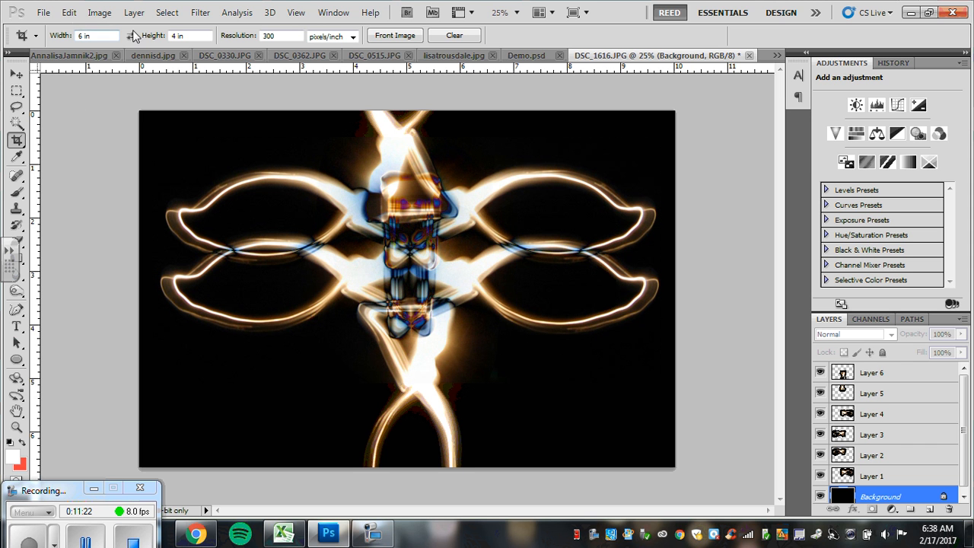
{"action": "left_click", "coordinate": [98, 35]}
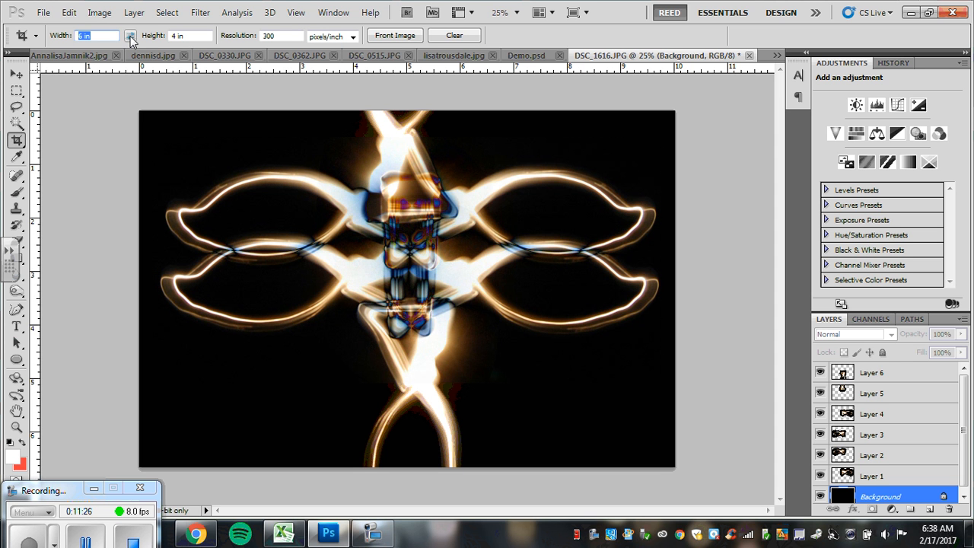
{"action": "mouse_move", "coordinate": [129, 35]}
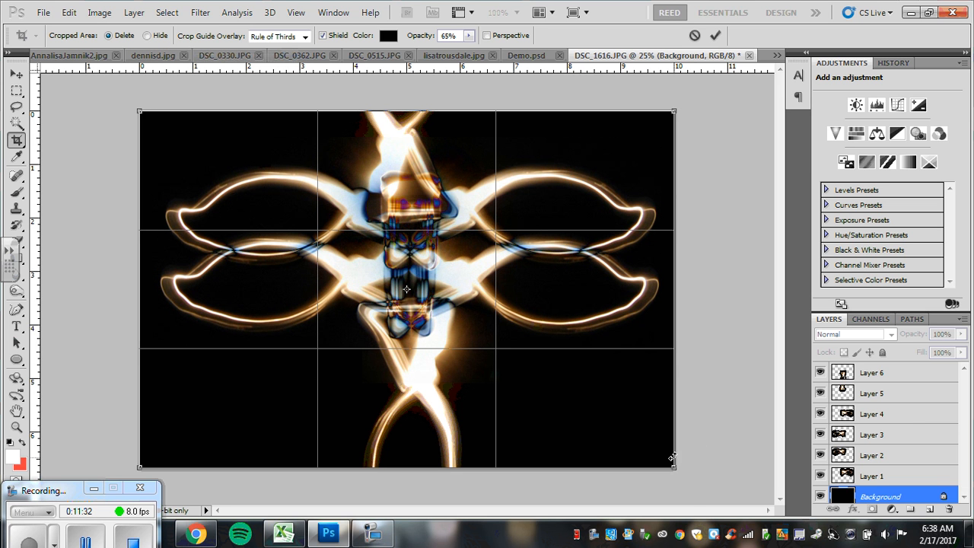
{"action": "mouse_move", "coordinate": [461, 446]}
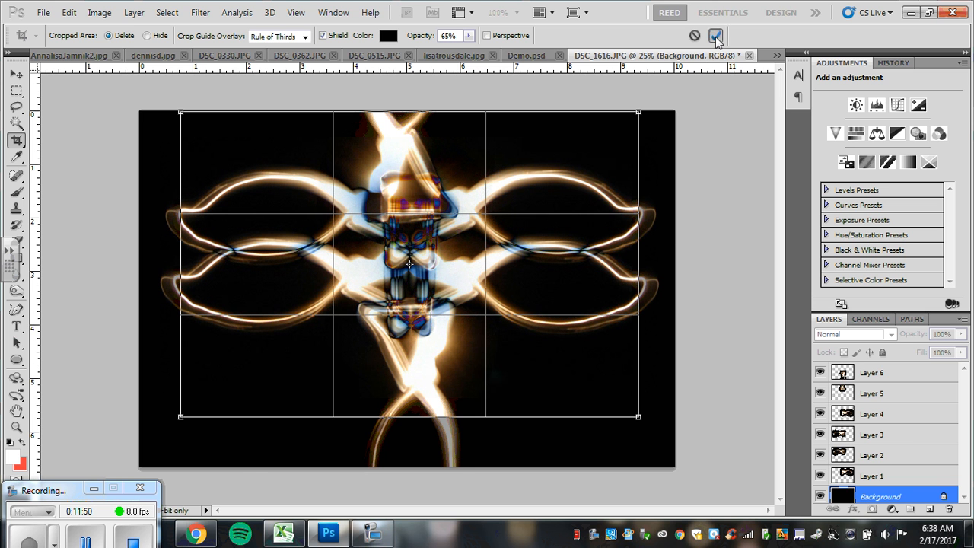
{"action": "left_click", "coordinate": [715, 36]}
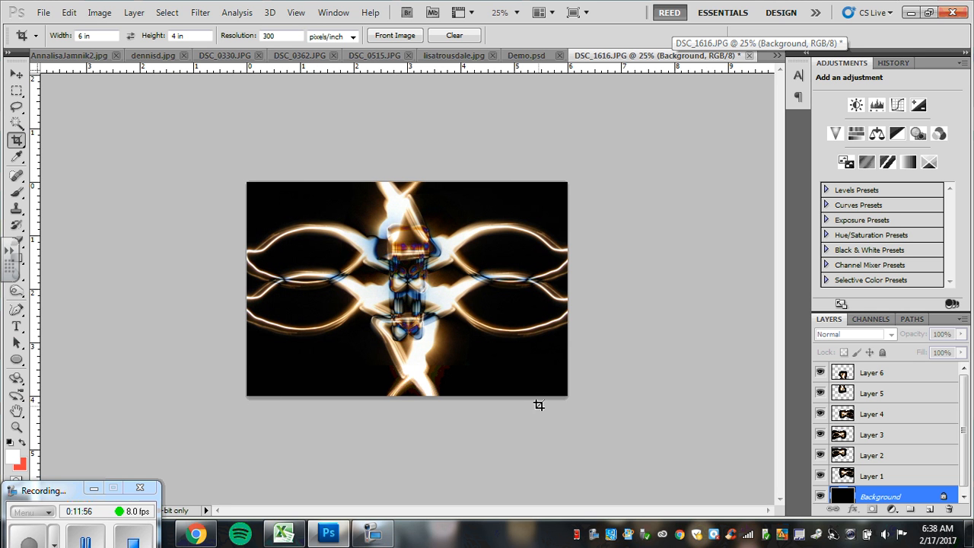
{"action": "mouse_move", "coordinate": [549, 321]}
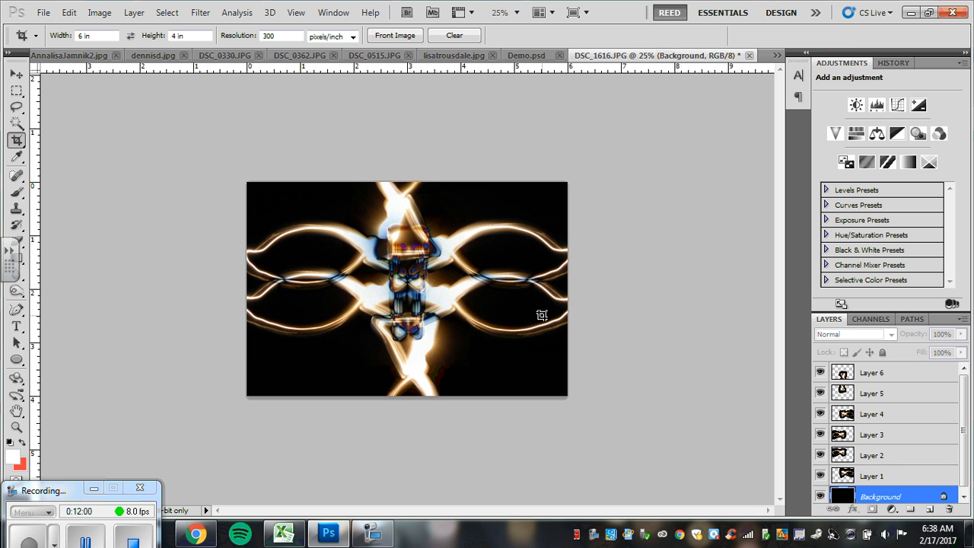
{"action": "mouse_move", "coordinate": [478, 255]}
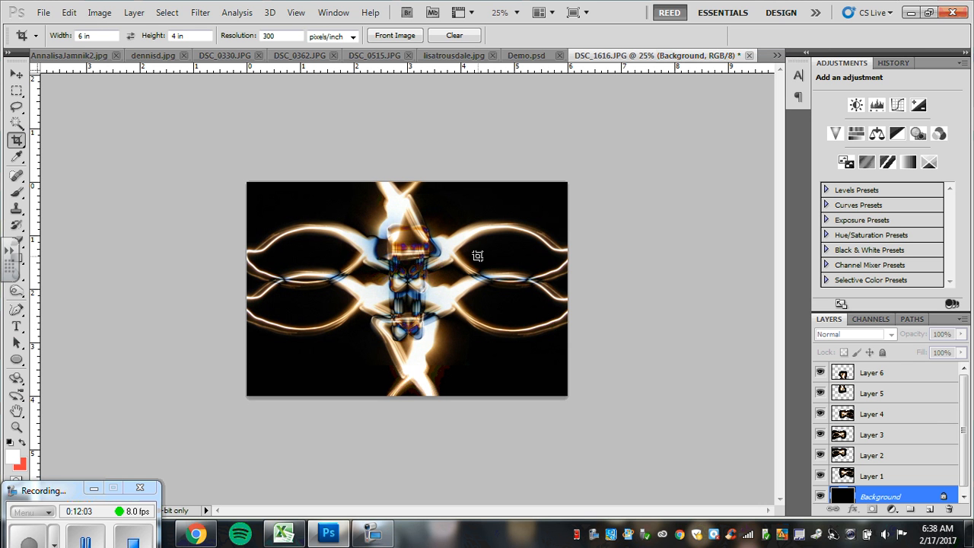
{"action": "mouse_move", "coordinate": [476, 242]}
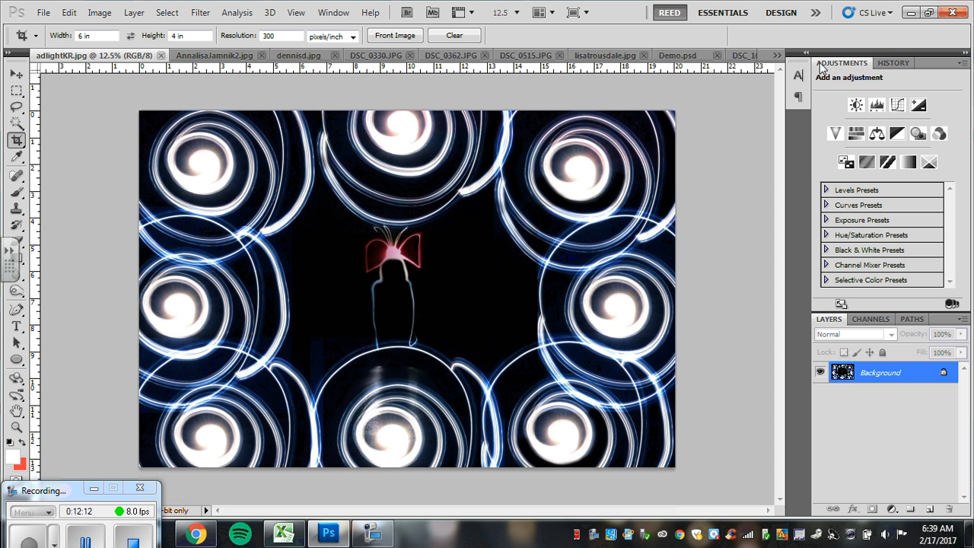
{"action": "mouse_move", "coordinate": [350, 244]}
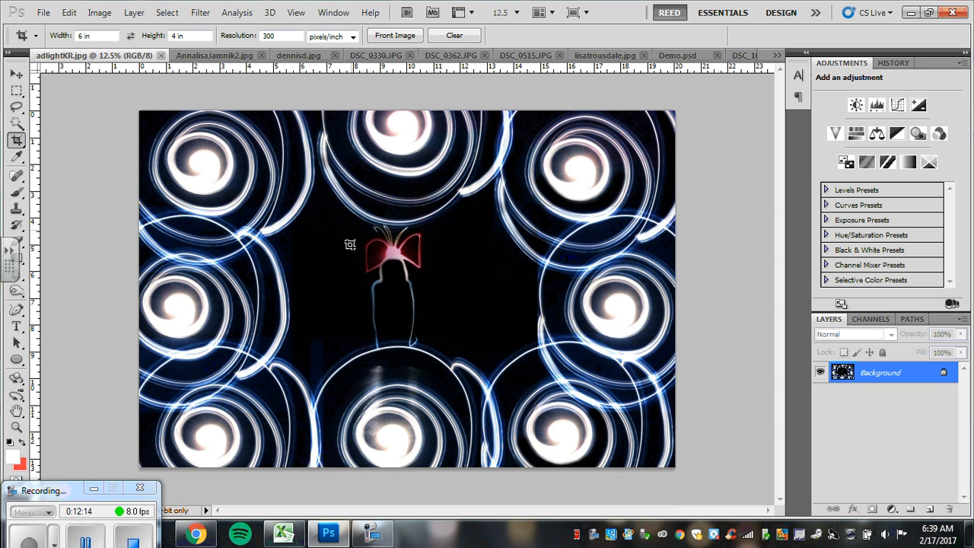
{"action": "mouse_move", "coordinate": [330, 156]}
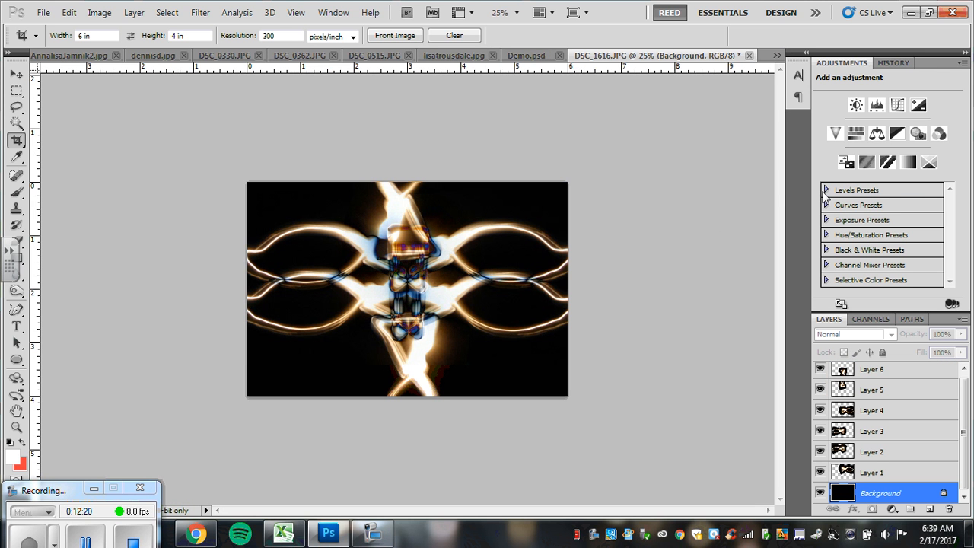
{"action": "mouse_move", "coordinate": [599, 288]}
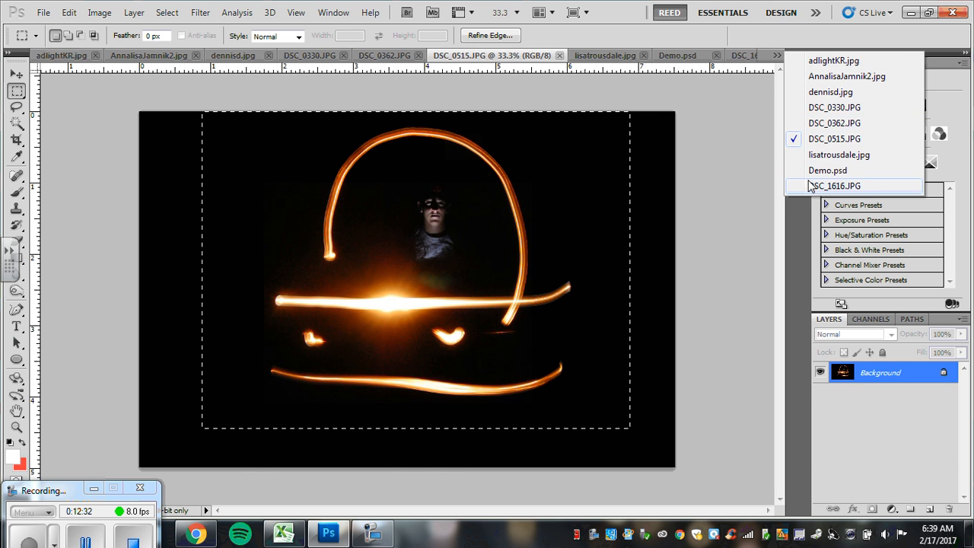
Move the arched light layer to the top and blend it with Difference
{"action": "left_click", "coordinate": [835, 185]}
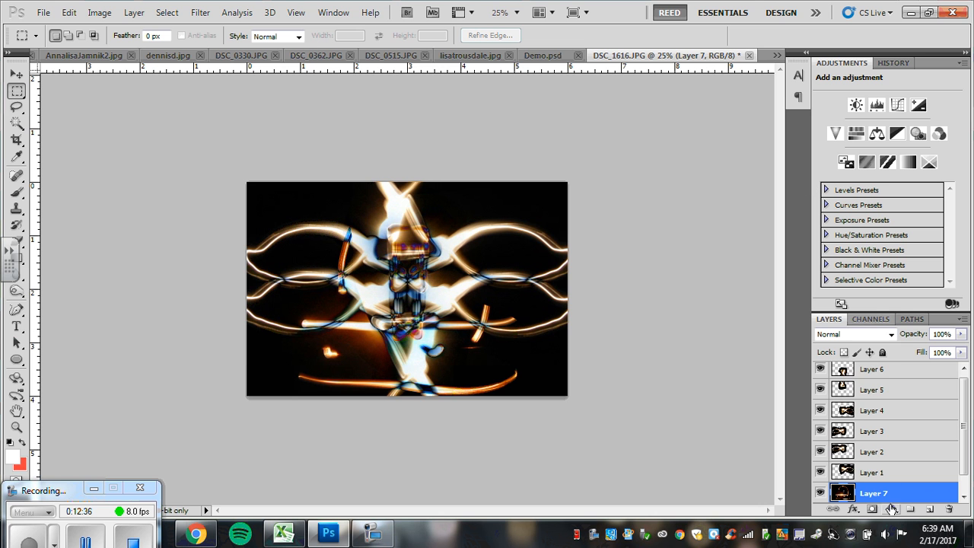
{"action": "left_click", "coordinate": [912, 508]}
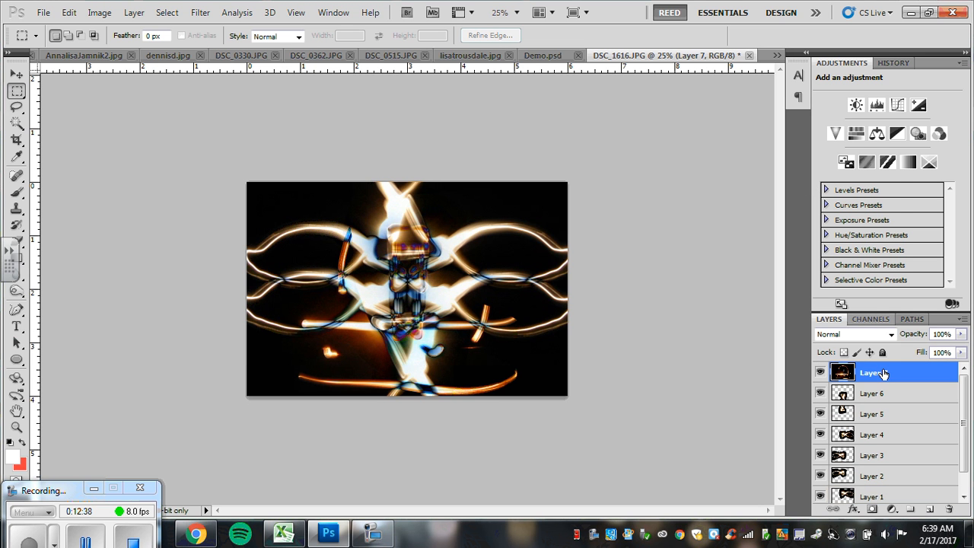
{"action": "left_click", "coordinate": [852, 334]}
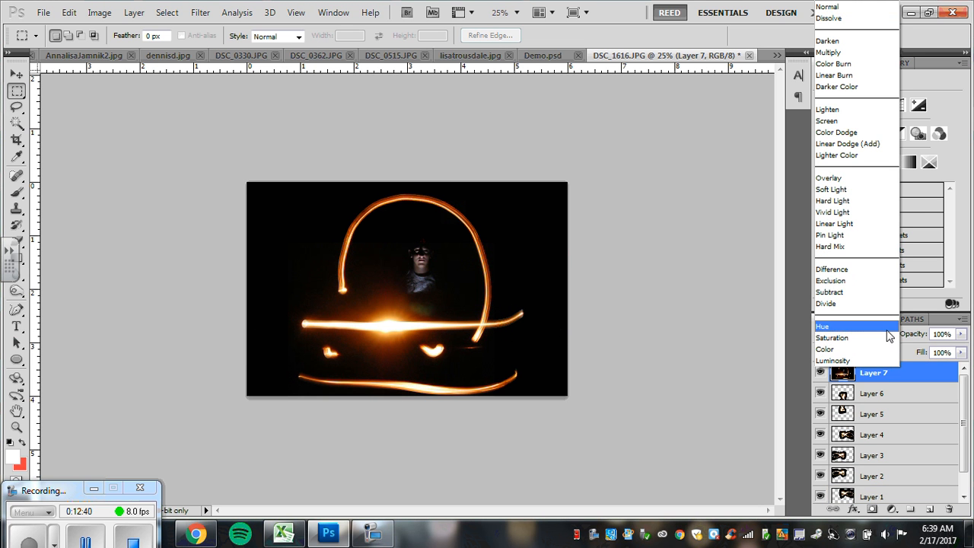
{"action": "mouse_move", "coordinate": [831, 189]}
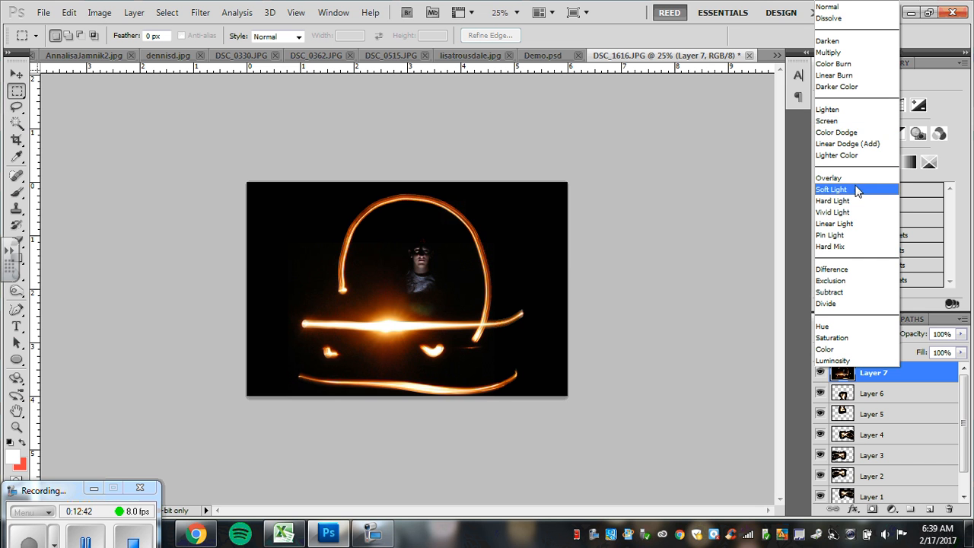
{"action": "left_click", "coordinate": [831, 189]}
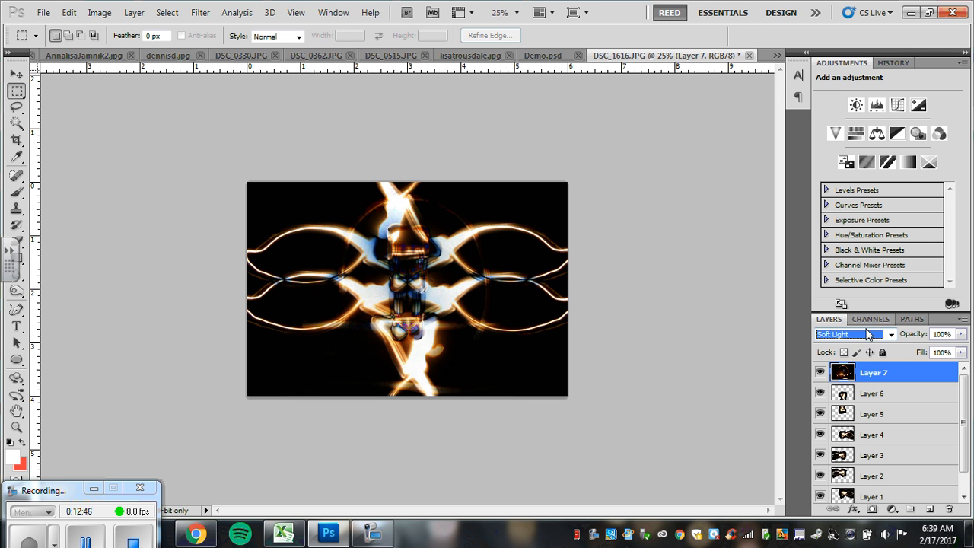
{"action": "left_click", "coordinate": [848, 334]}
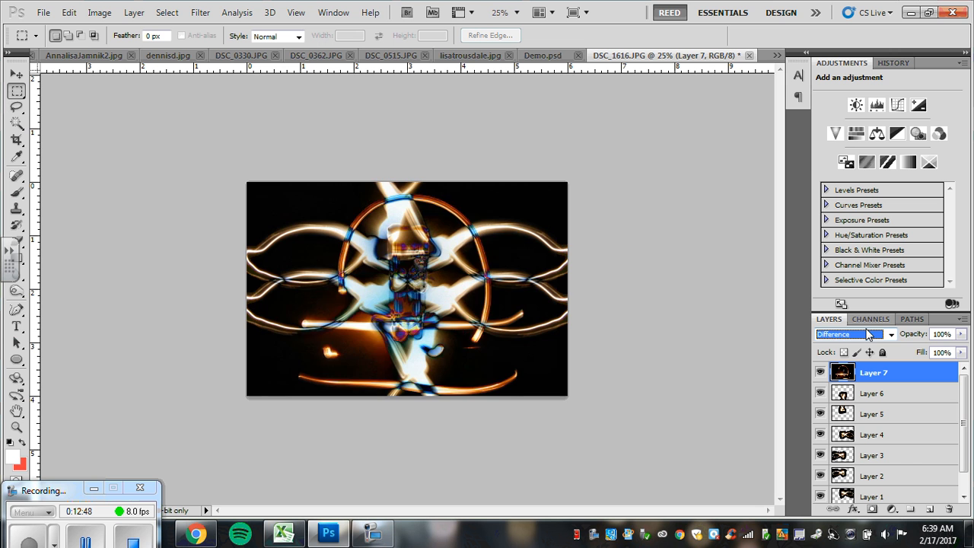
{"action": "left_click", "coordinate": [846, 334]}
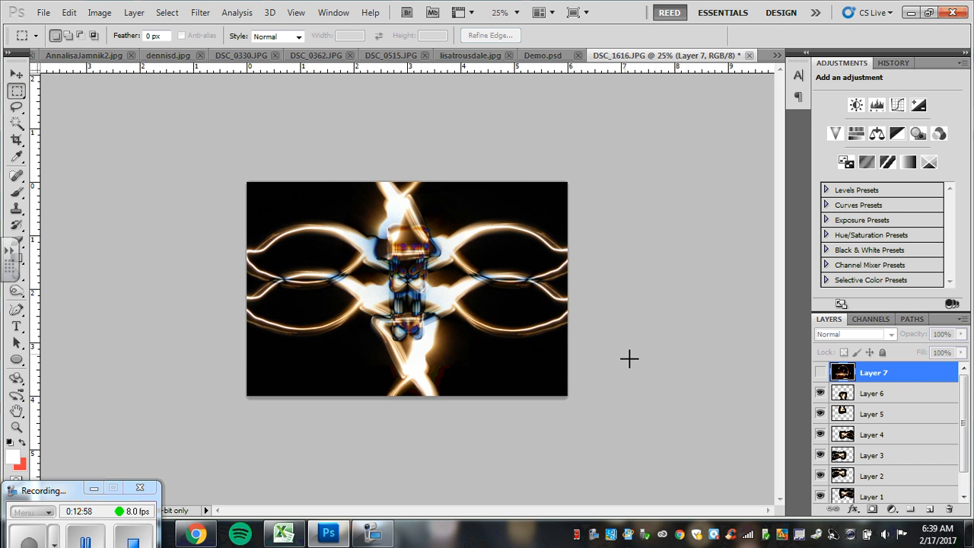
{"action": "mouse_move", "coordinate": [871, 482]}
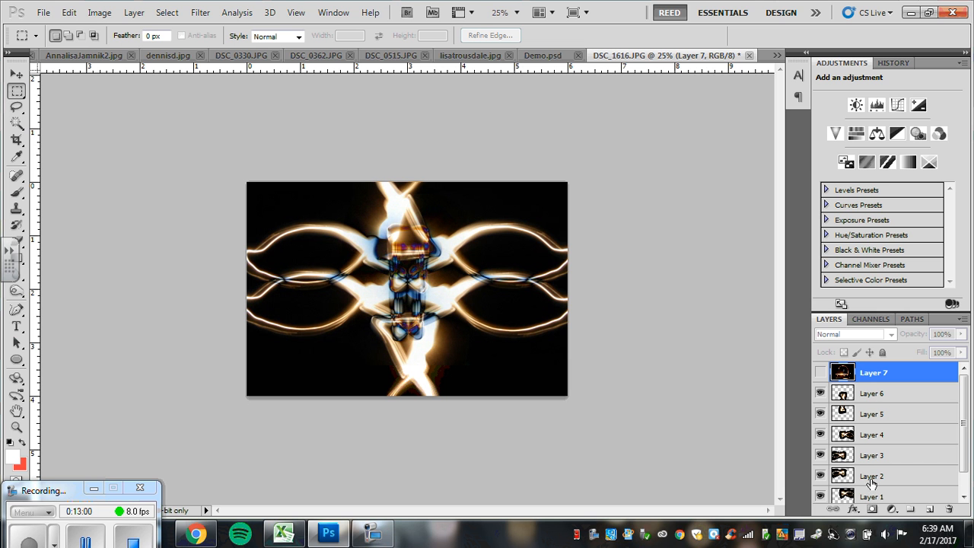
{"action": "mouse_move", "coordinate": [811, 449]}
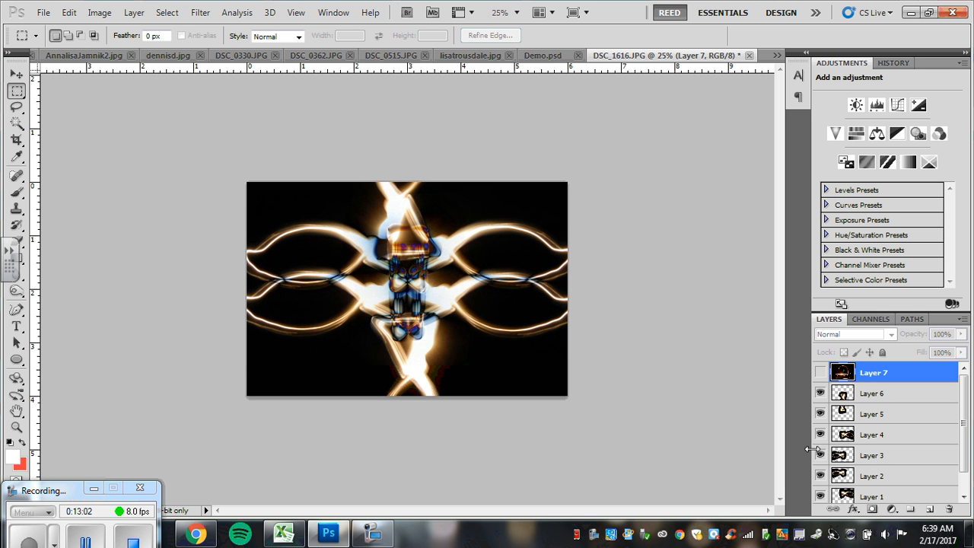
{"action": "mouse_move", "coordinate": [893, 421]}
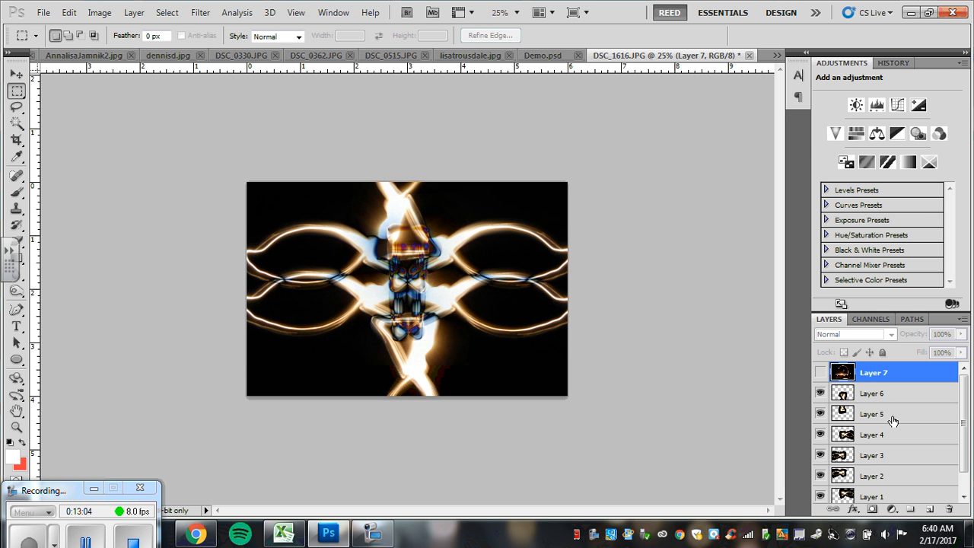
{"action": "mouse_move", "coordinate": [890, 418]}
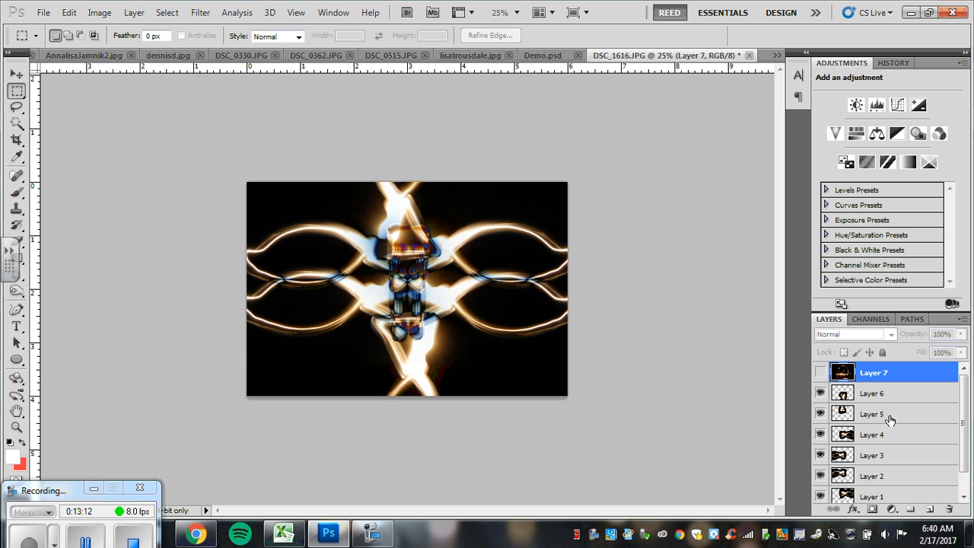
{"action": "mouse_move", "coordinate": [593, 246]}
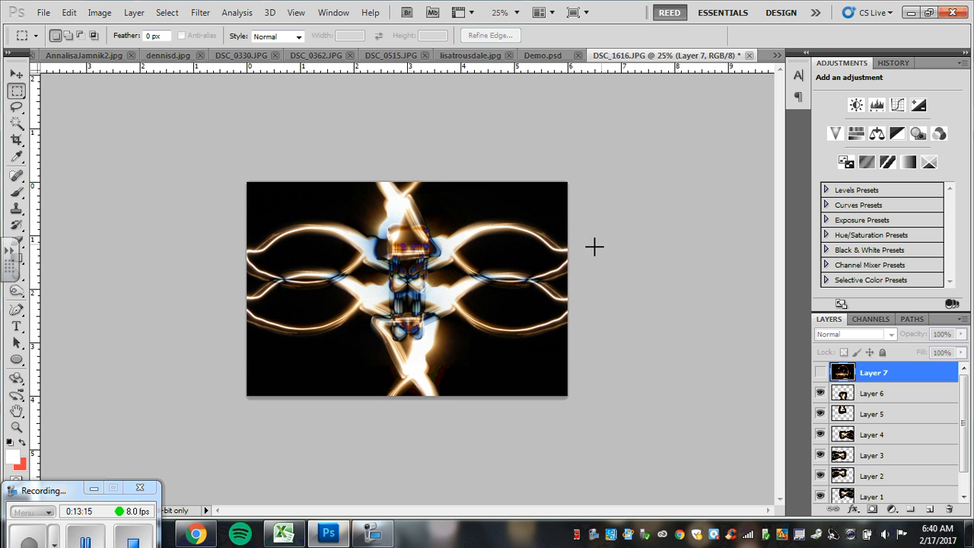